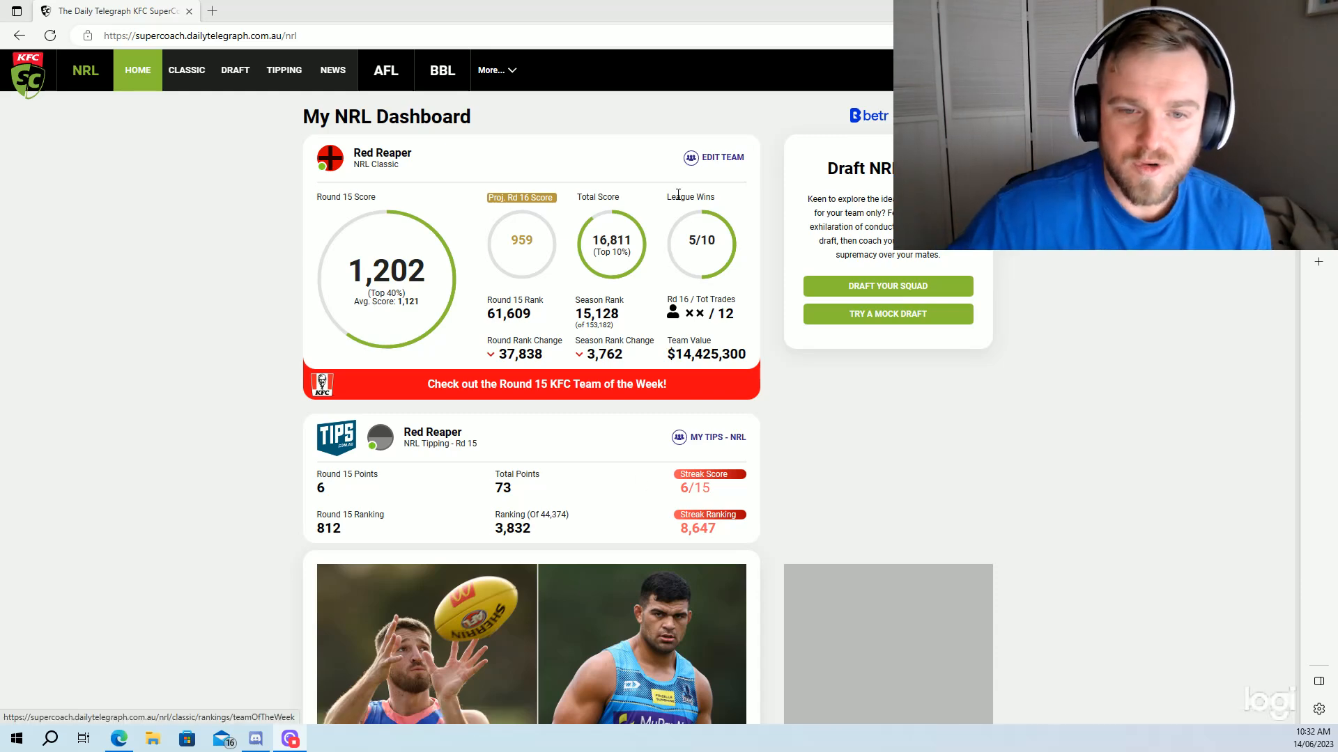
Open the Classic game from the NRL dashboard.
left_click(186, 70)
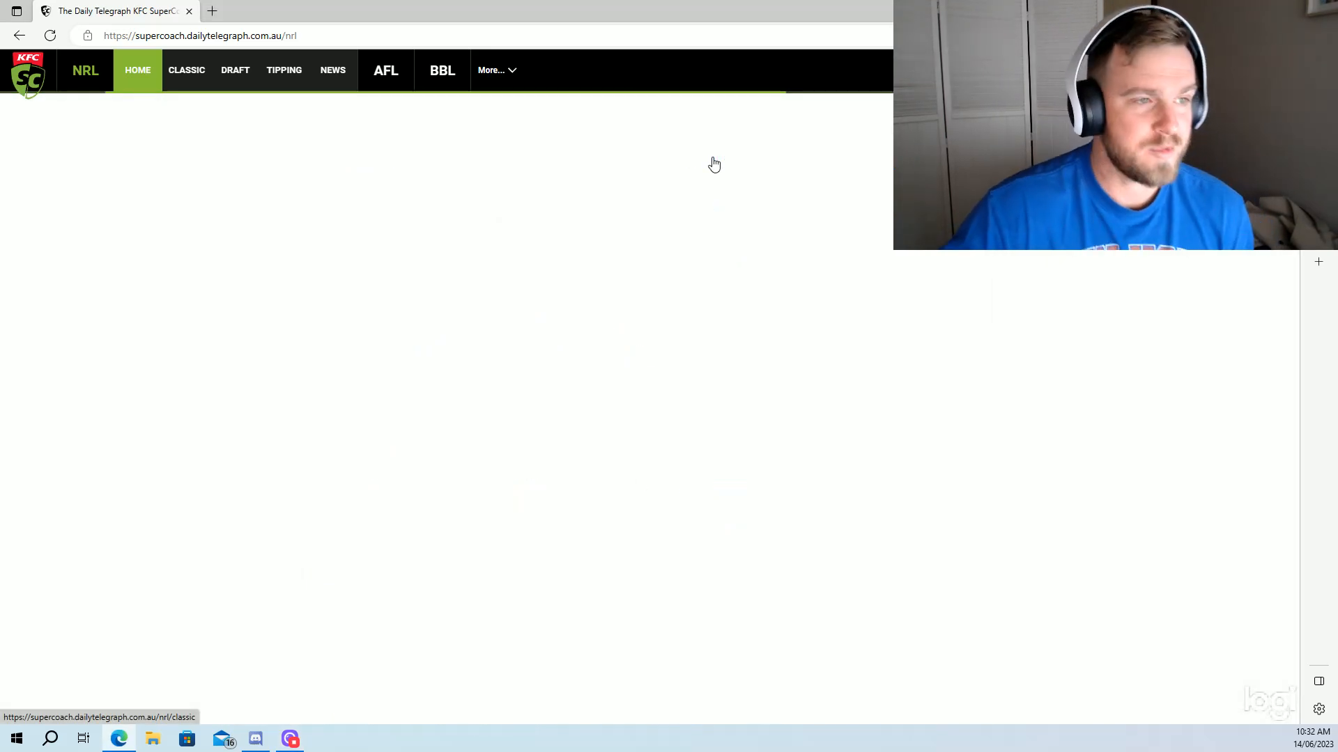
Open Red Reaper's Classic My Team field view.
left_click(186, 70)
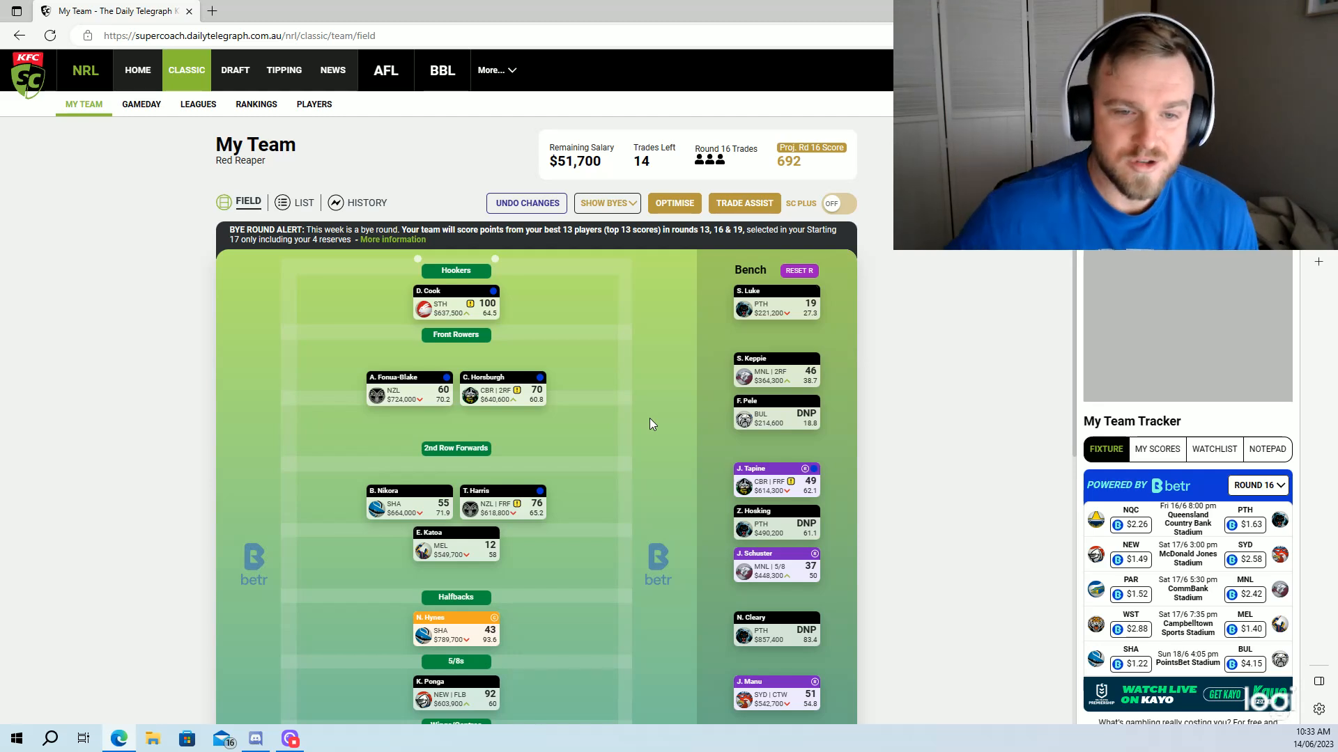
mouse_move(655, 460)
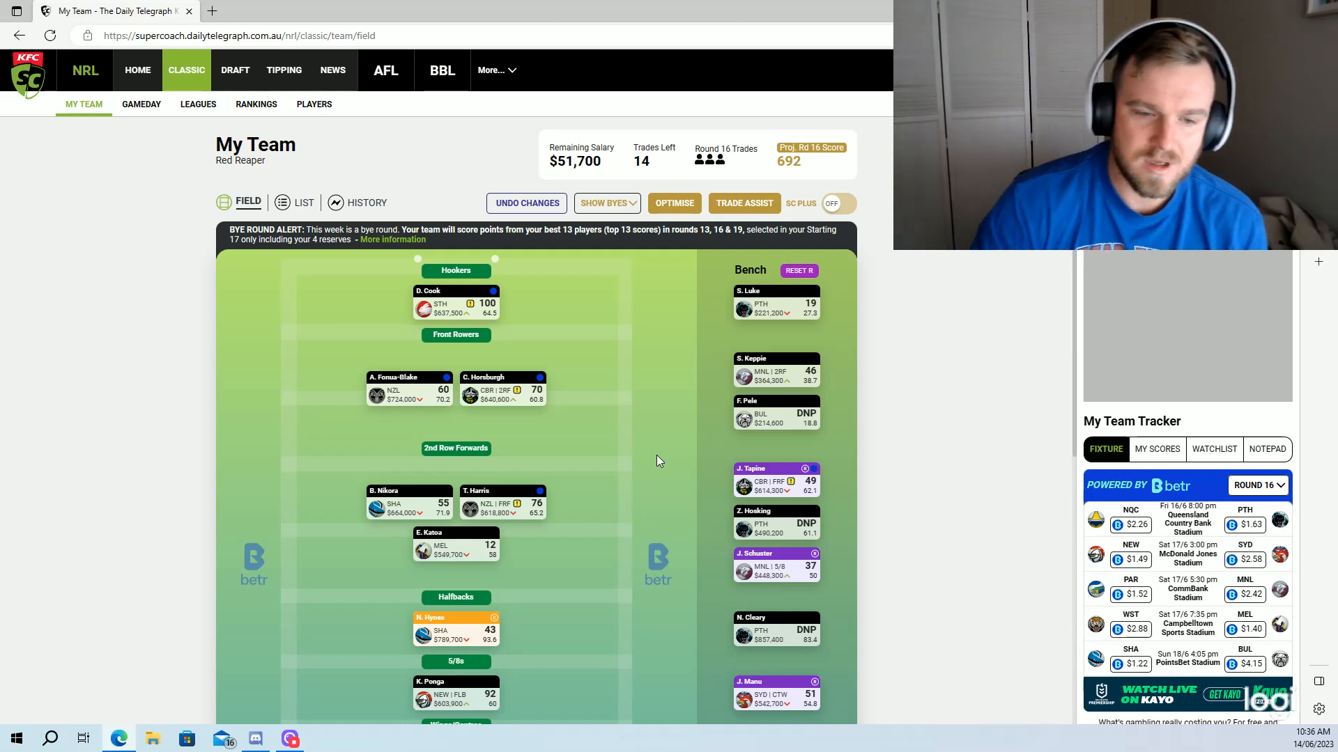
scroll("down", 3)
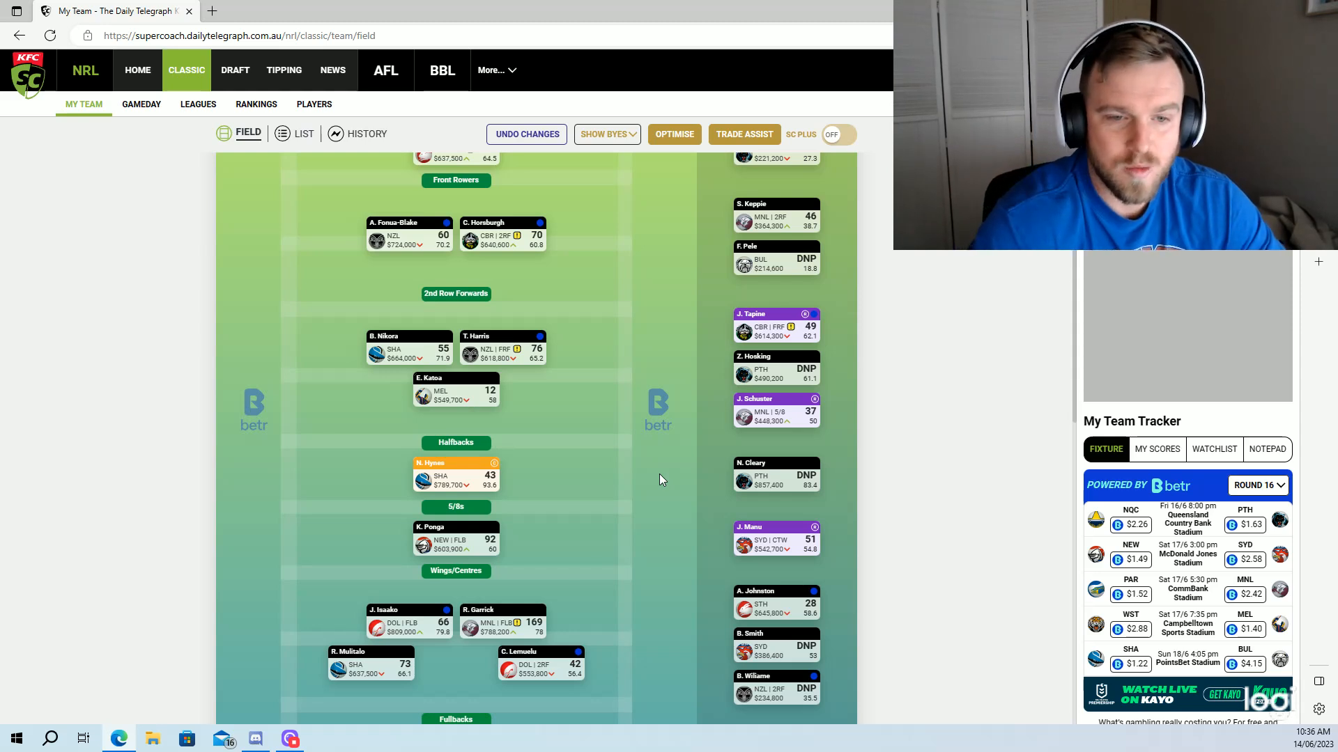
mouse_move(669, 474)
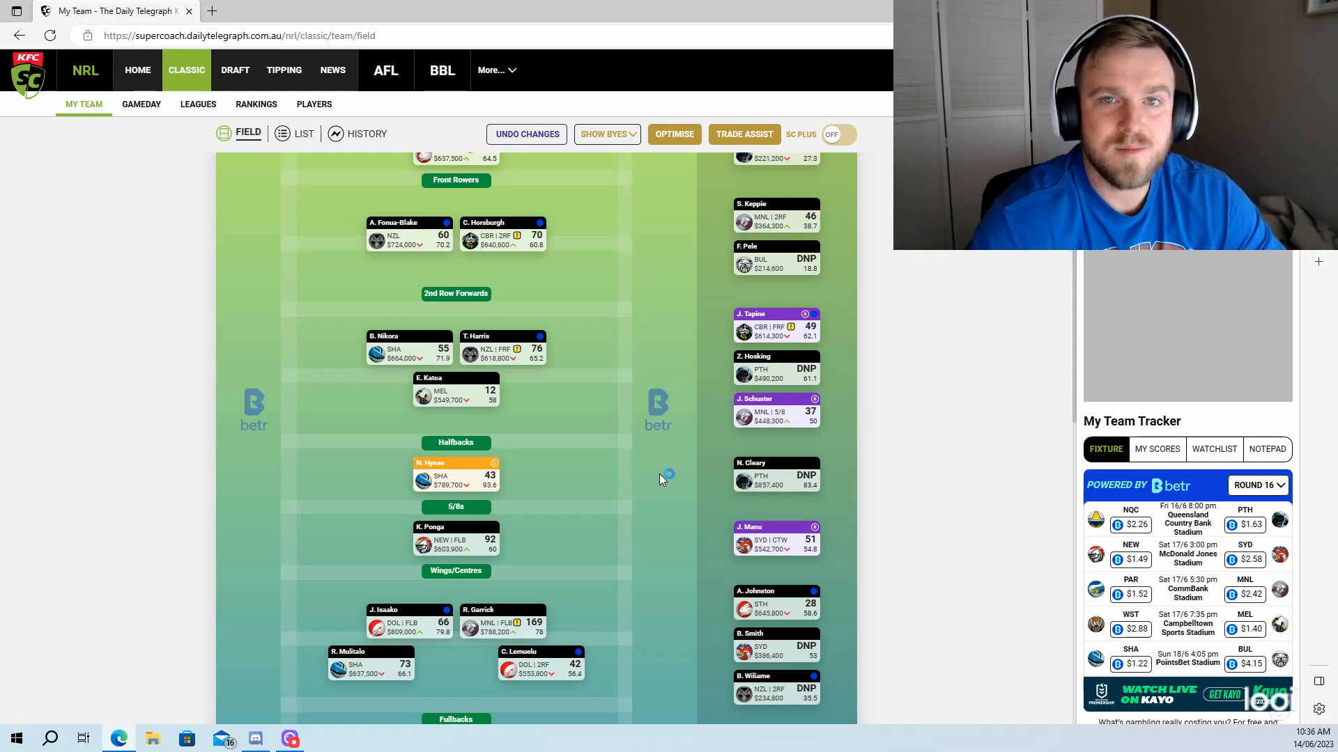
mouse_move(666, 474)
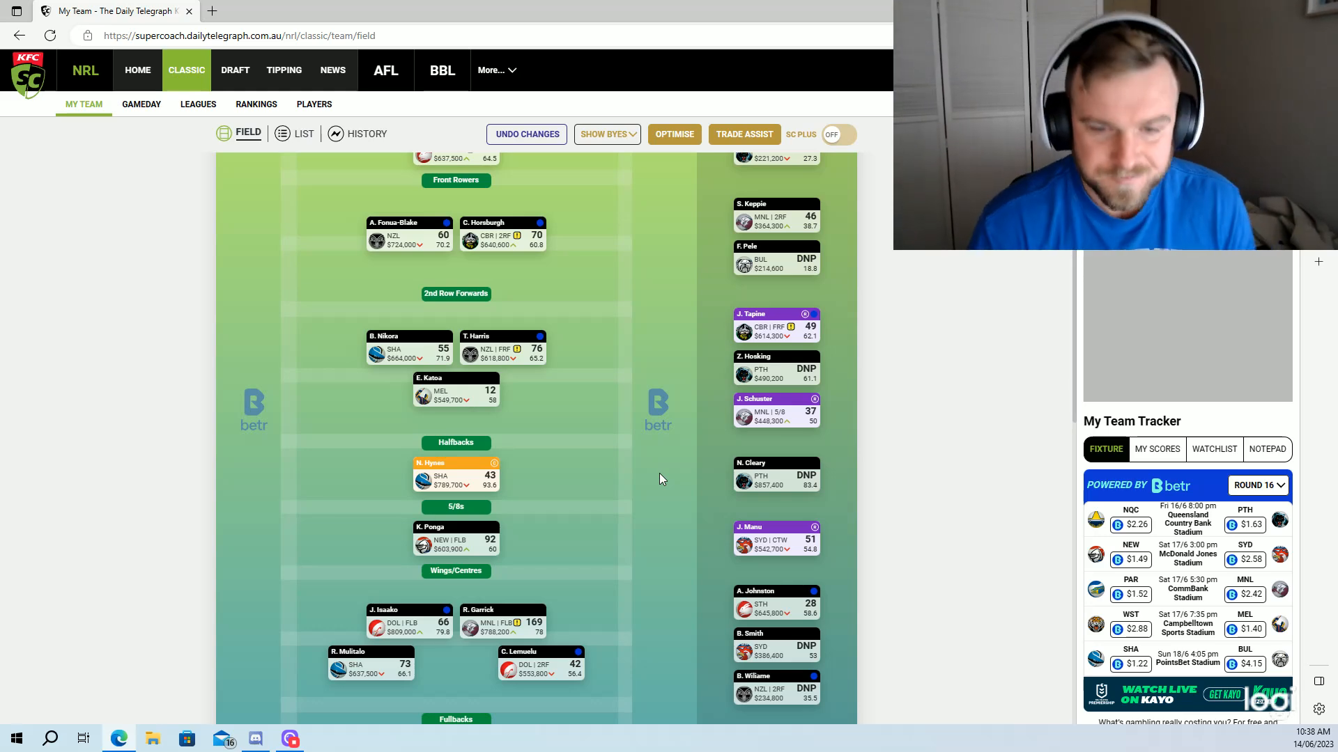
mouse_move(552, 552)
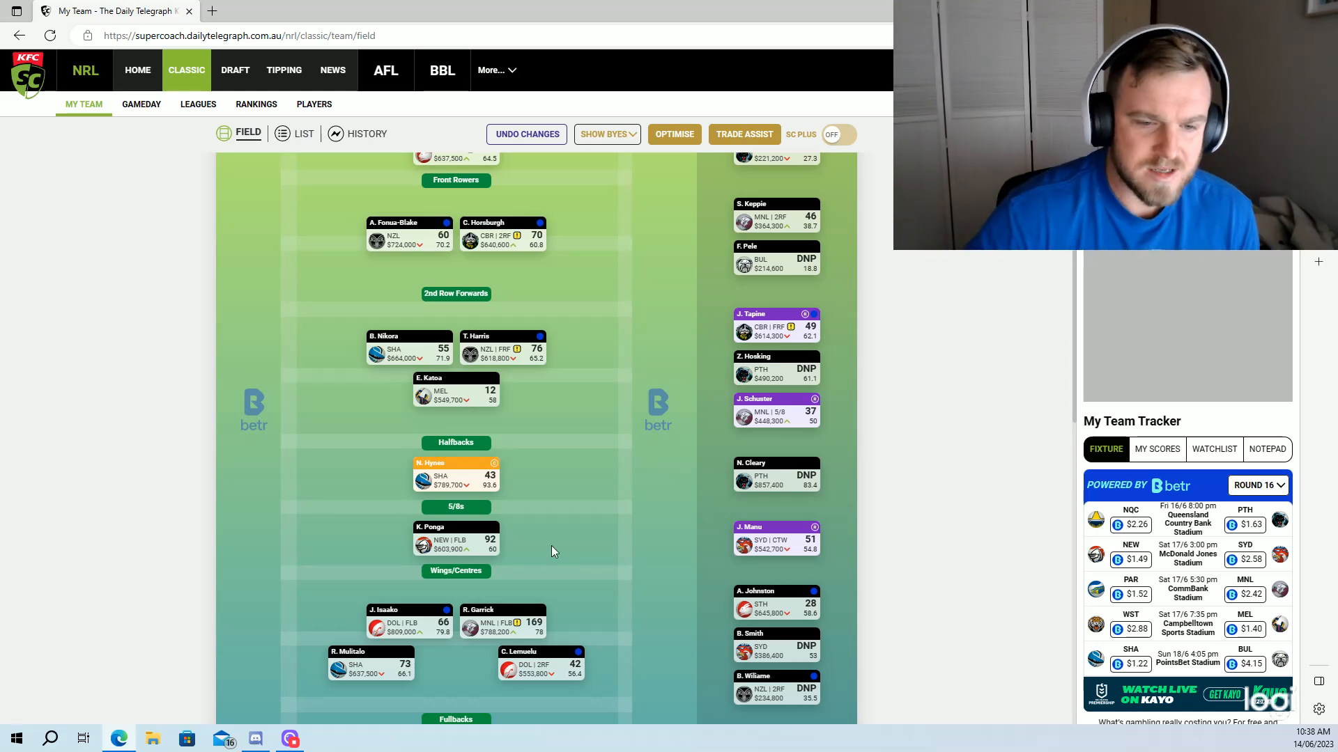
scroll("down", 3)
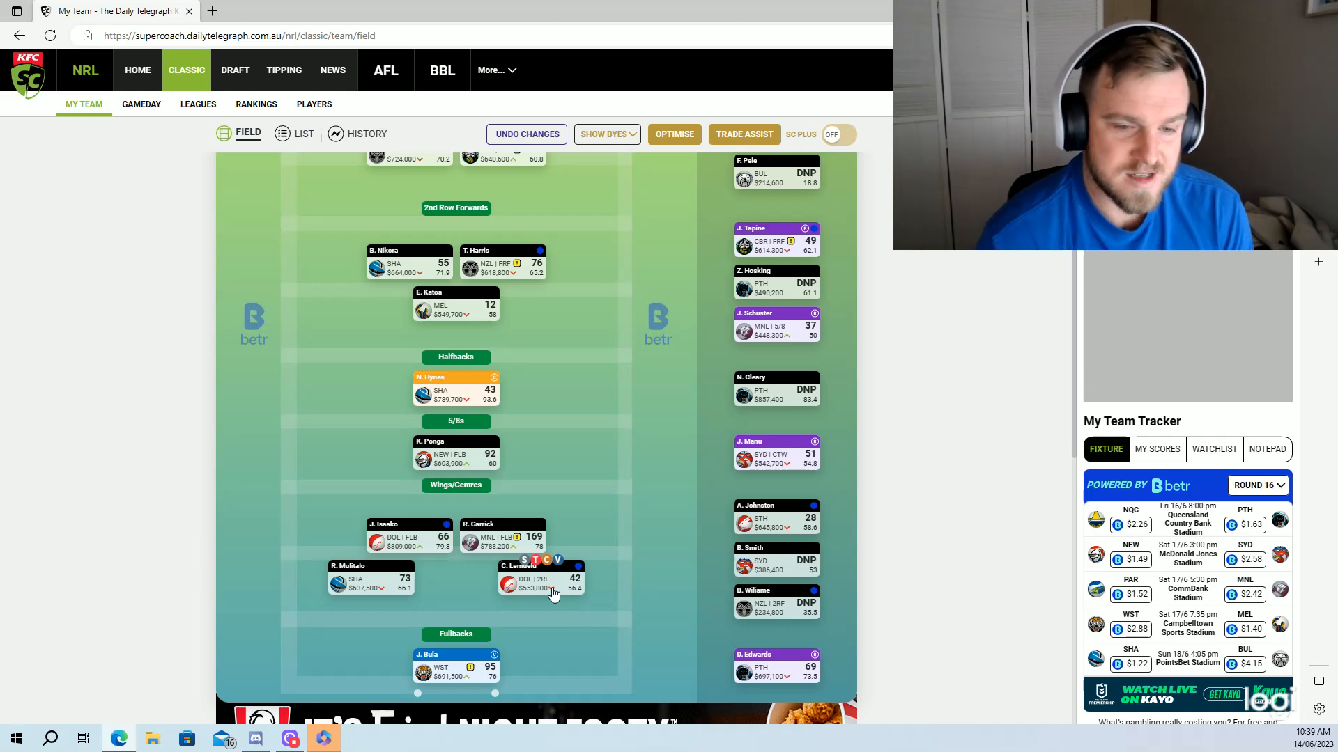
mouse_move(644, 643)
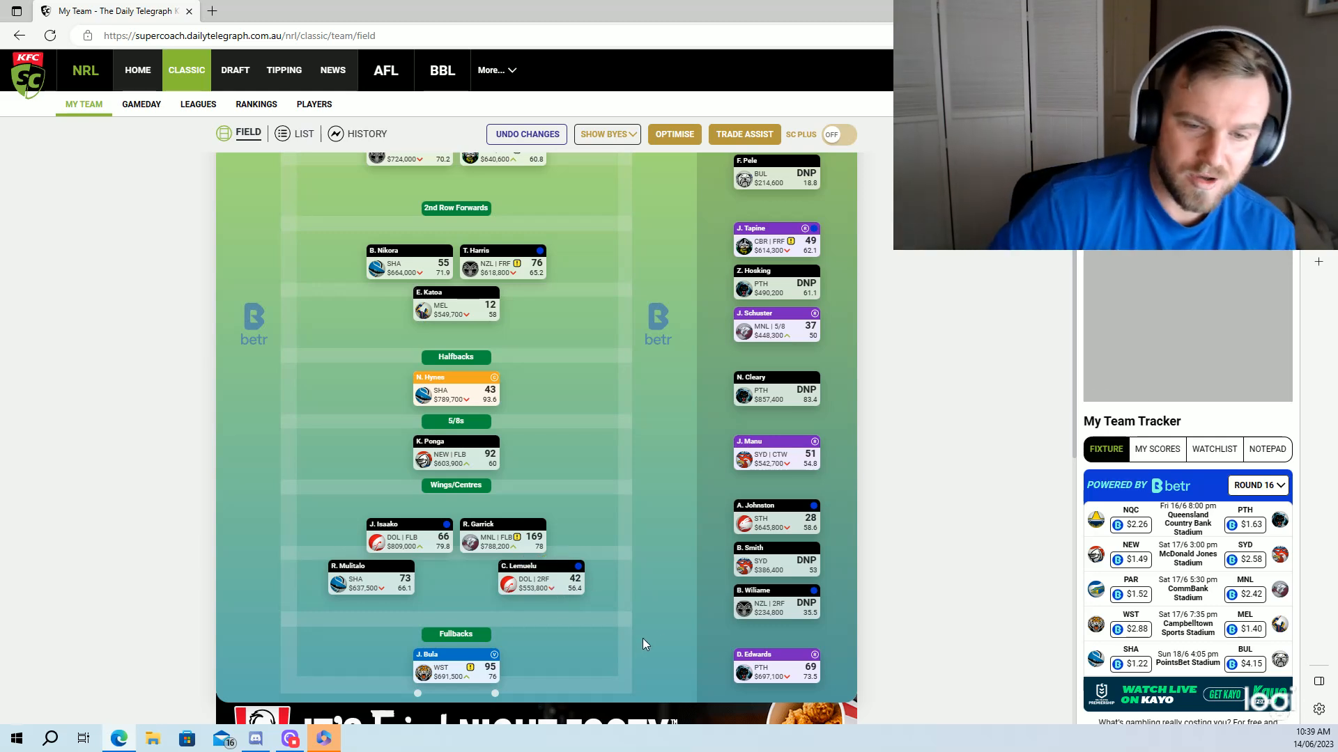
mouse_move(689, 606)
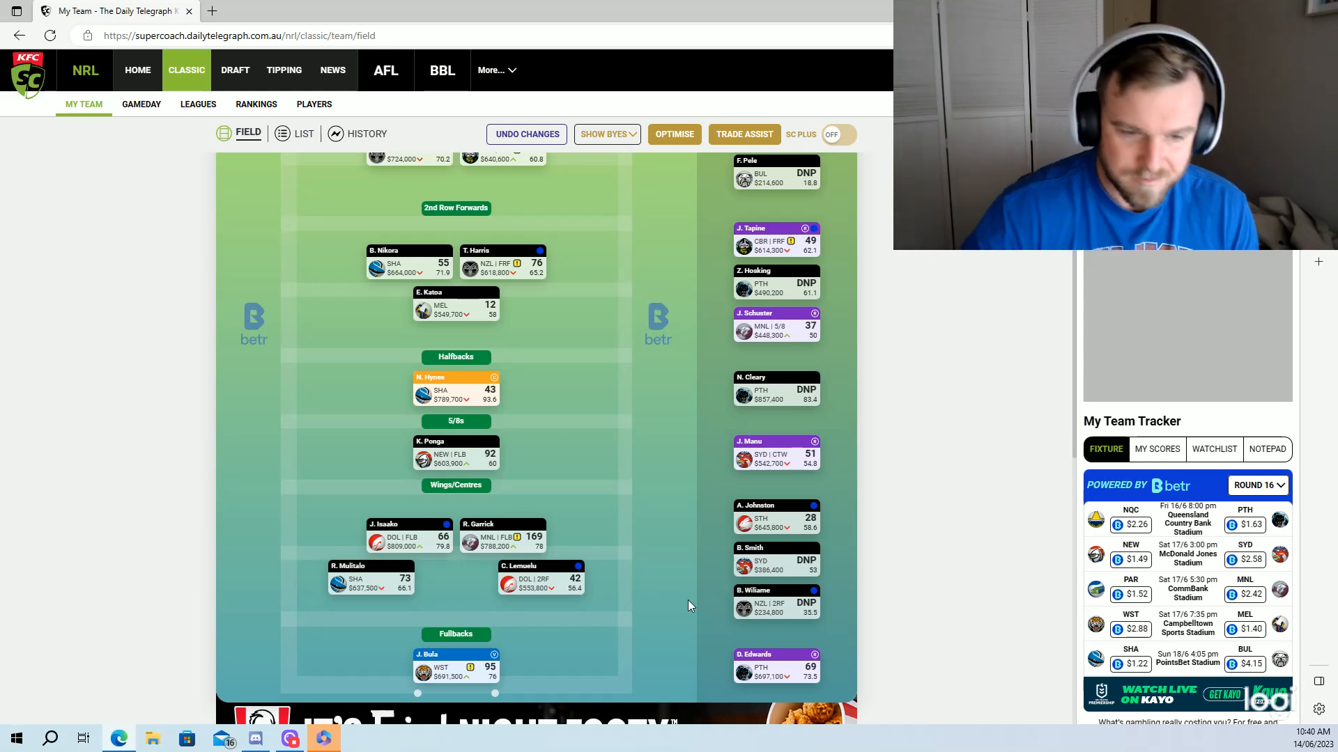
scroll("down", 3)
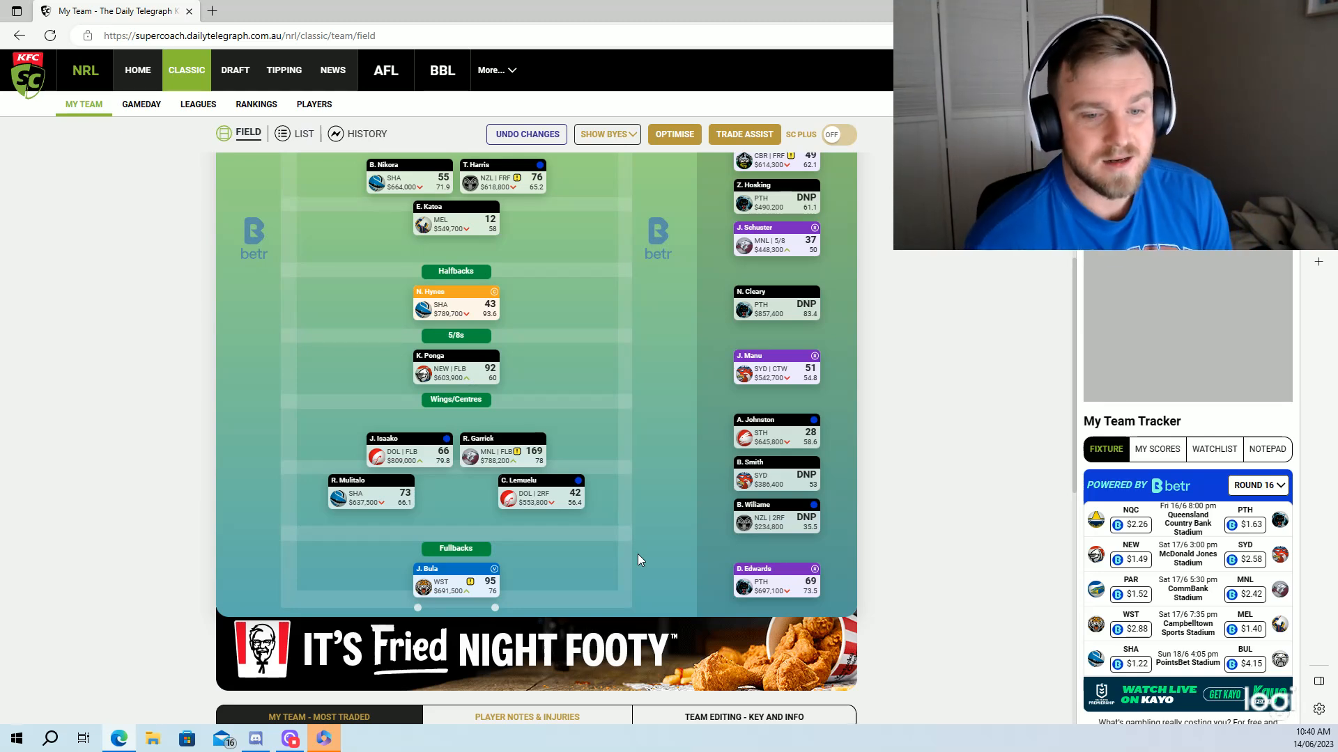
mouse_move(630, 562)
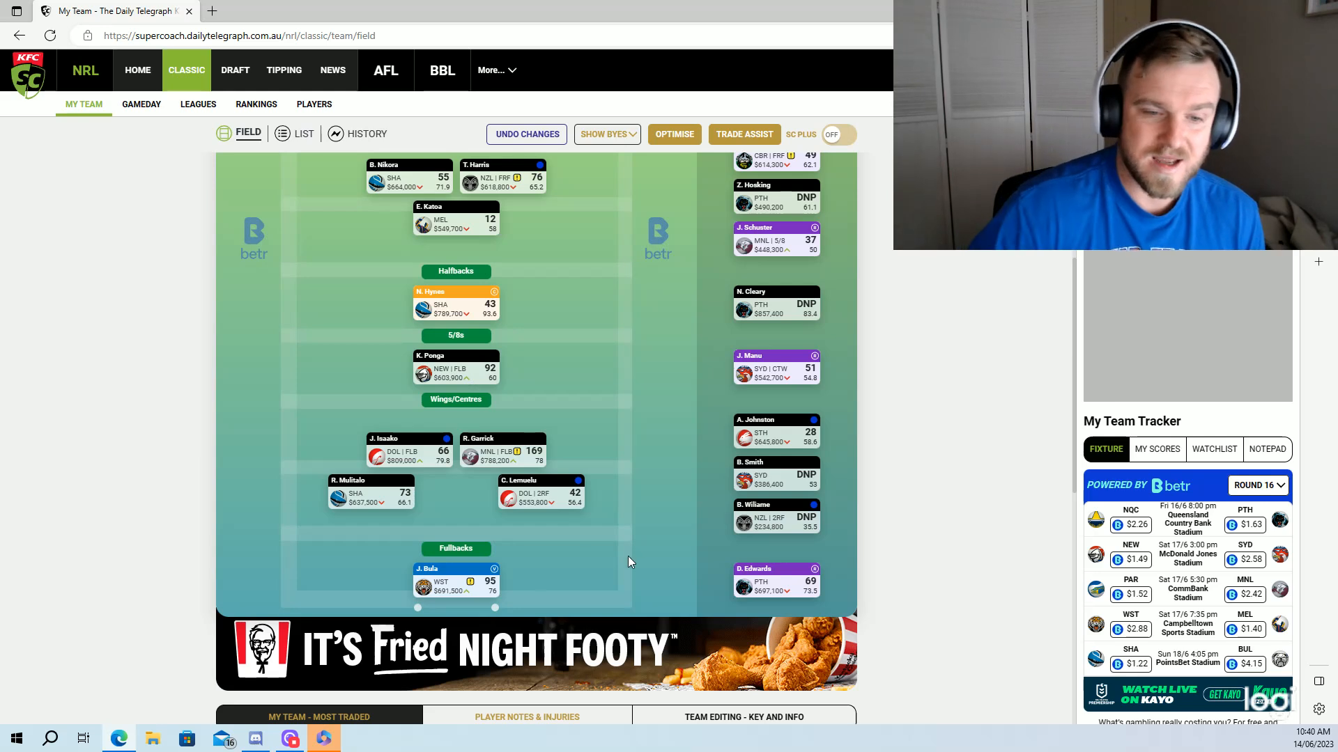
mouse_move(636, 476)
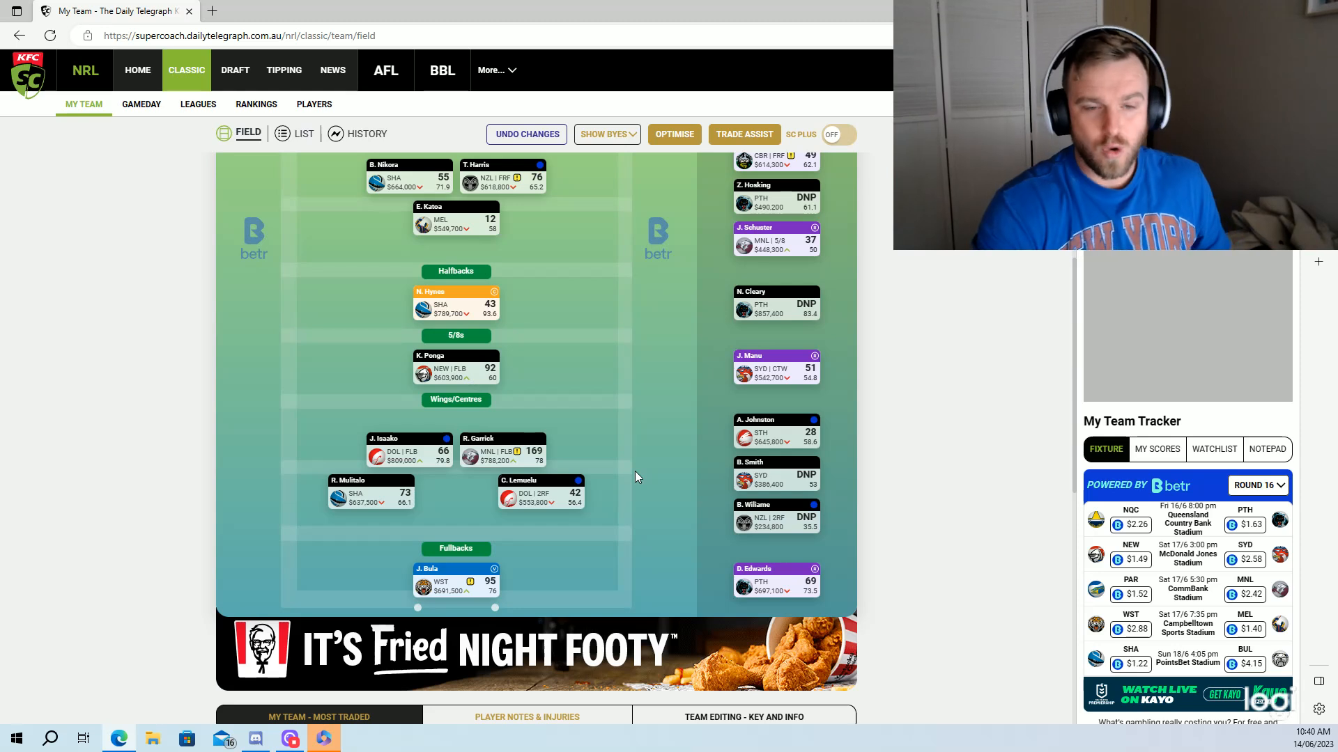
mouse_move(760, 384)
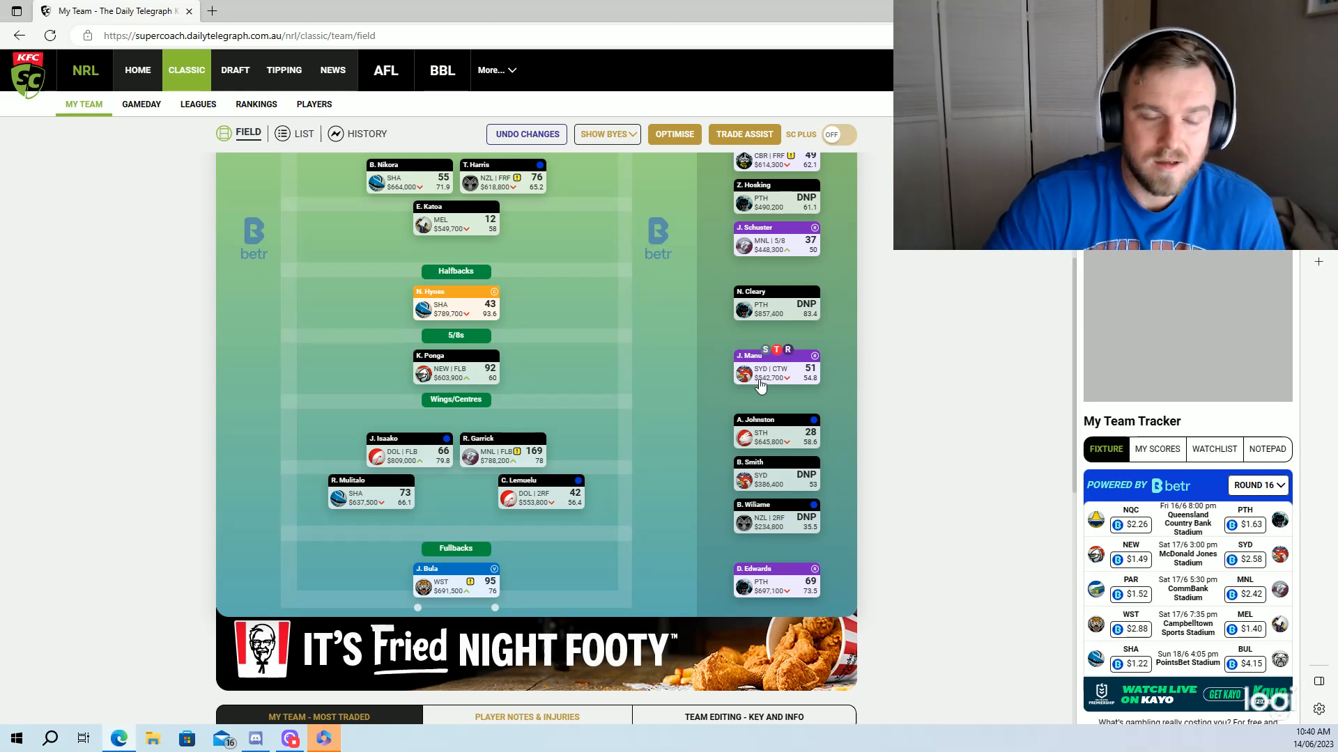
mouse_move(719, 395)
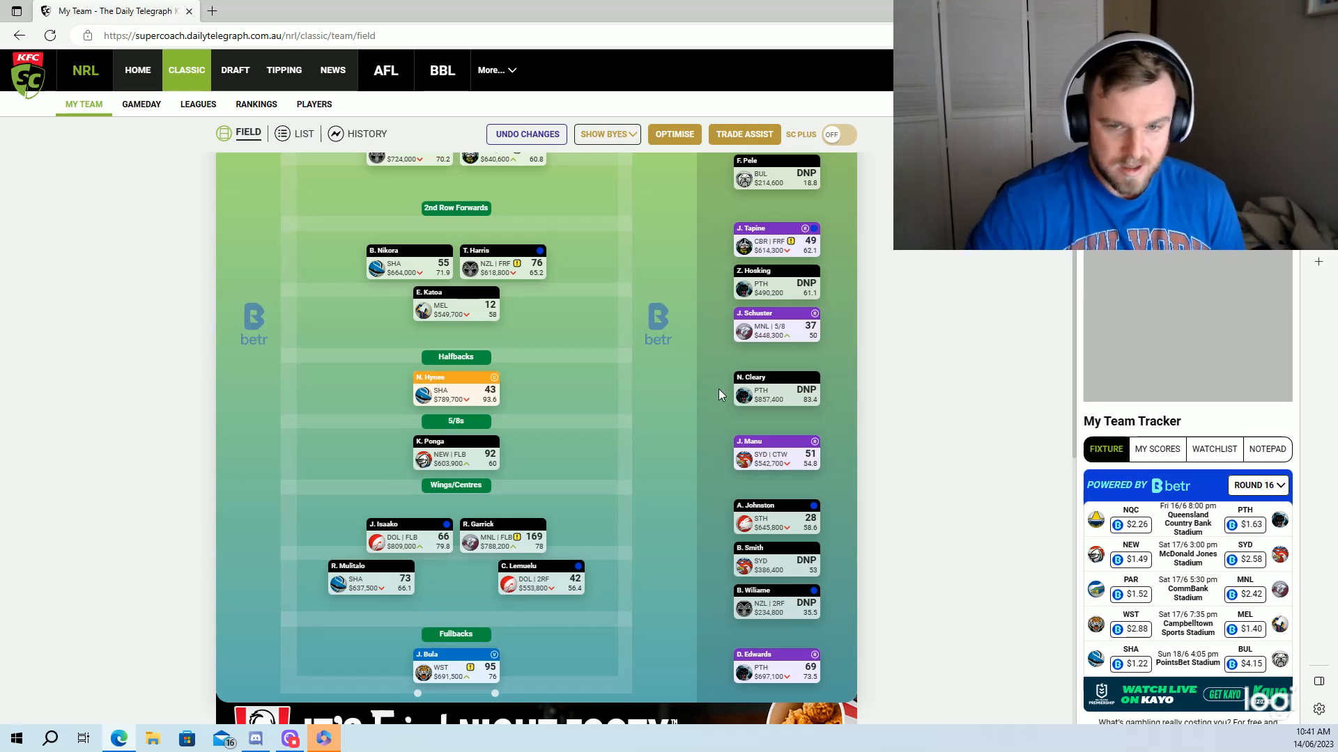
scroll("up", 3)
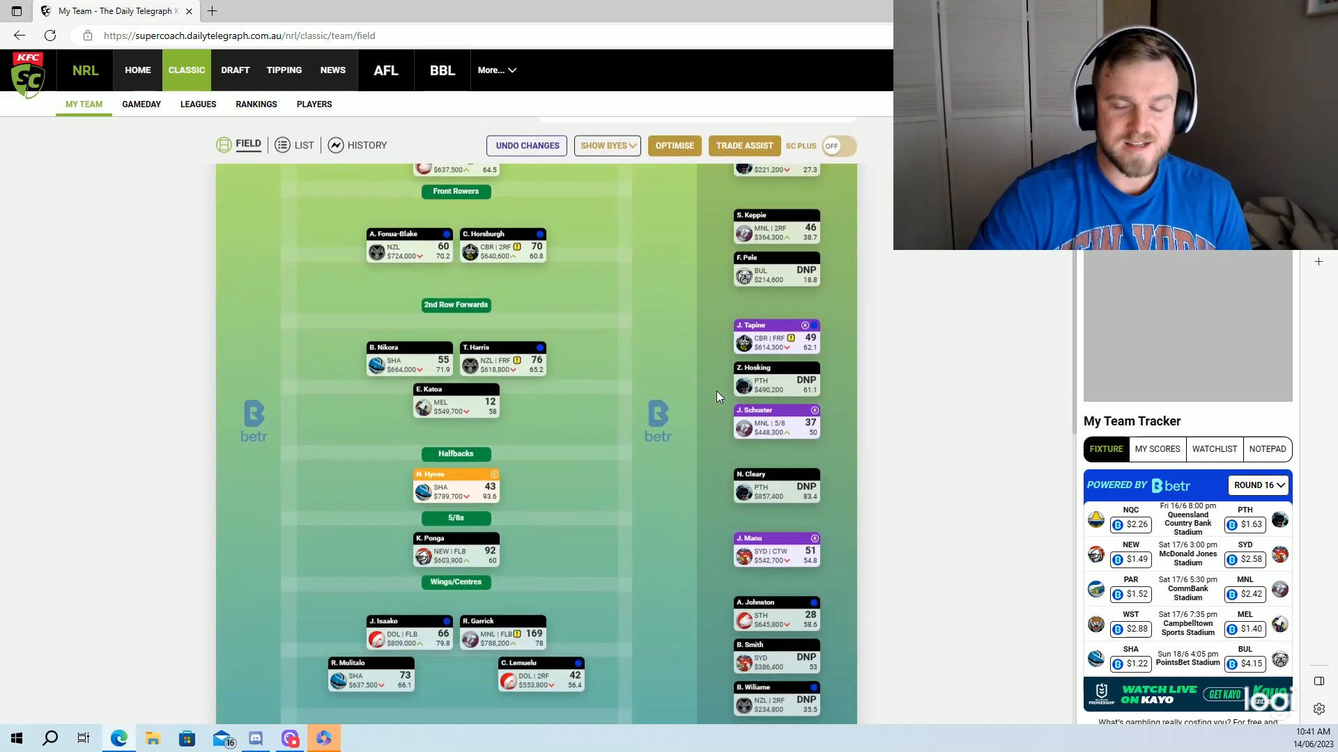
scroll("down", 3)
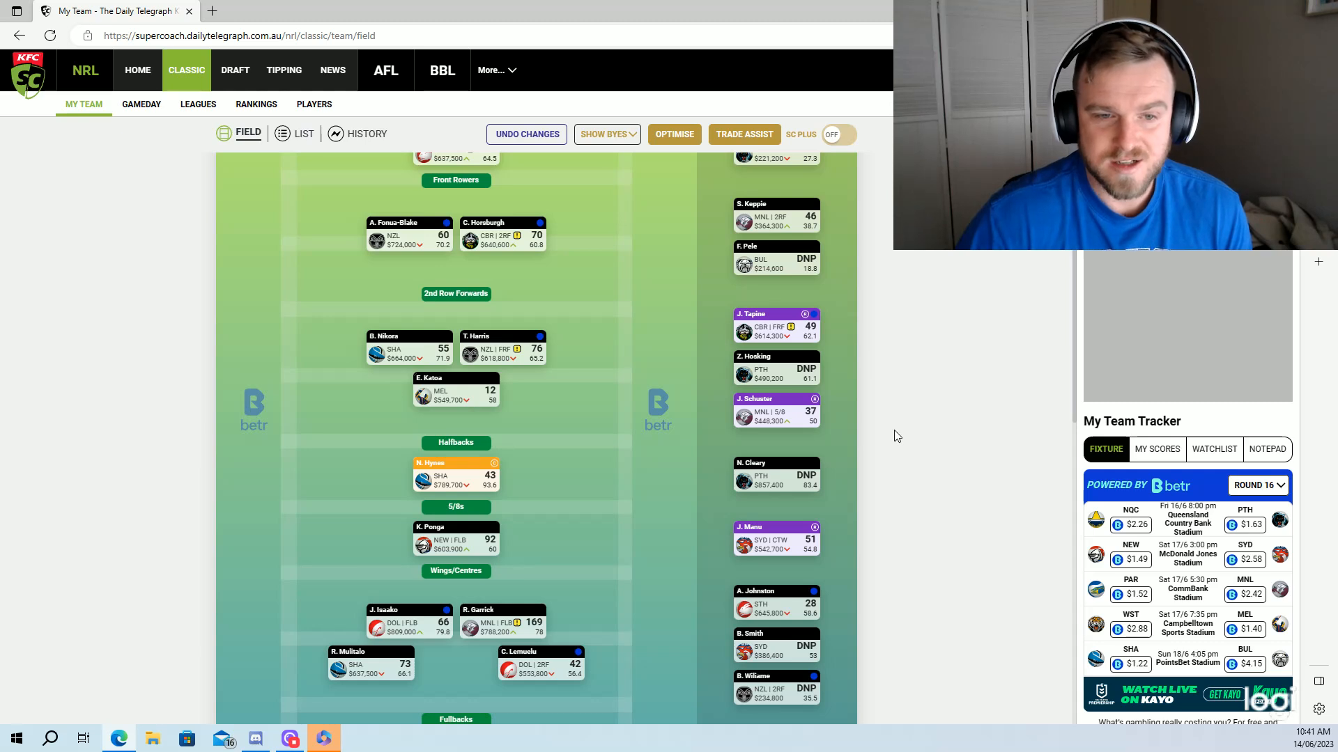
scroll("up", 3)
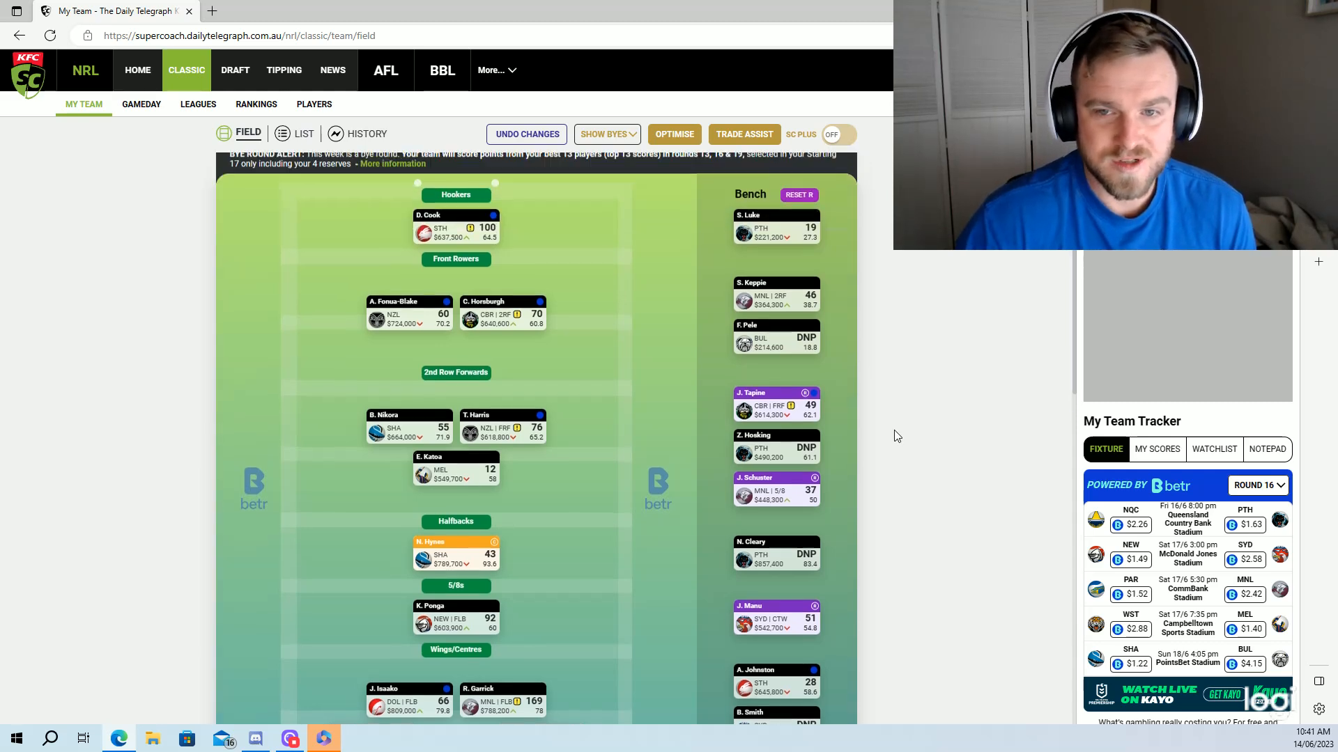
scroll("up", 3)
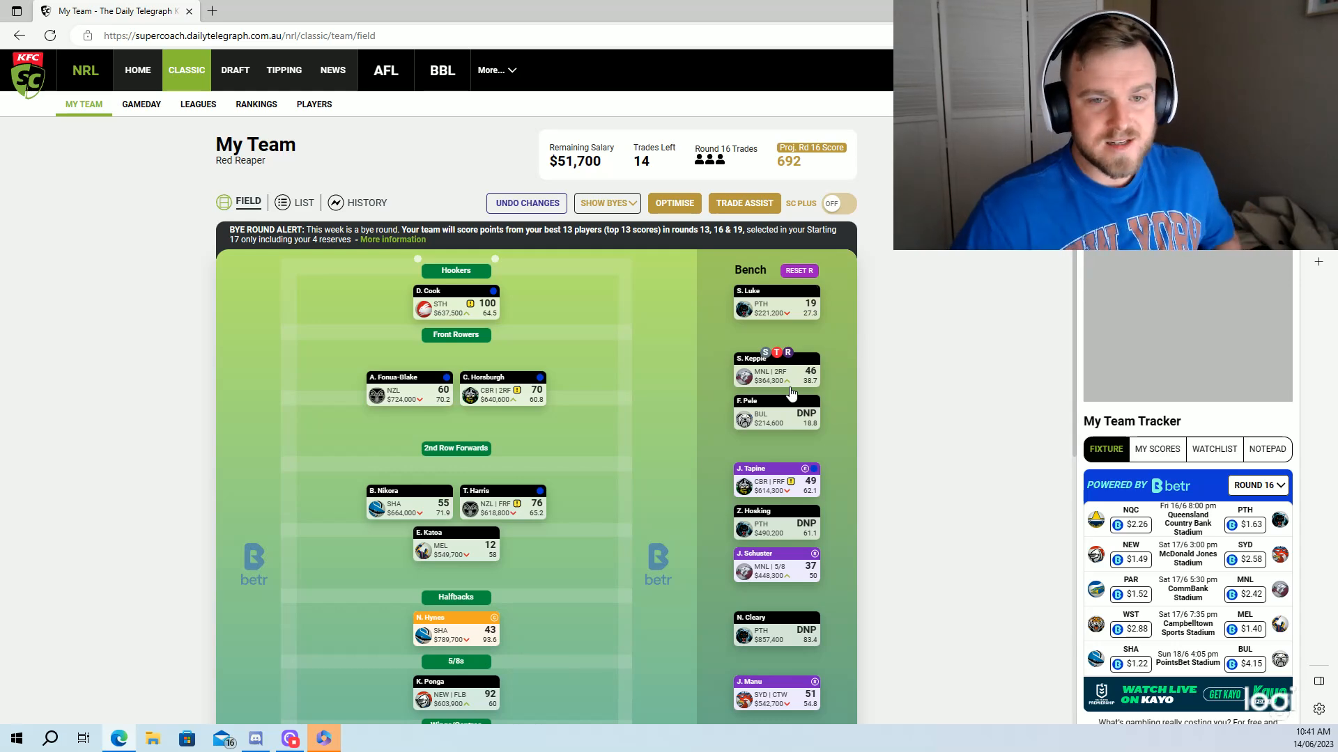
scroll("down", 3)
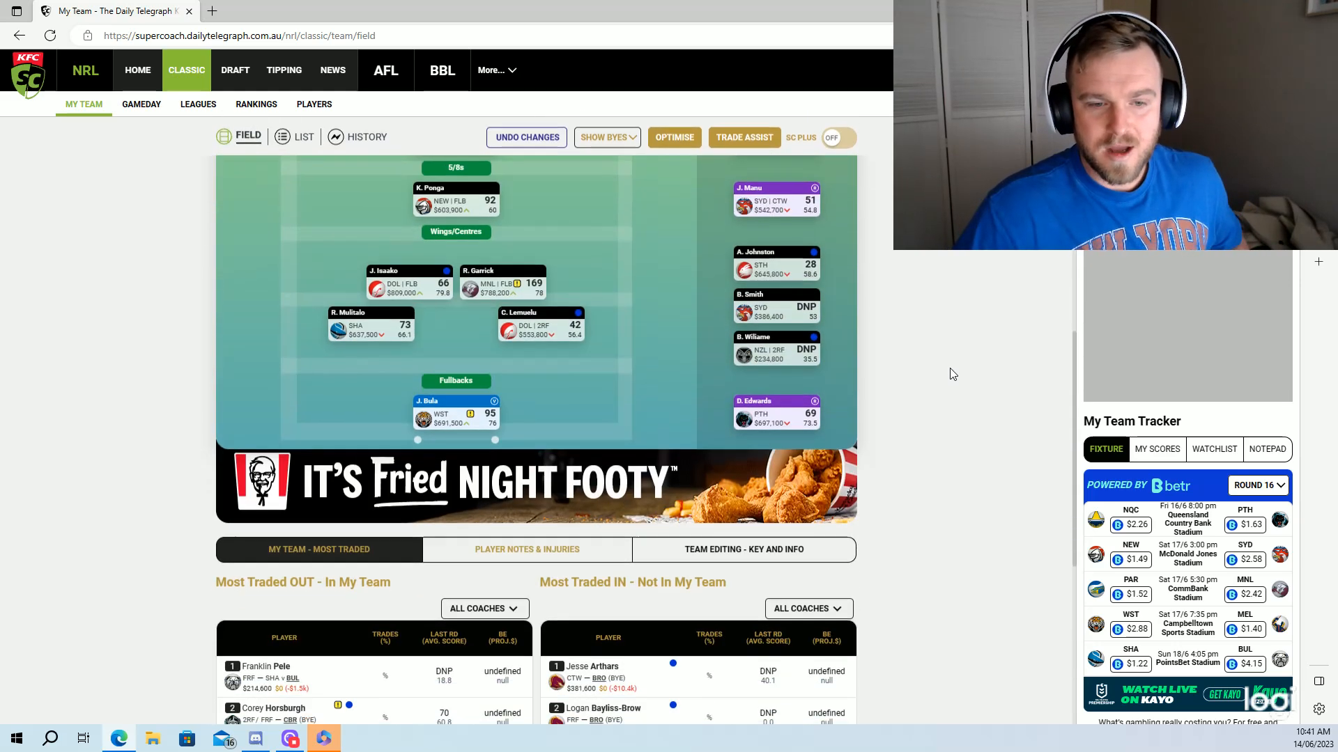
Filter Most Traded Out to top-10% coaches, then scroll back up to the field lineup.
scroll("down", 3)
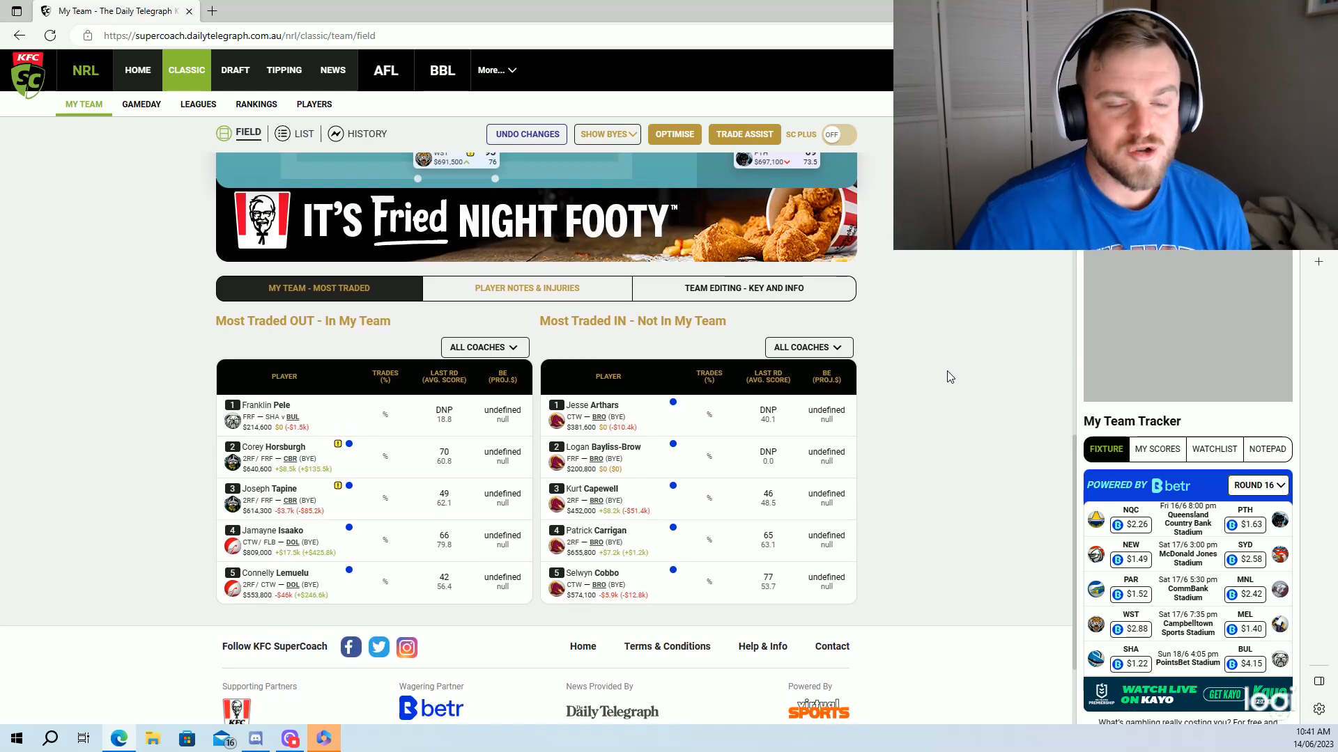
mouse_move(910, 478)
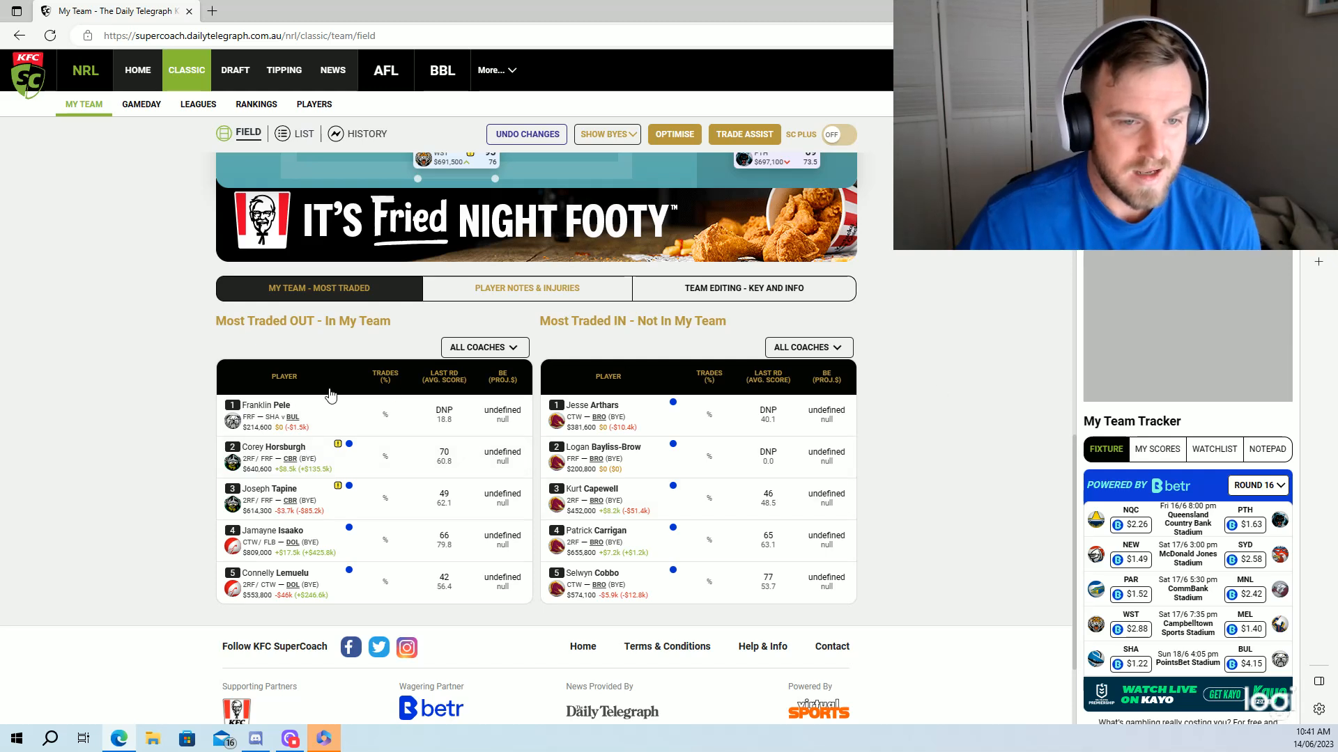
left_click(483, 347)
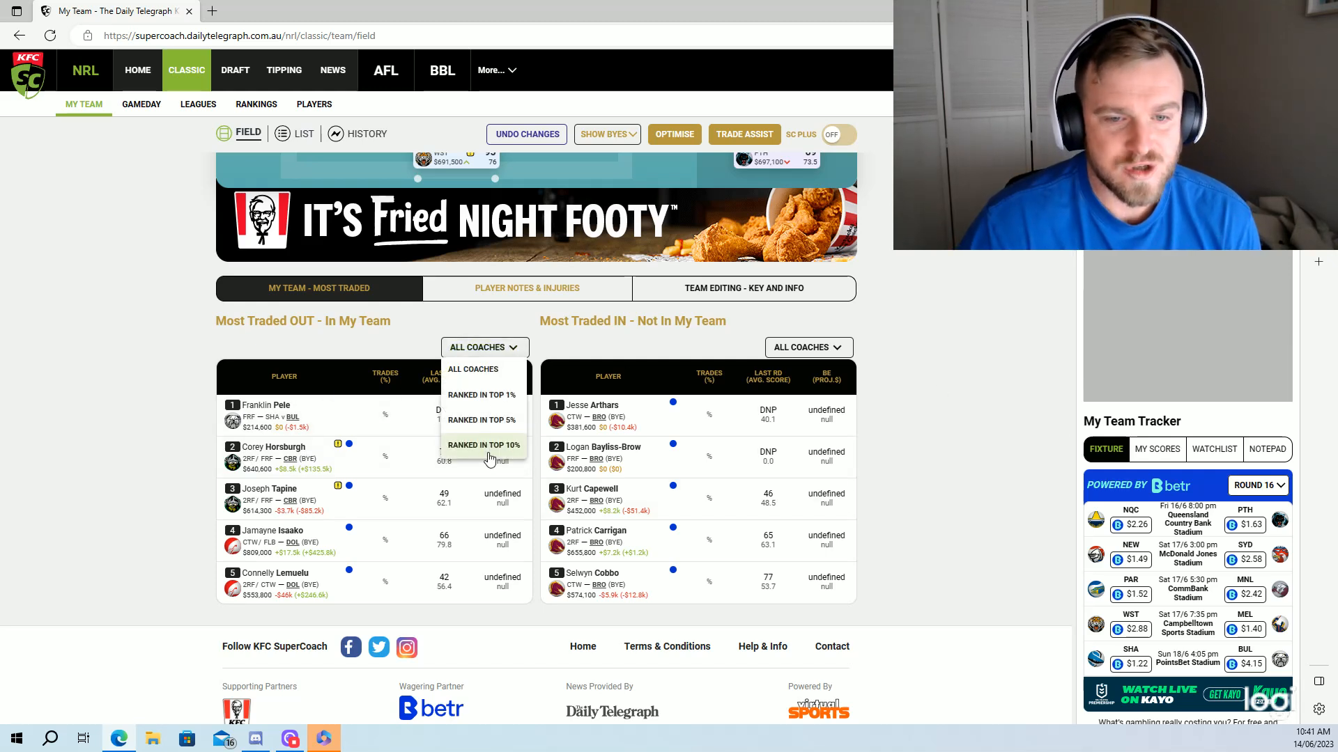
left_click(483, 444)
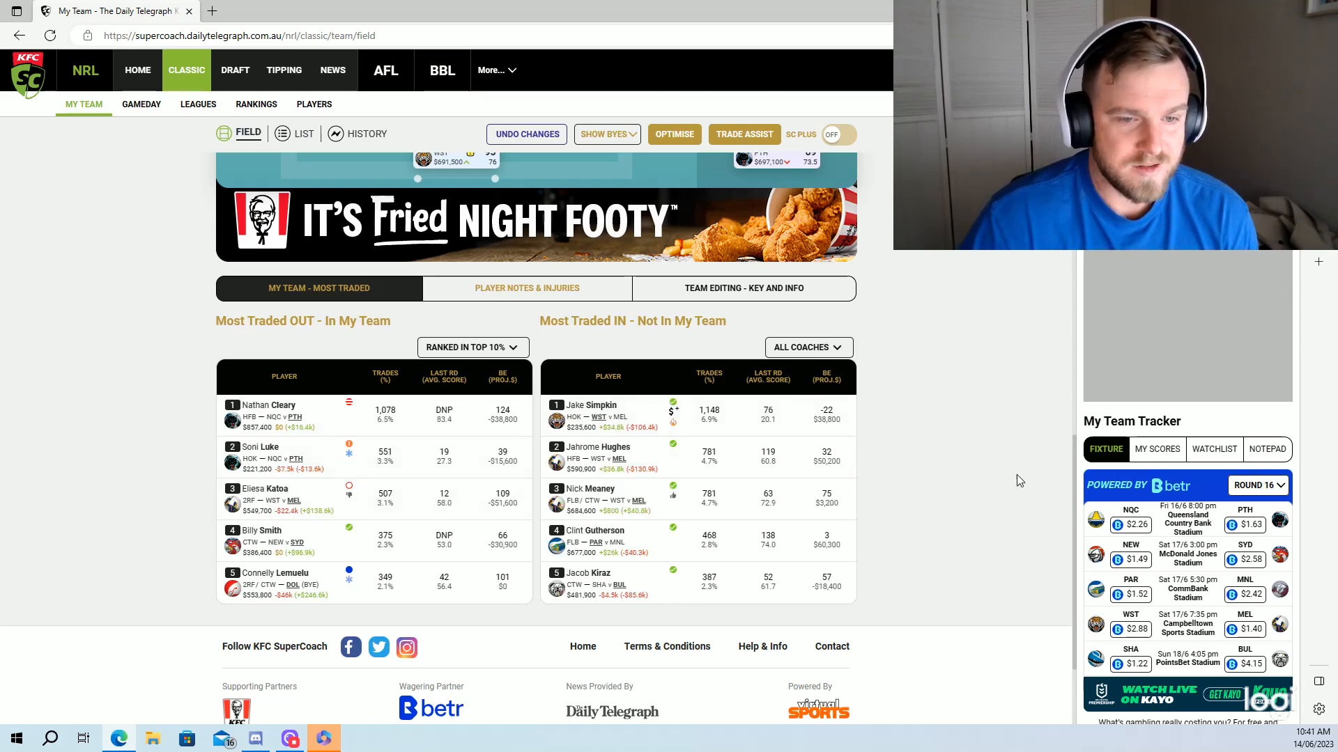
scroll("up", 3)
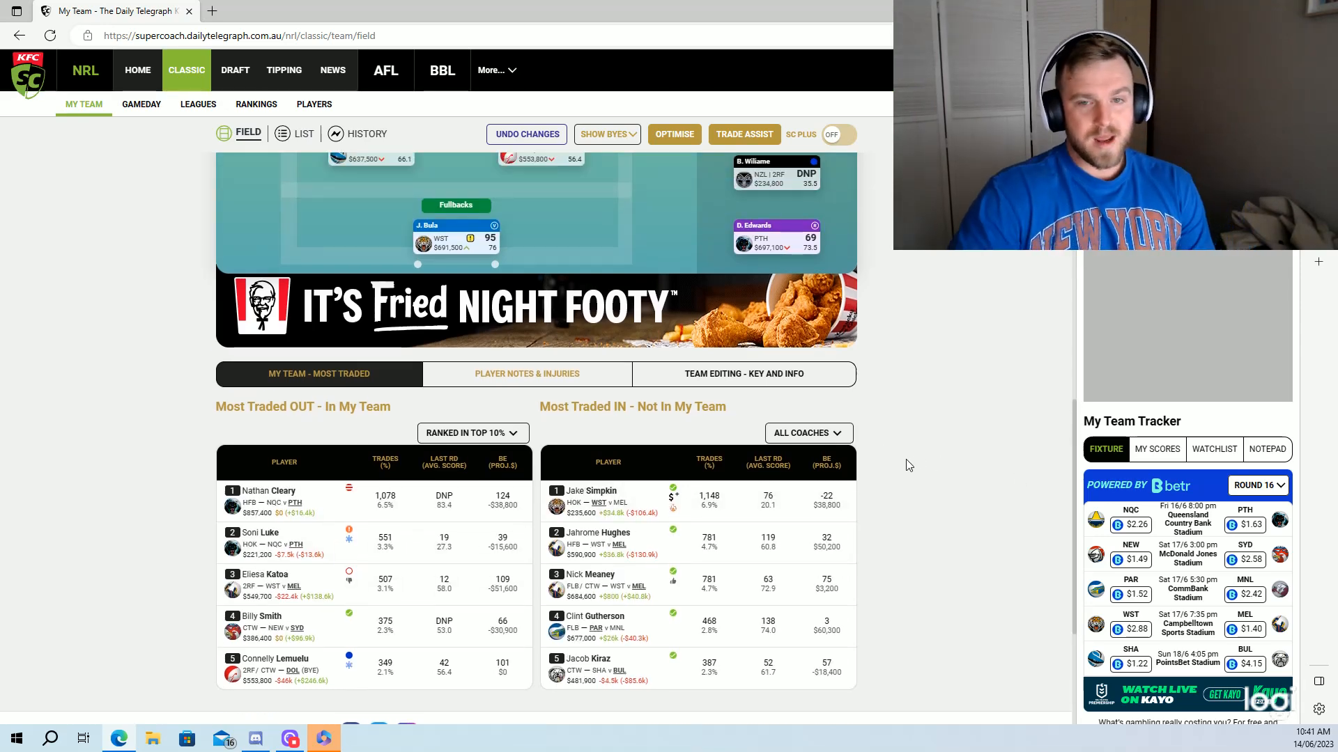
scroll("up", 3)
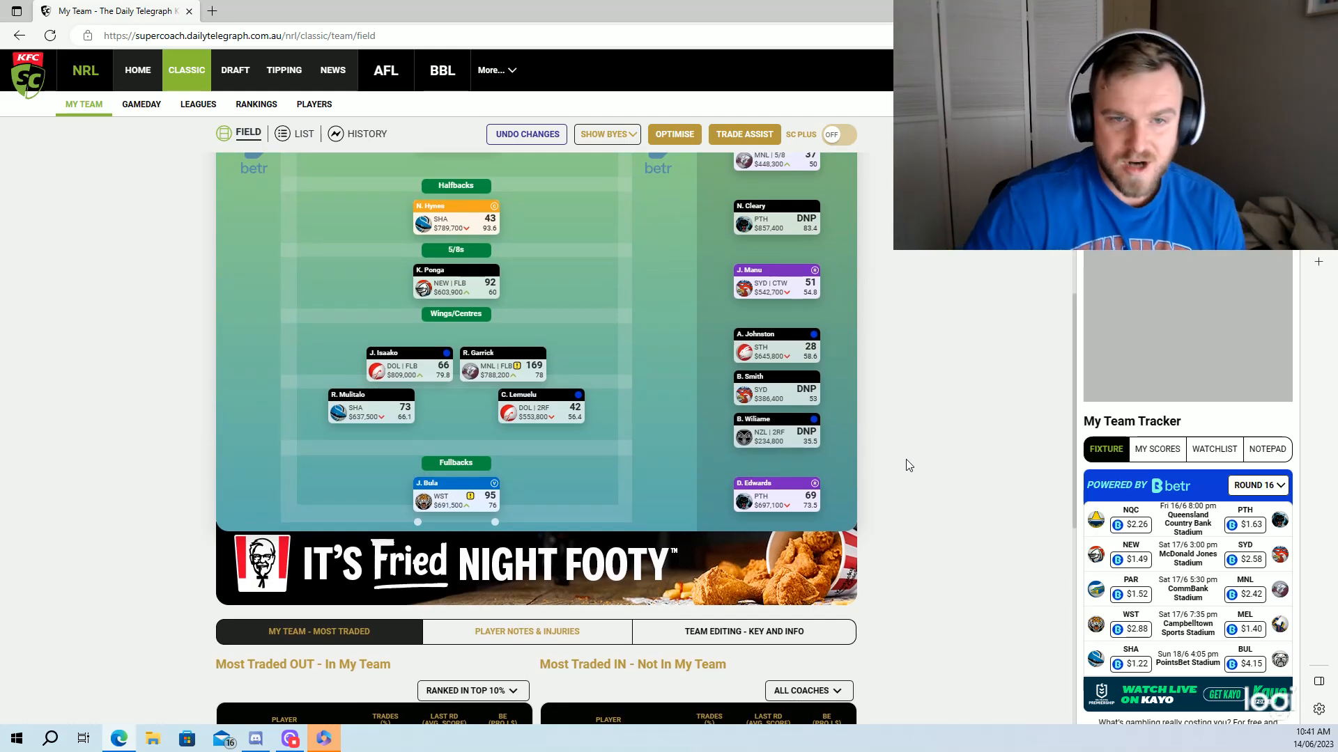
scroll("up", 3)
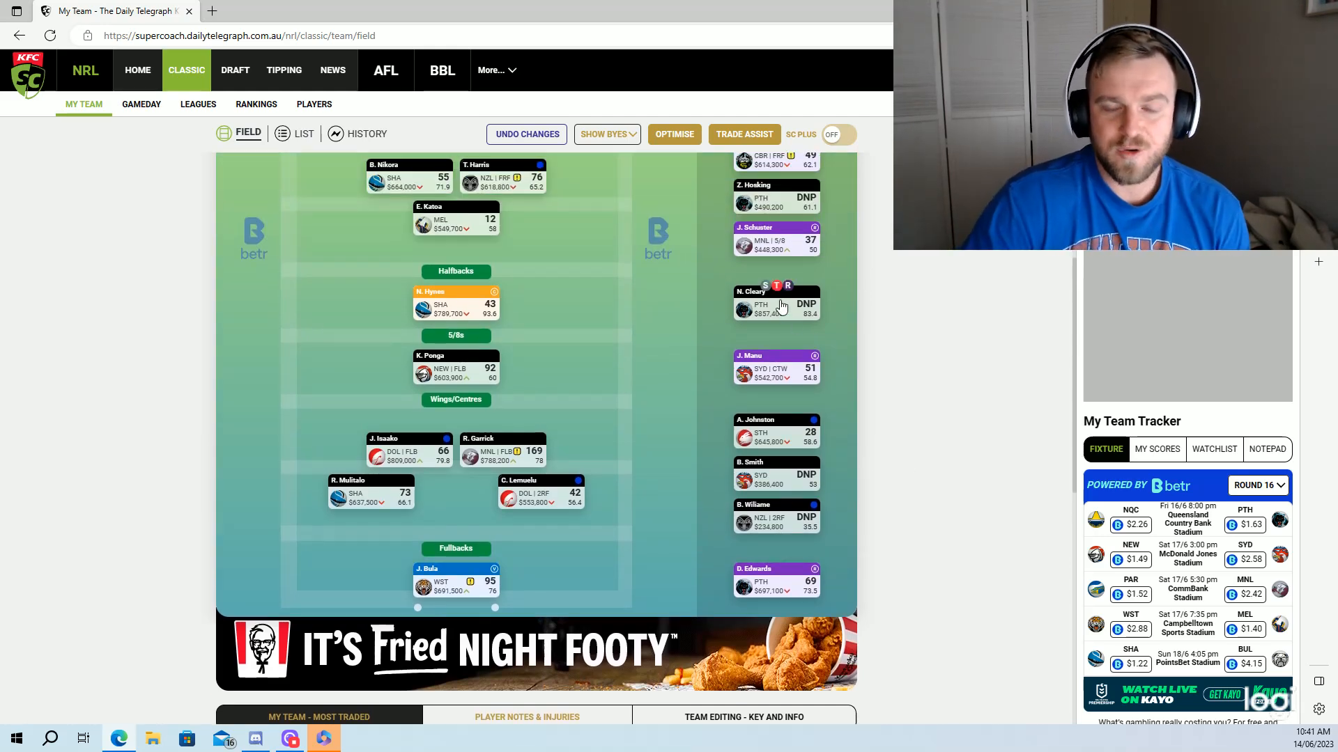
Trade Nathan Cleary out and scroll the halfback replacement list.
left_click(742, 134)
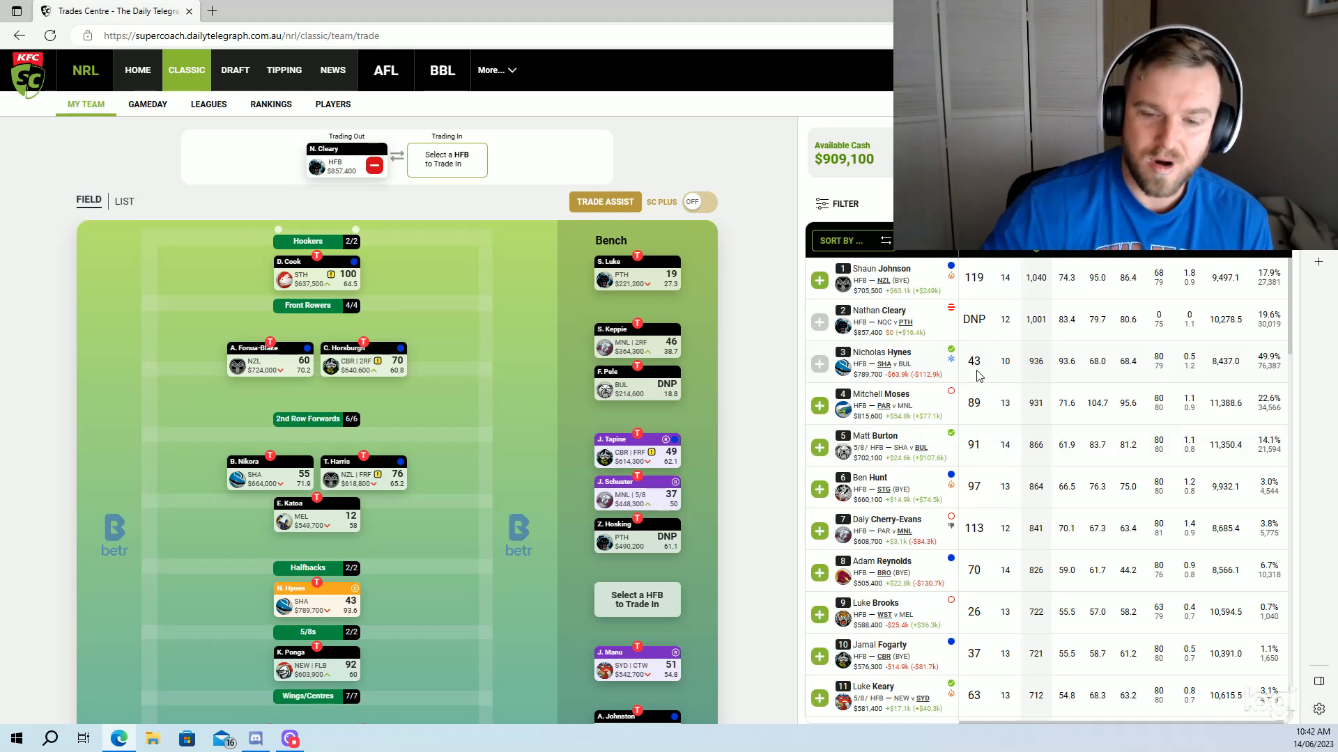
scroll("down", 3)
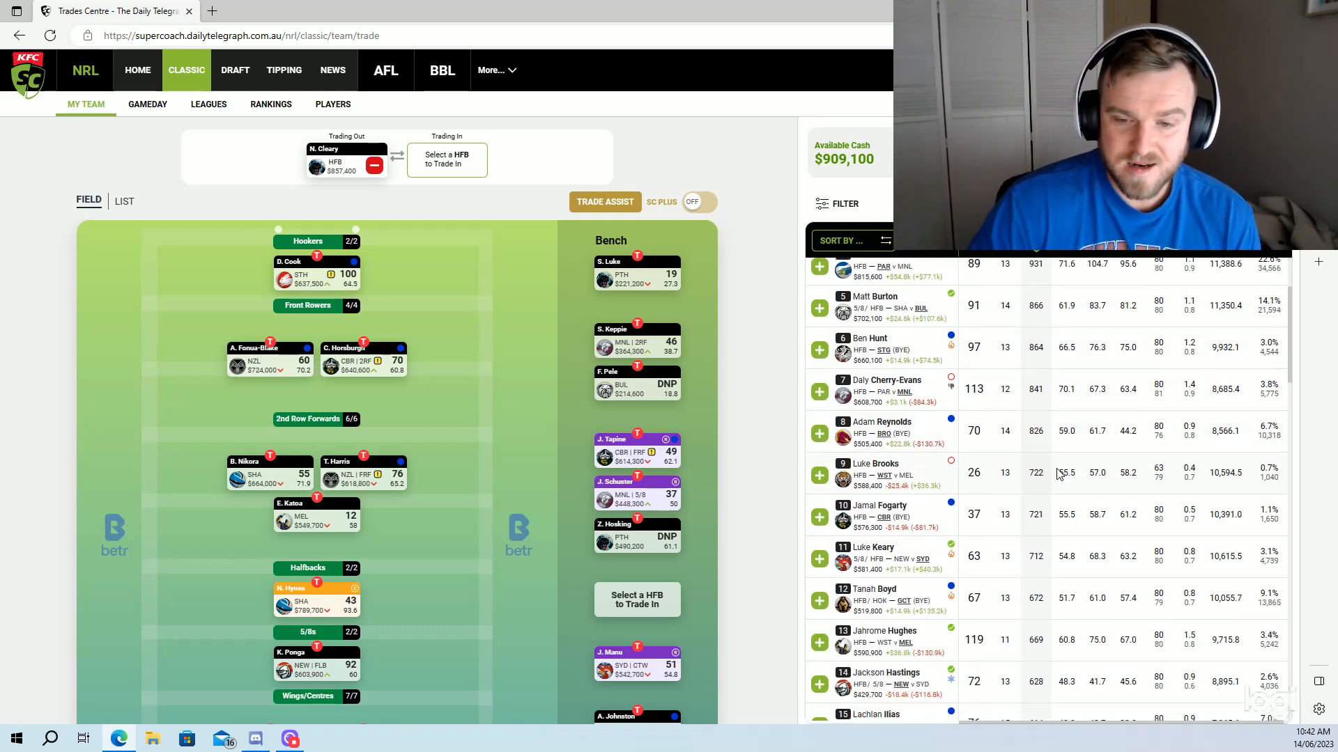
scroll("down", 3)
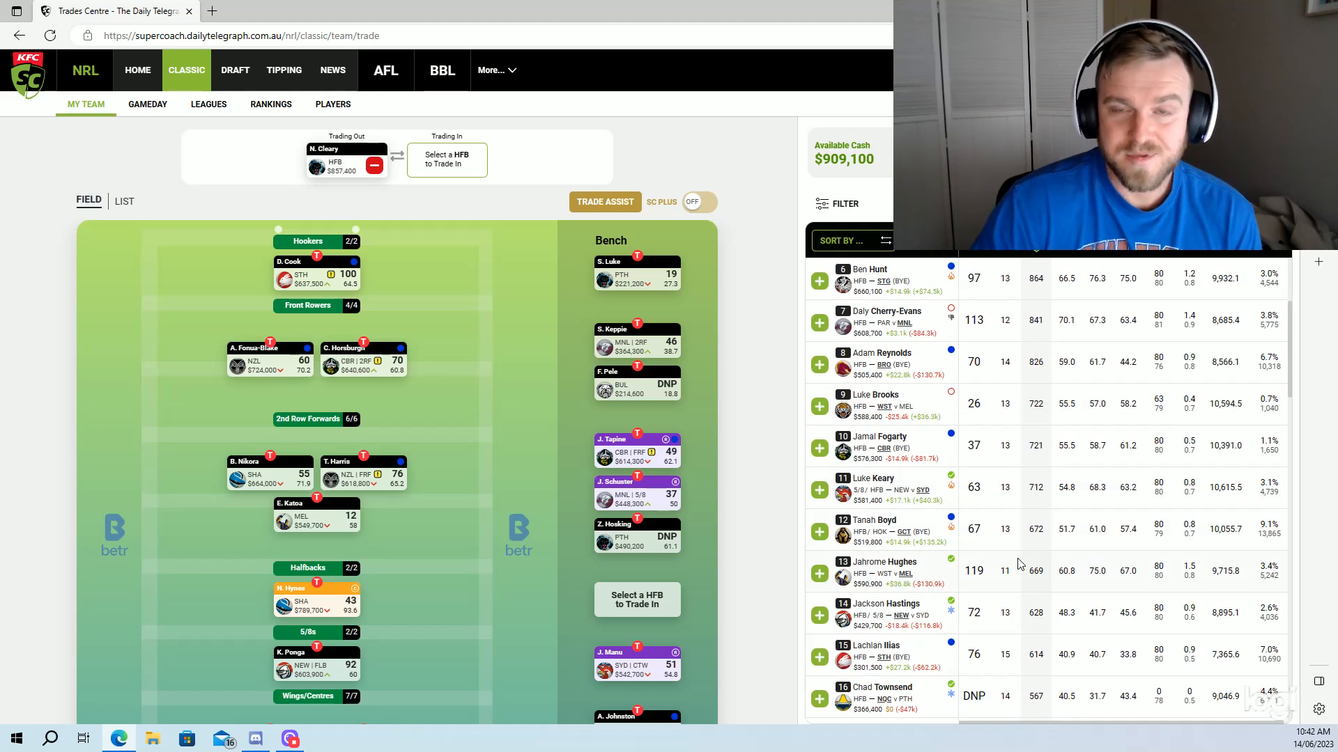
mouse_move(1002, 474)
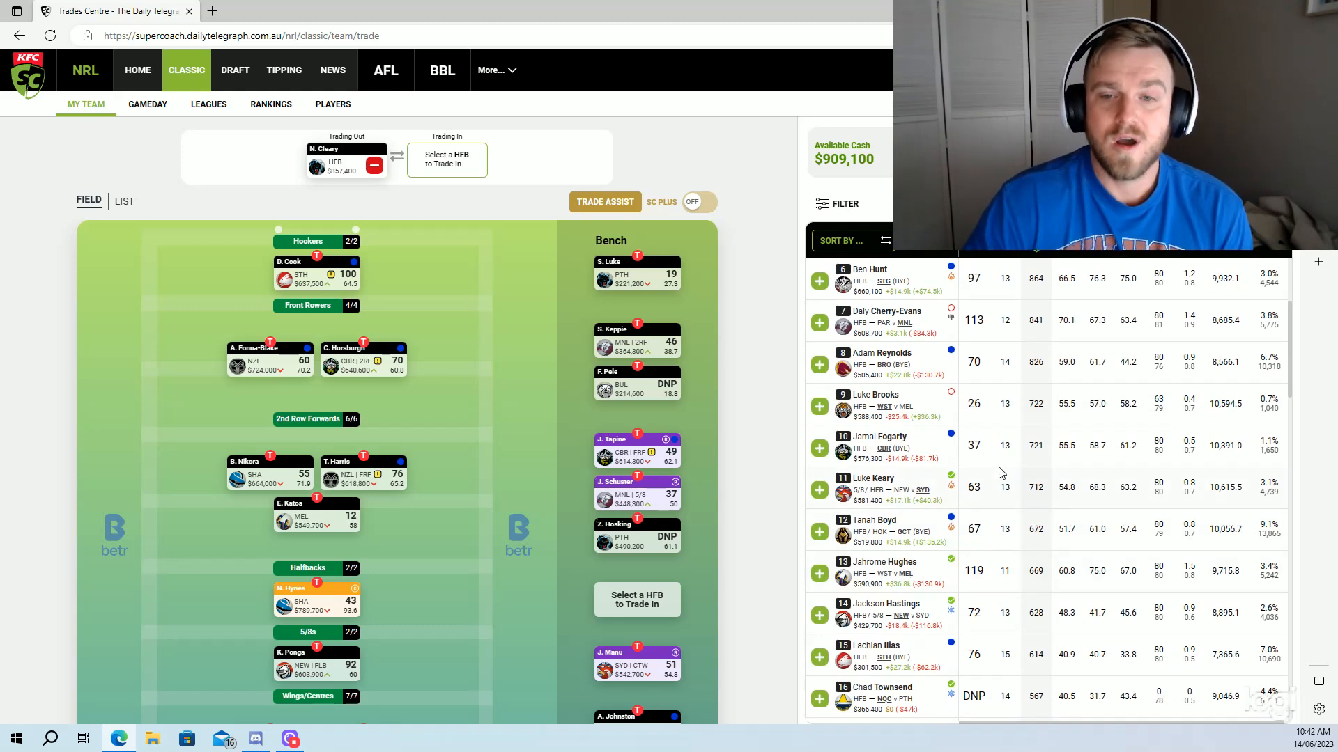
scroll("down", 3)
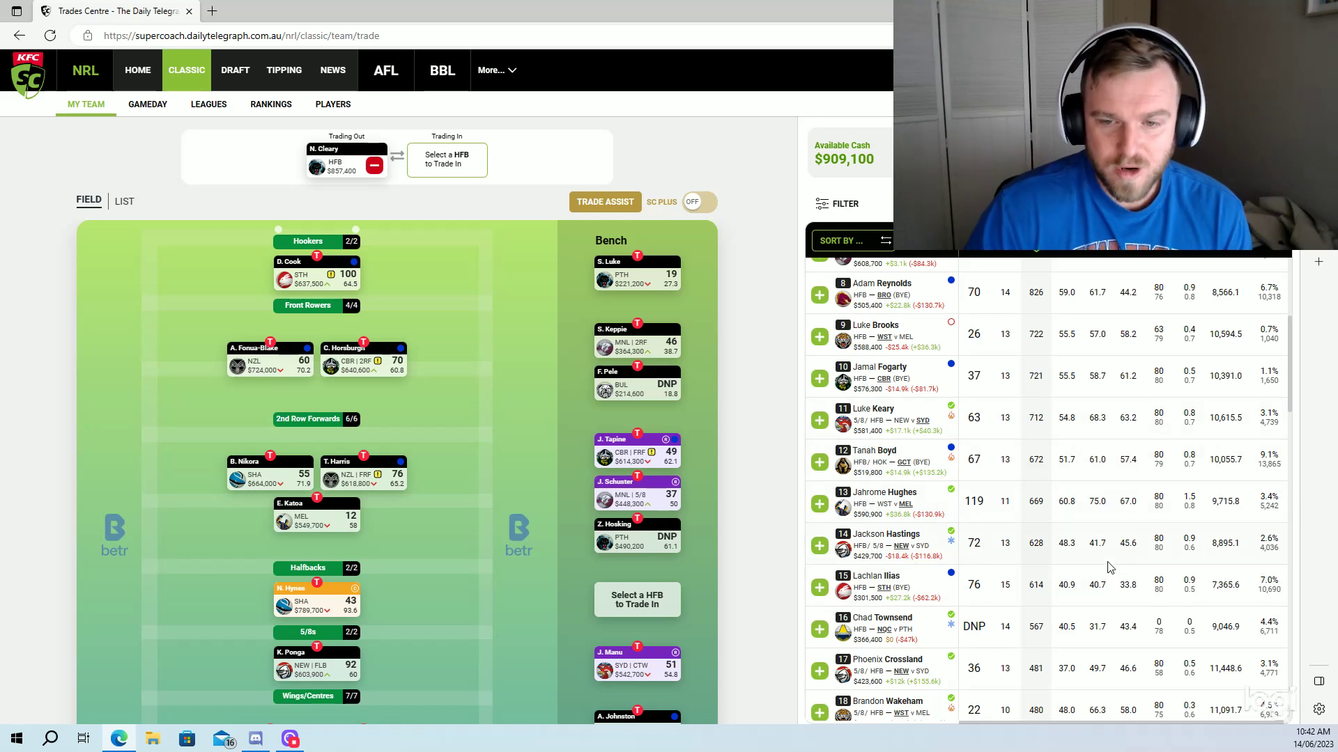
mouse_move(818, 503)
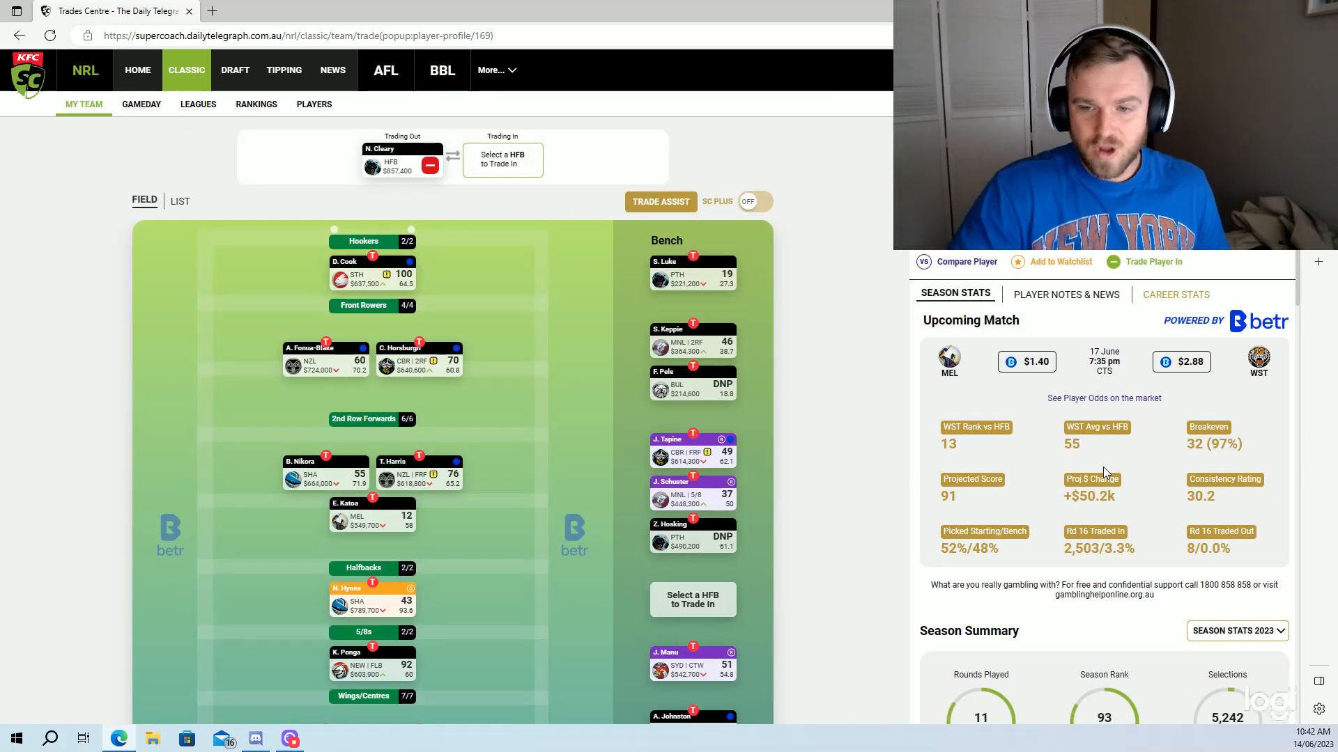
Scroll through Jahrome Hughes' season stats and upcoming fixtures.
scroll("down", 3)
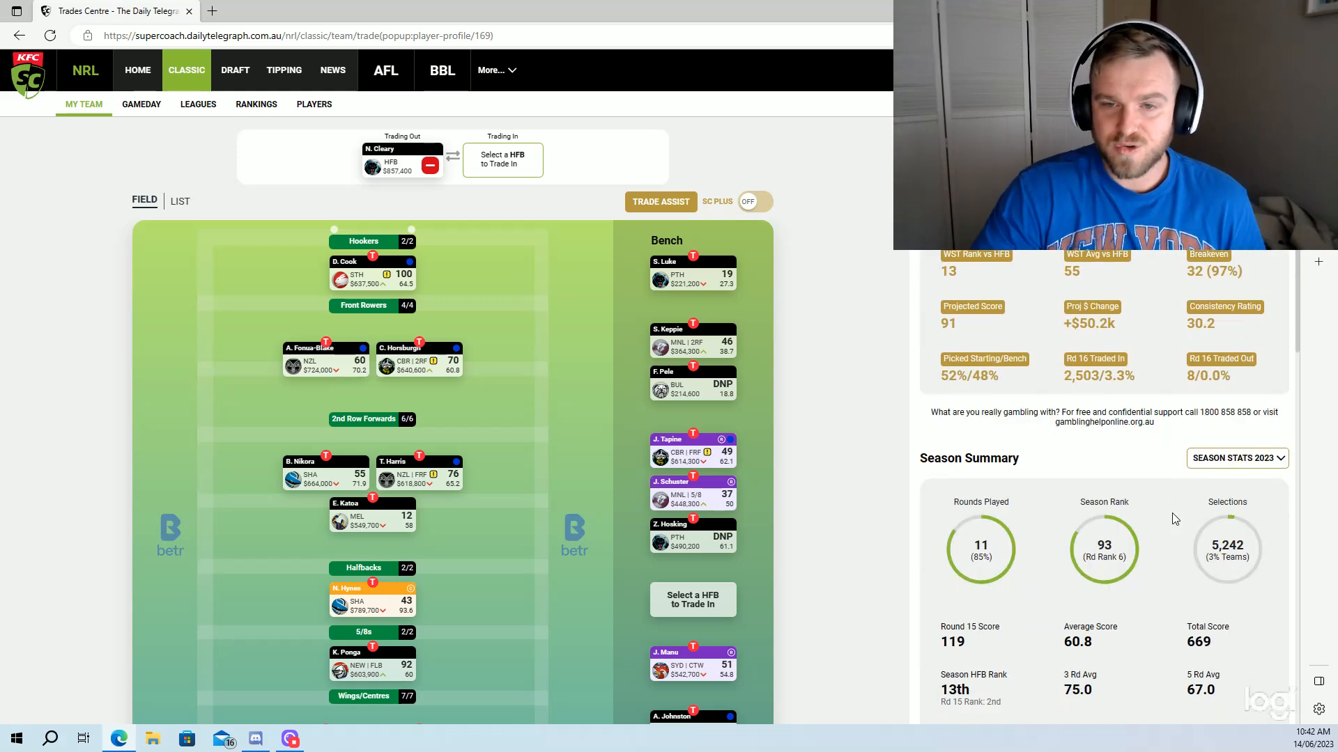
scroll("down", 3)
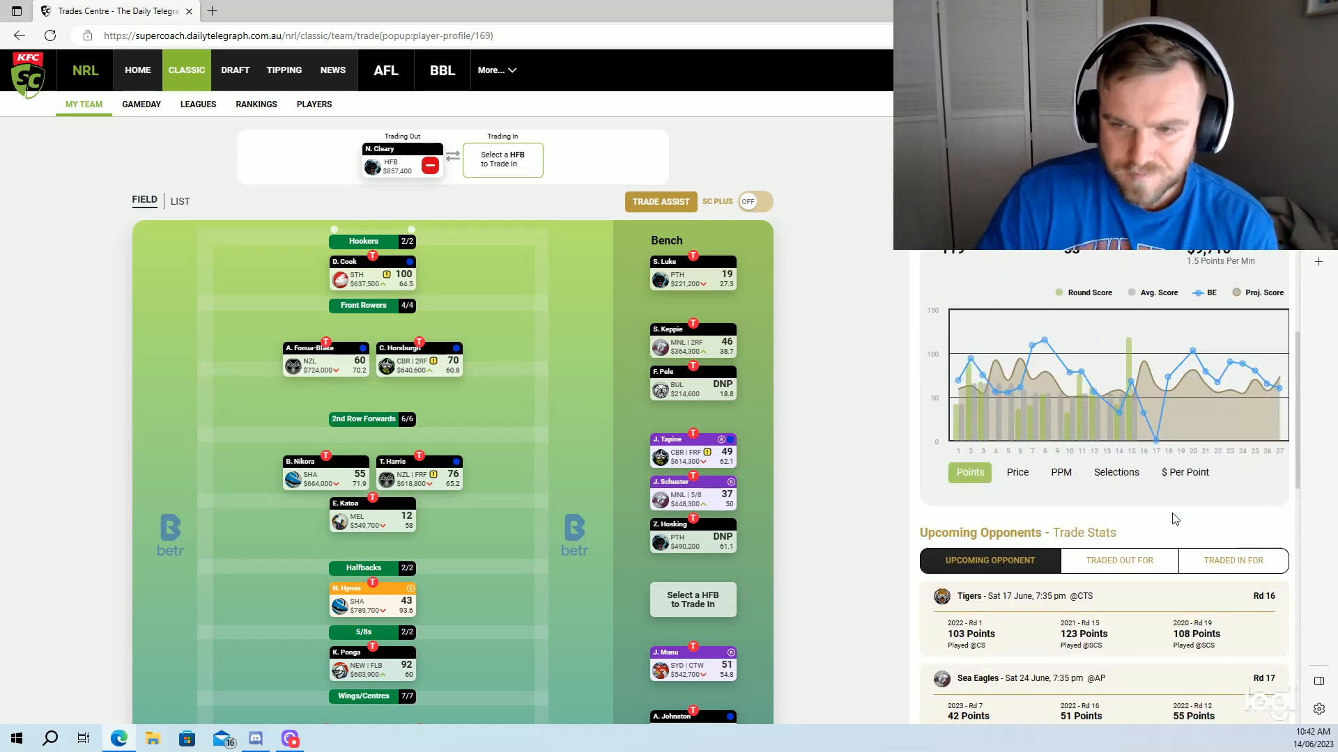
scroll("down", 3)
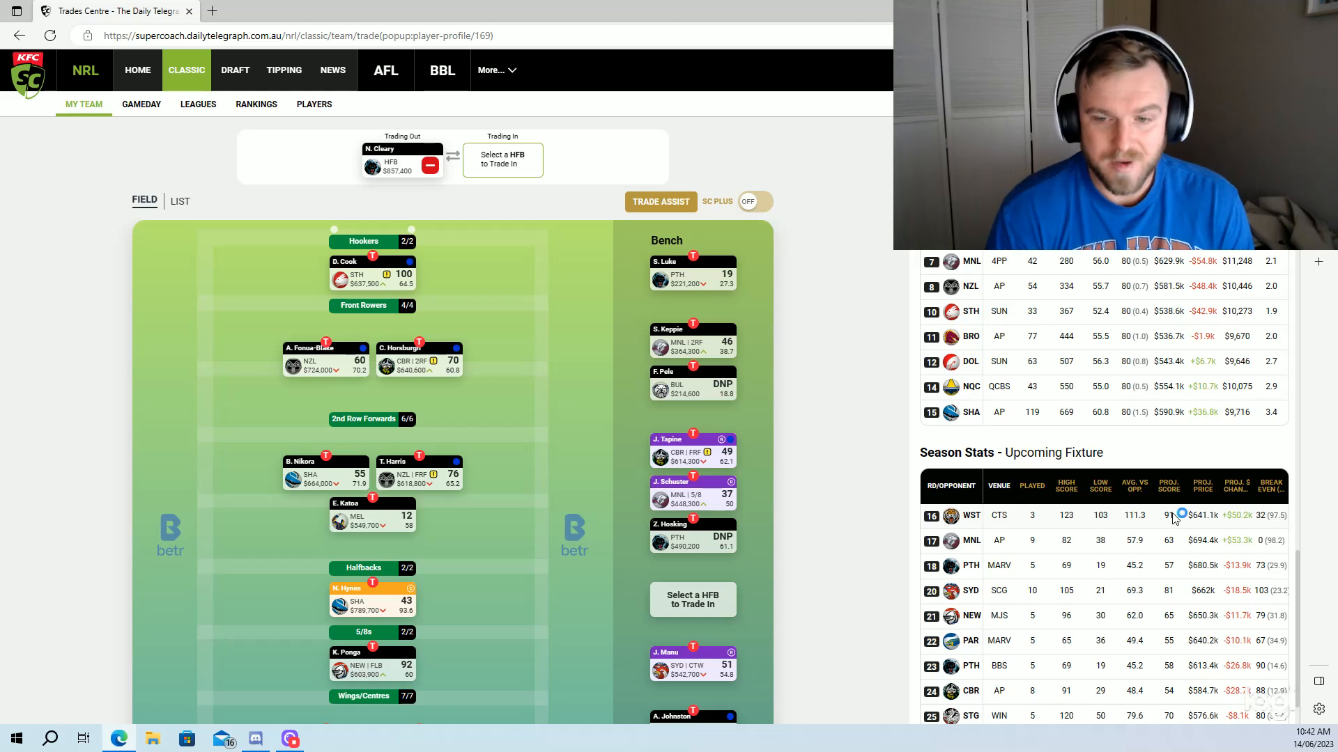
mouse_move(1175, 518)
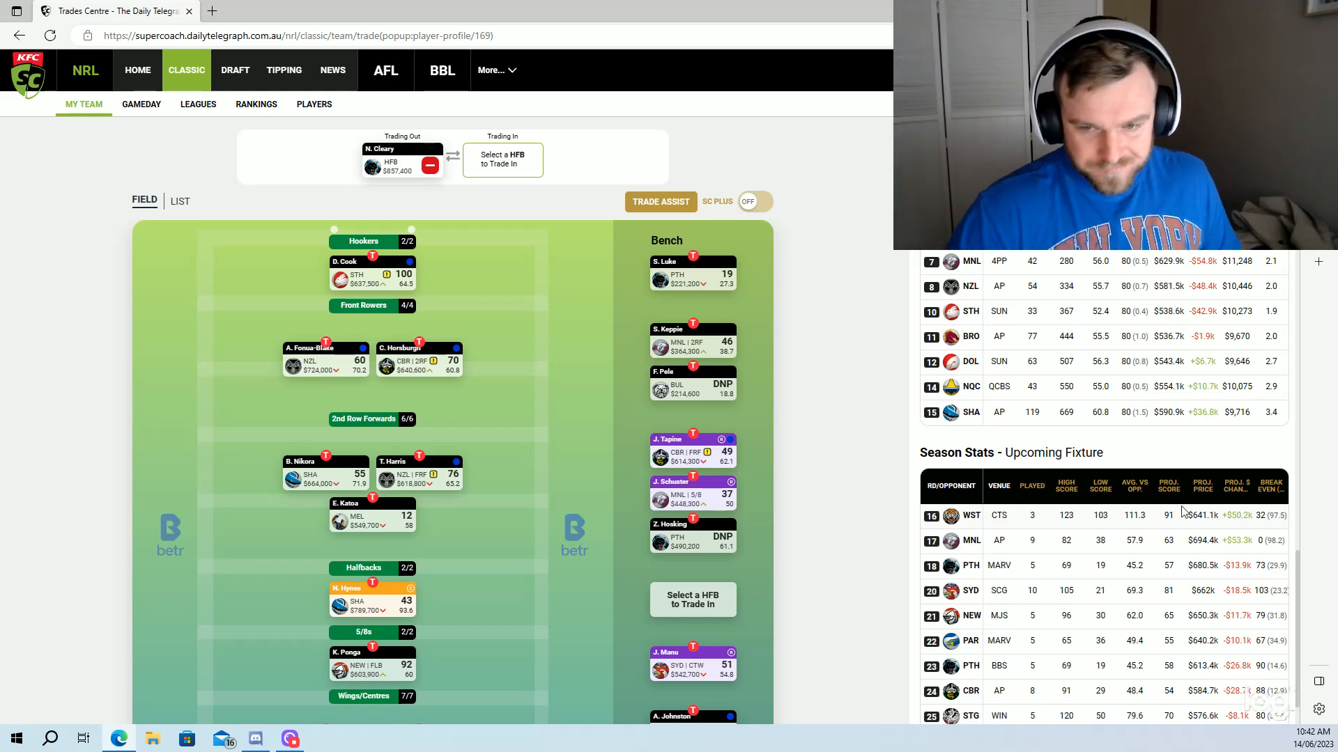
mouse_move(1254, 370)
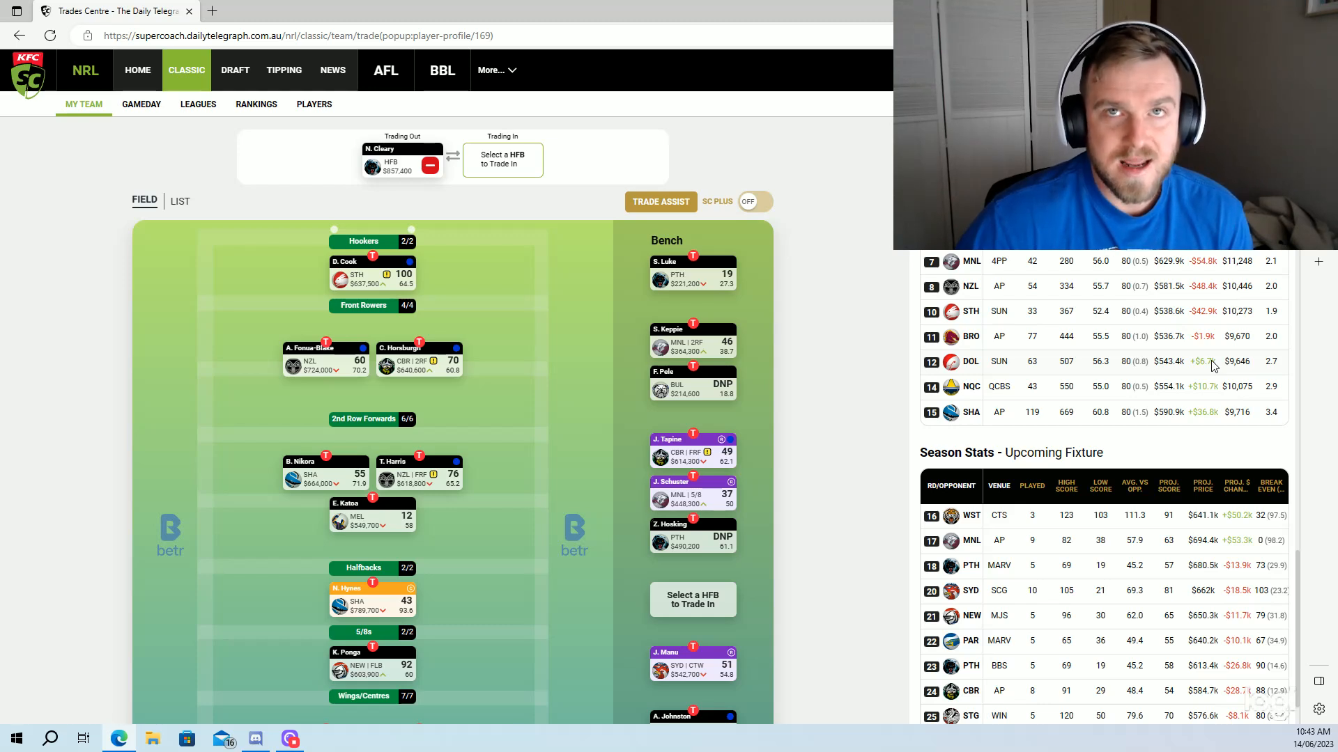
mouse_move(1082, 605)
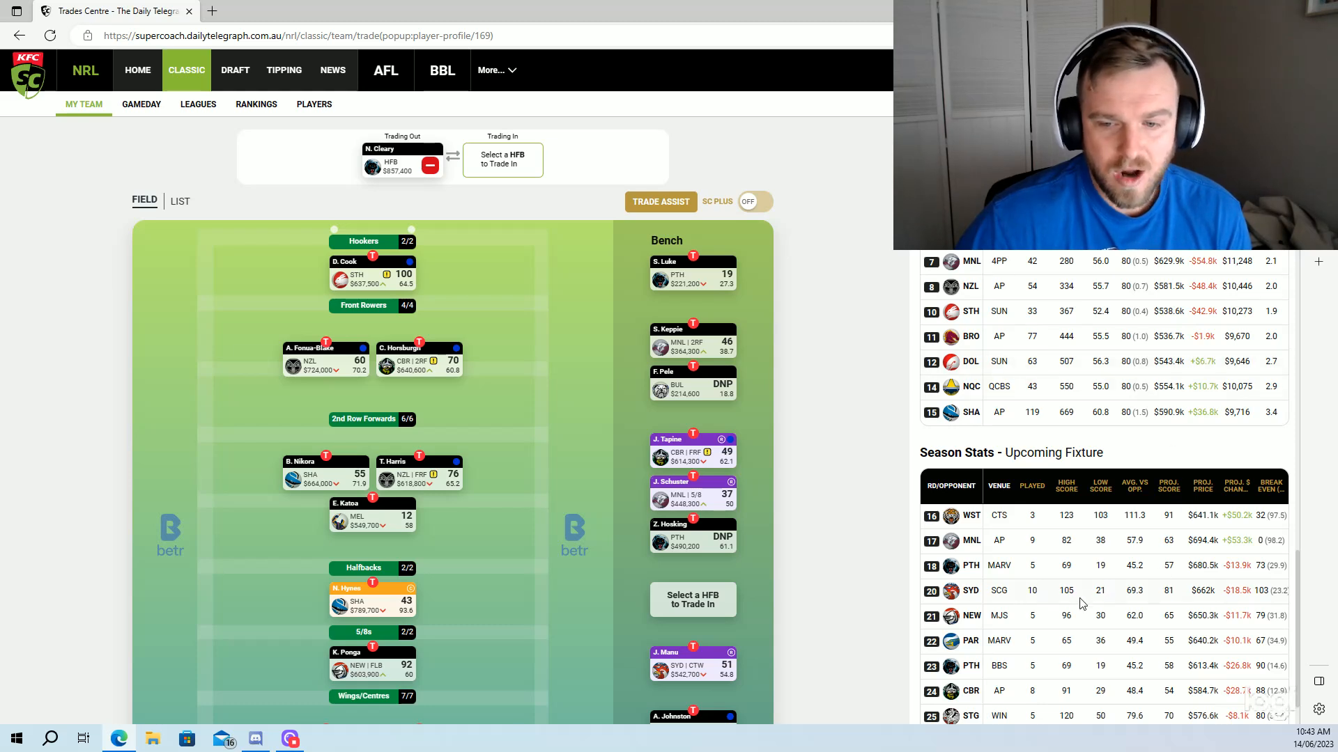
mouse_move(992, 623)
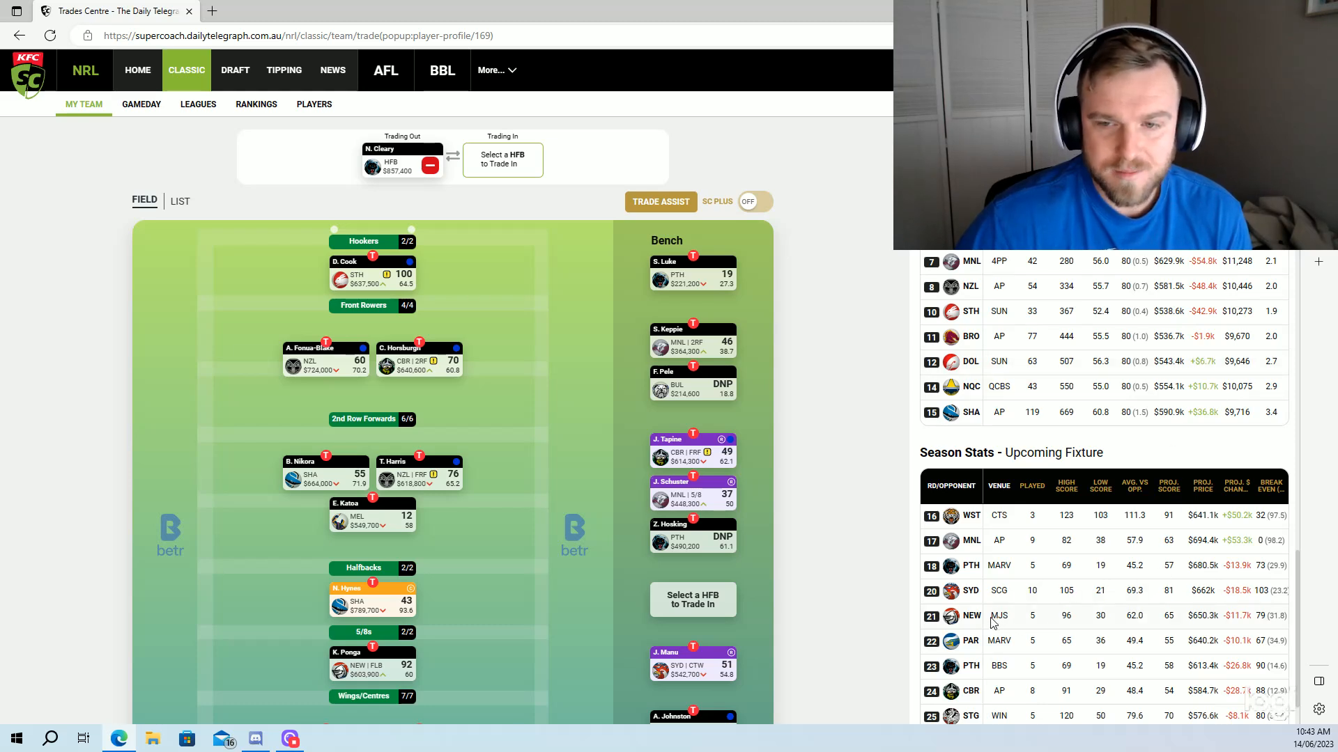
mouse_move(1022, 605)
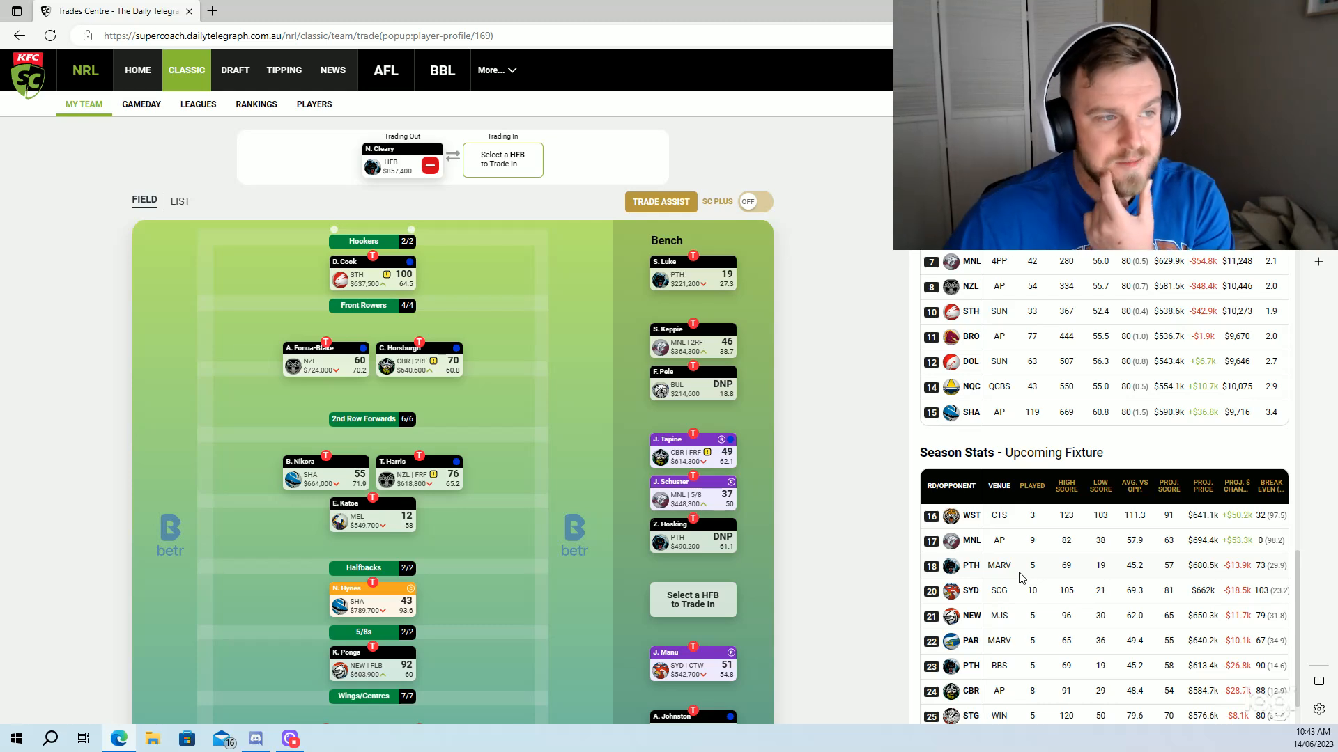
mouse_move(727, 626)
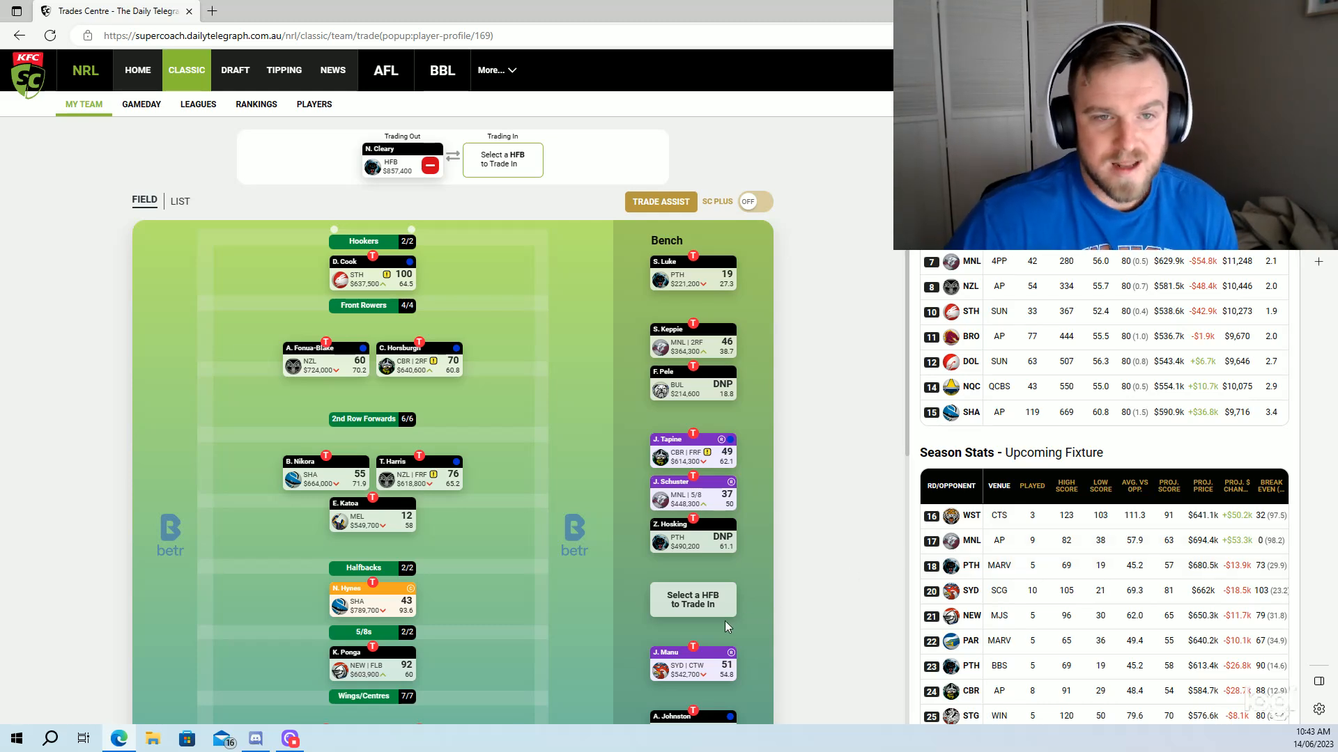
mouse_move(868, 597)
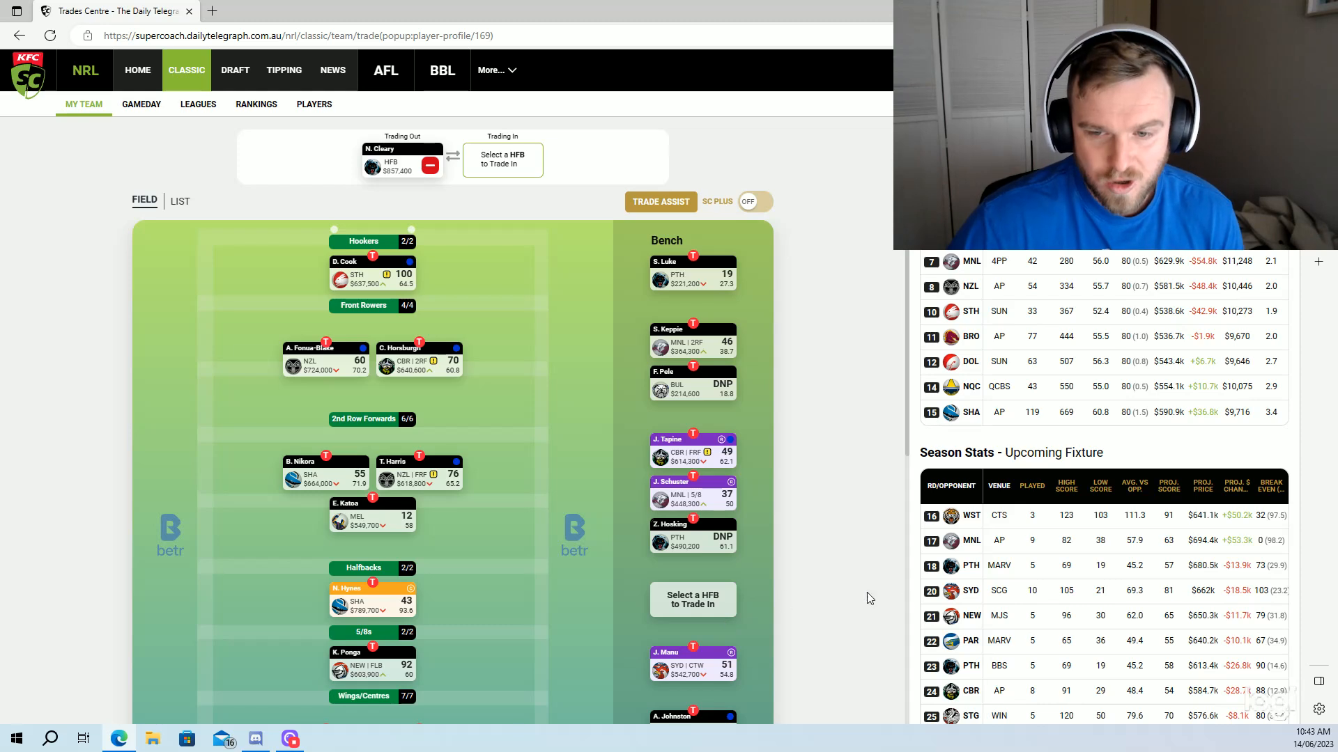
scroll("up", 3)
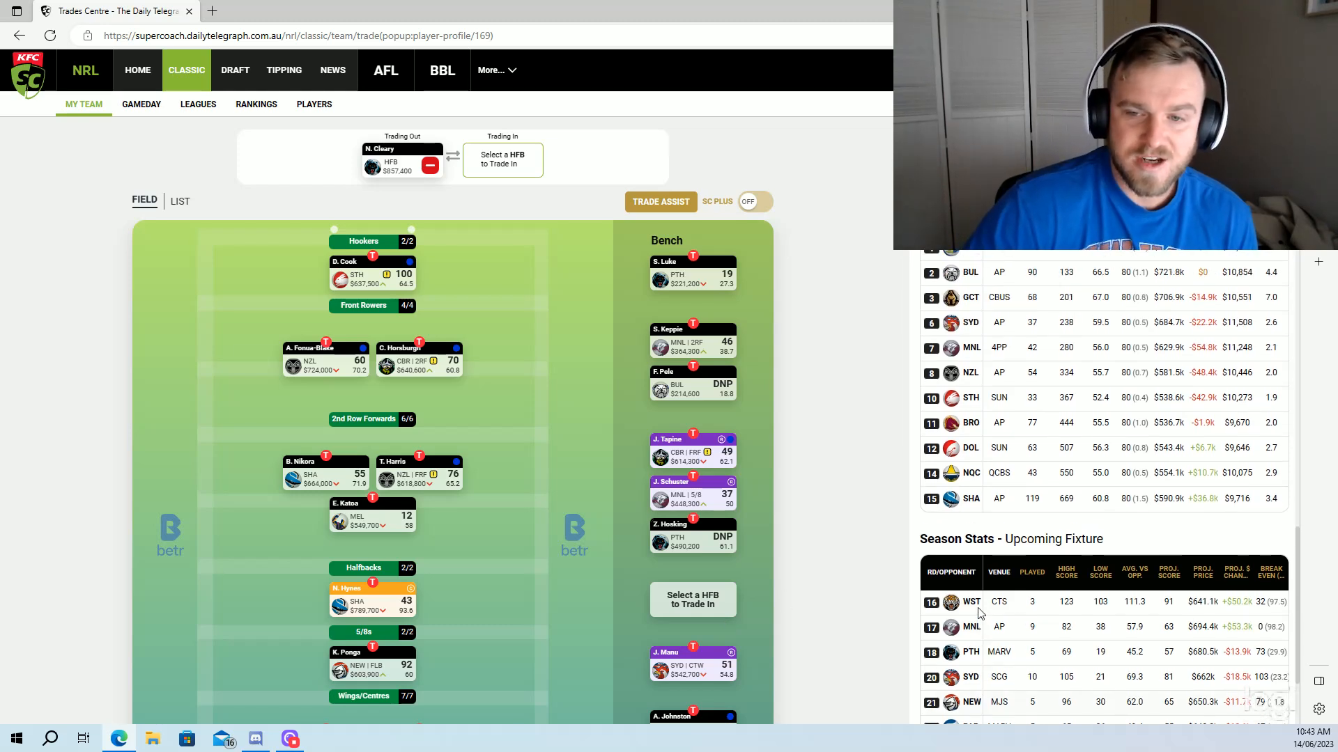
scroll("up", 3)
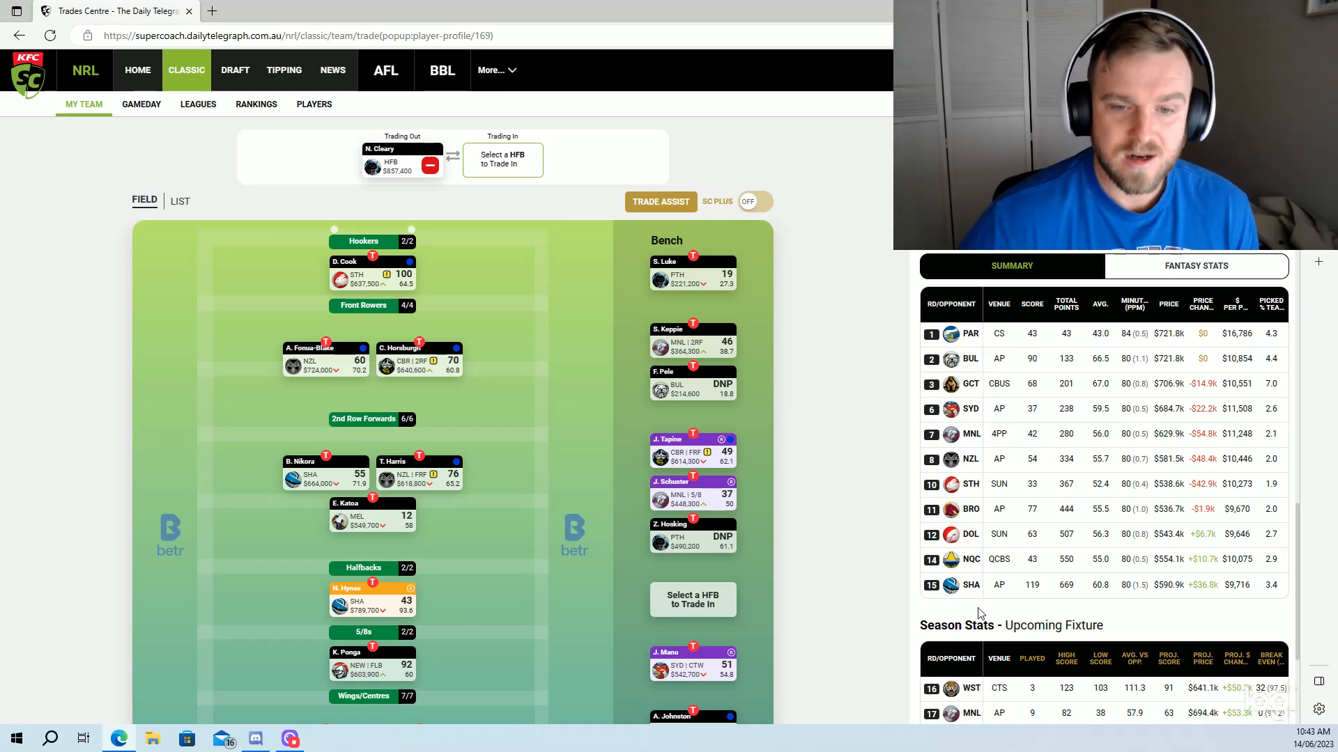
scroll("down", 3)
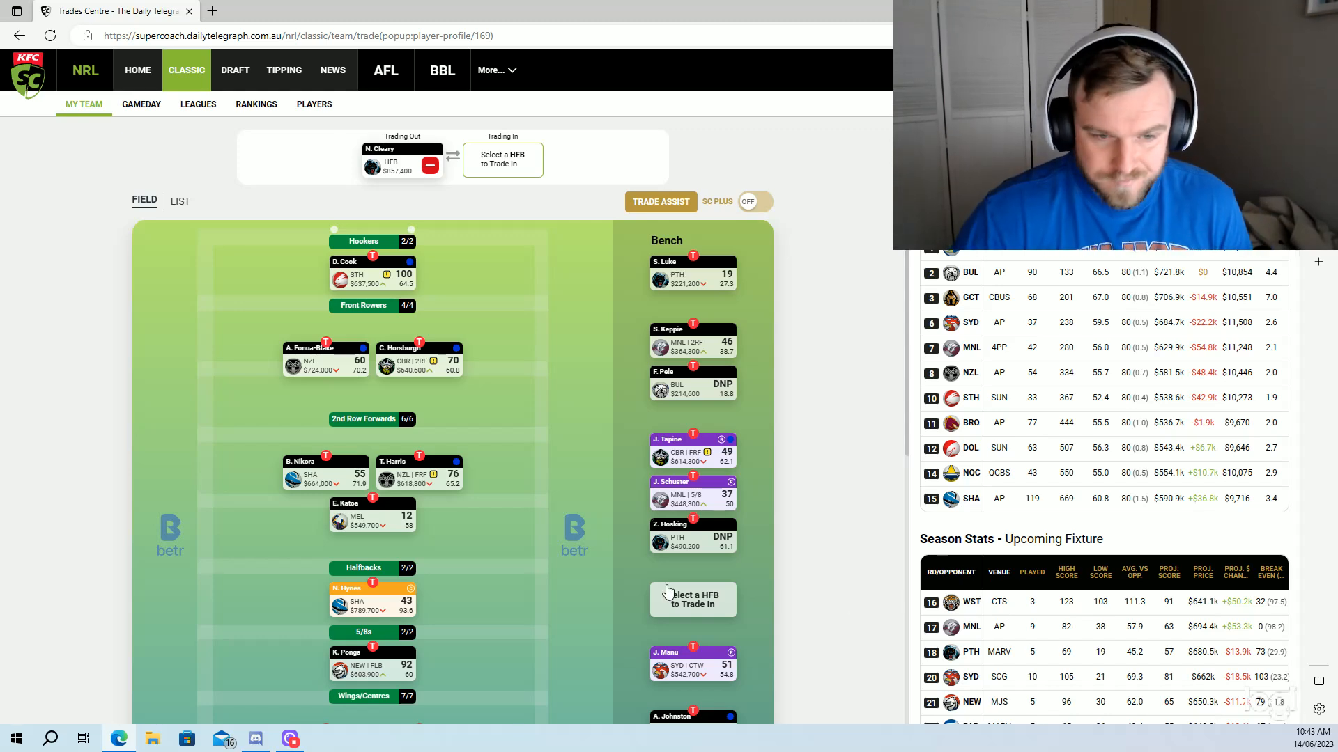
mouse_move(794, 560)
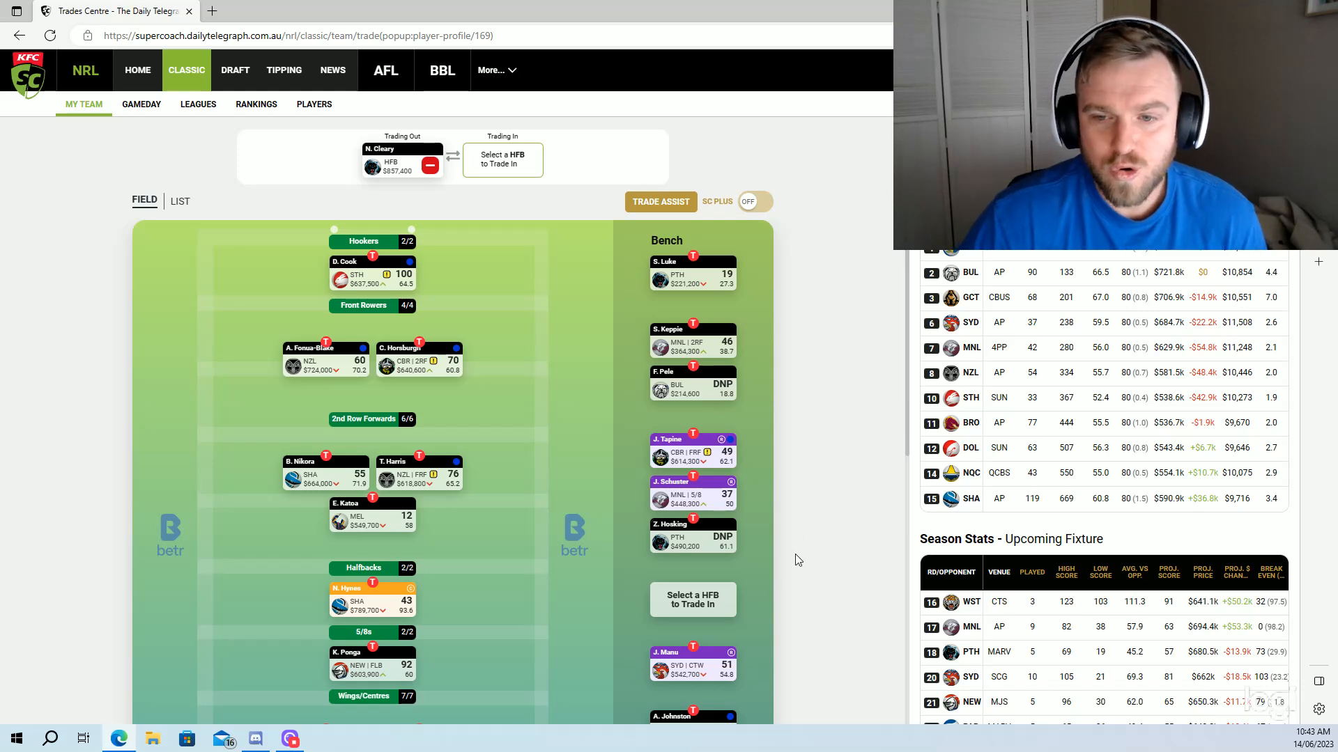
scroll("down", 3)
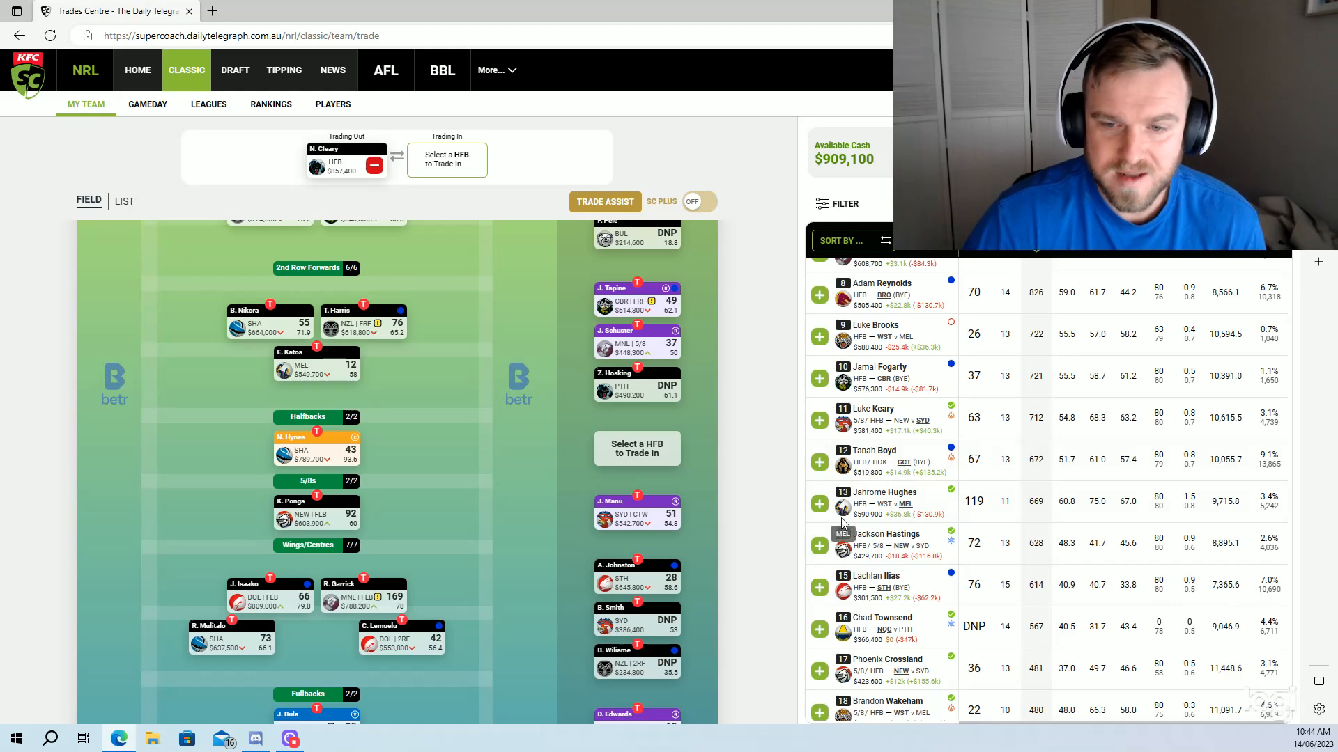
left_click(818, 503)
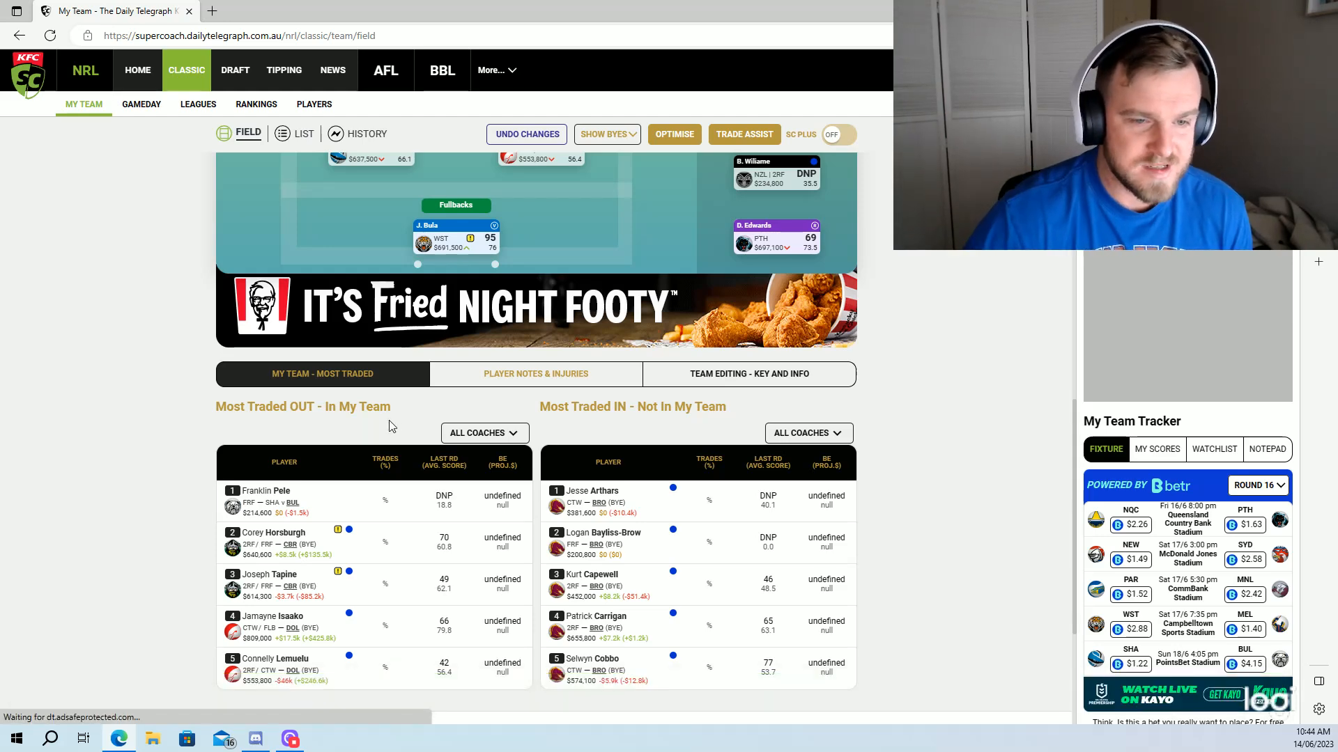
Set the Most Traded OUT filter to Ranked in Top 10%, led by Soni Luke.
left_click(484, 433)
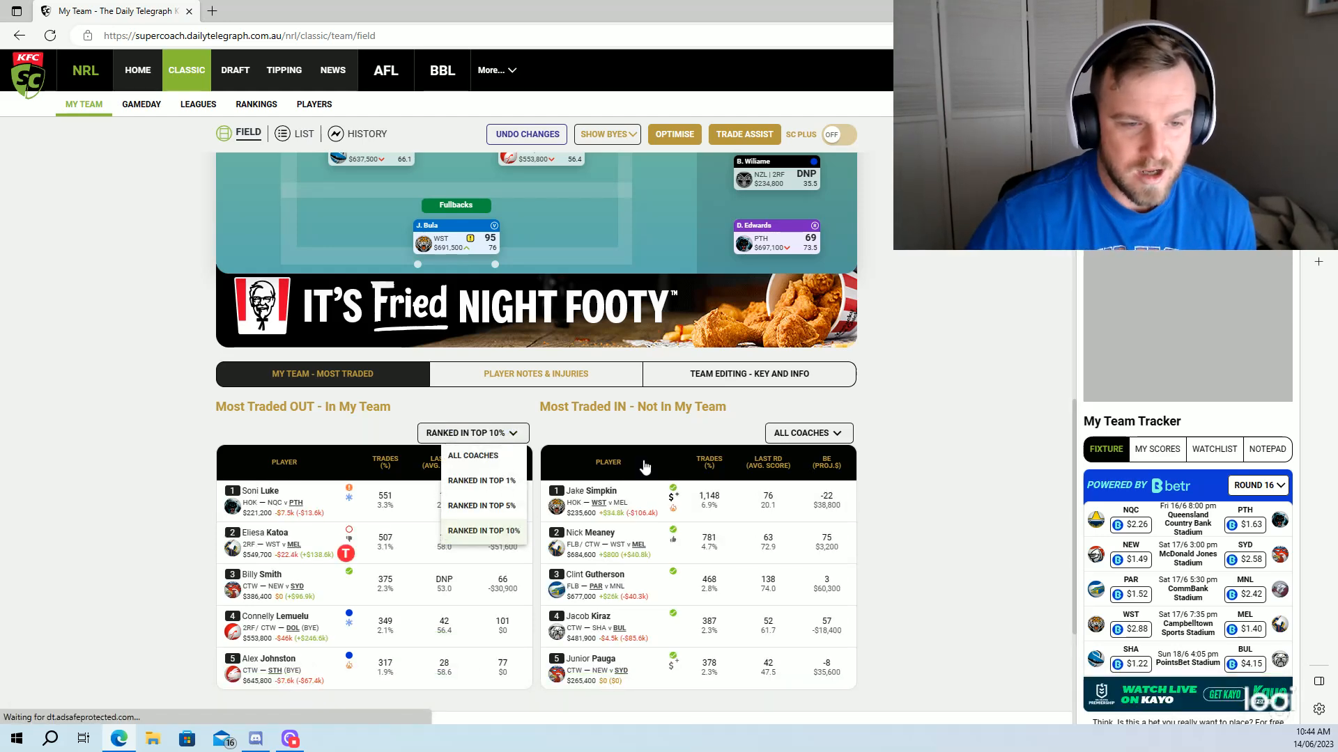
left_click(483, 529)
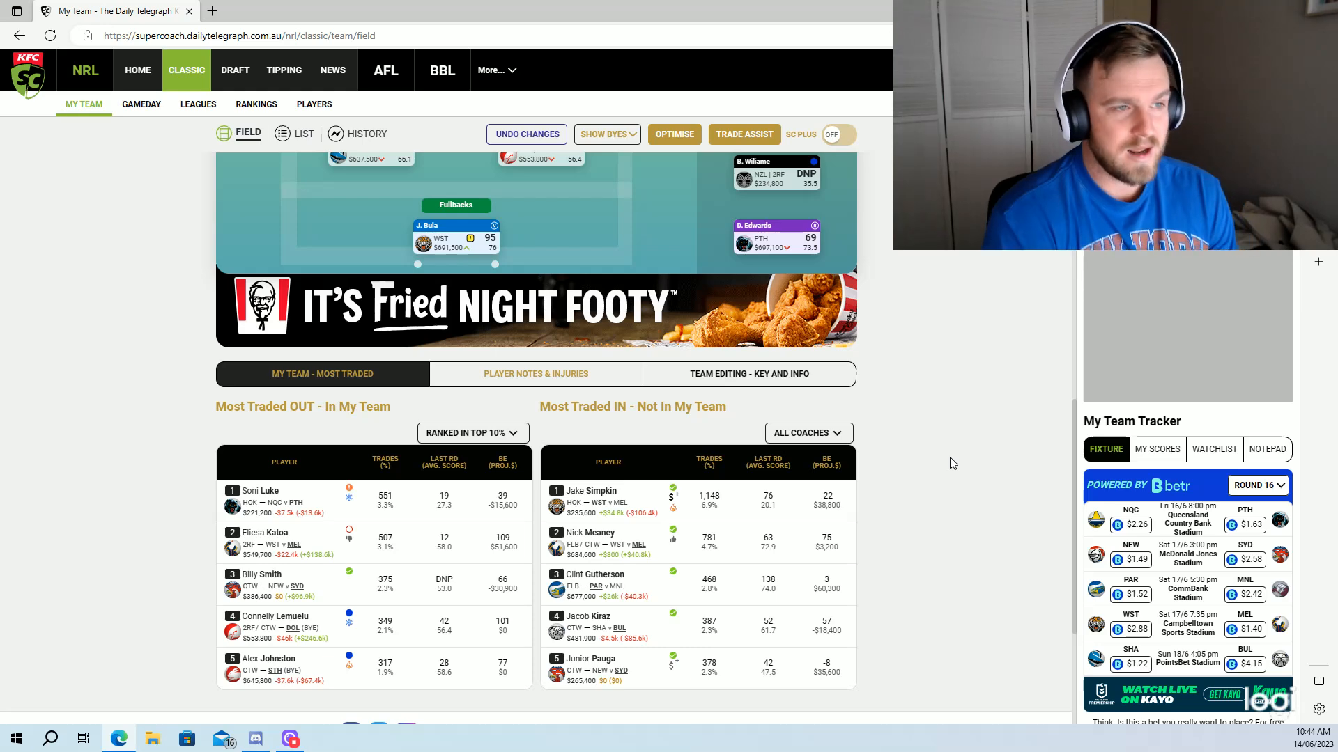
Scroll to Most Traded IN and set its coach filter to Ranked in Top 10%.
scroll("up", 3)
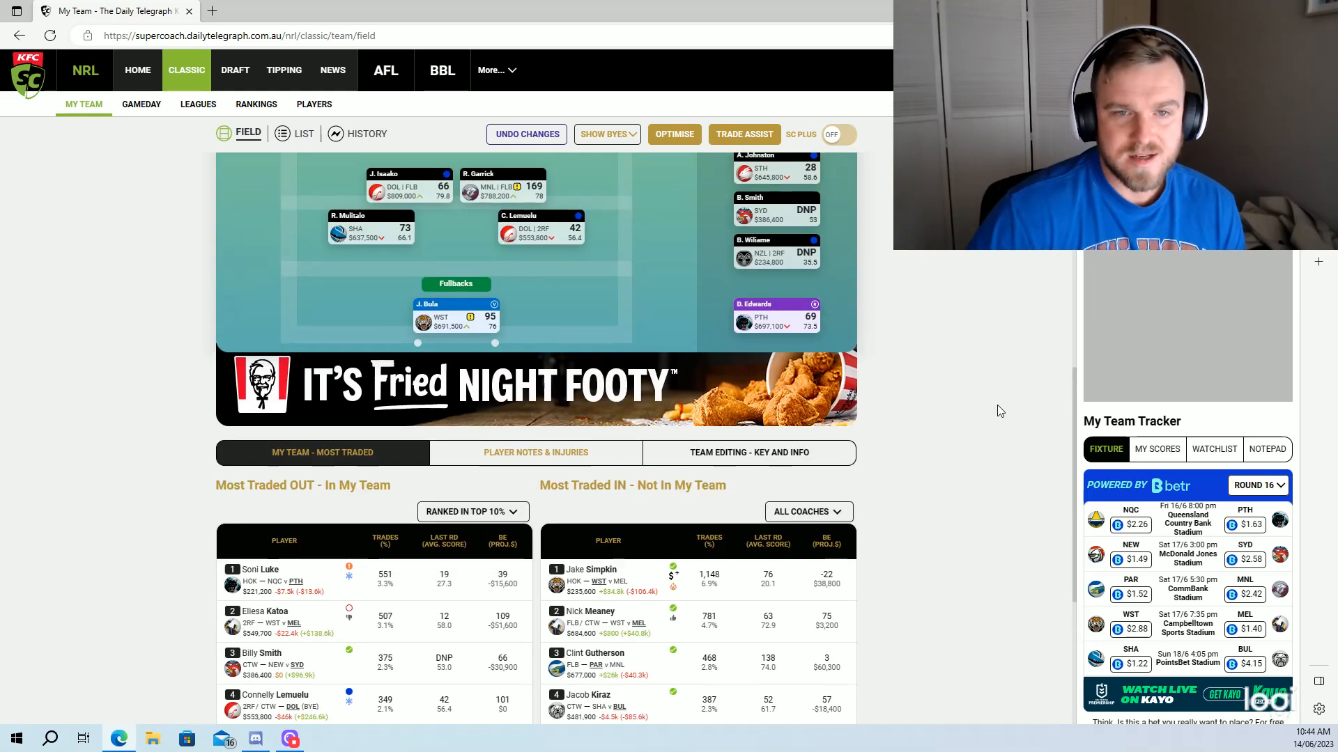
scroll("up", 3)
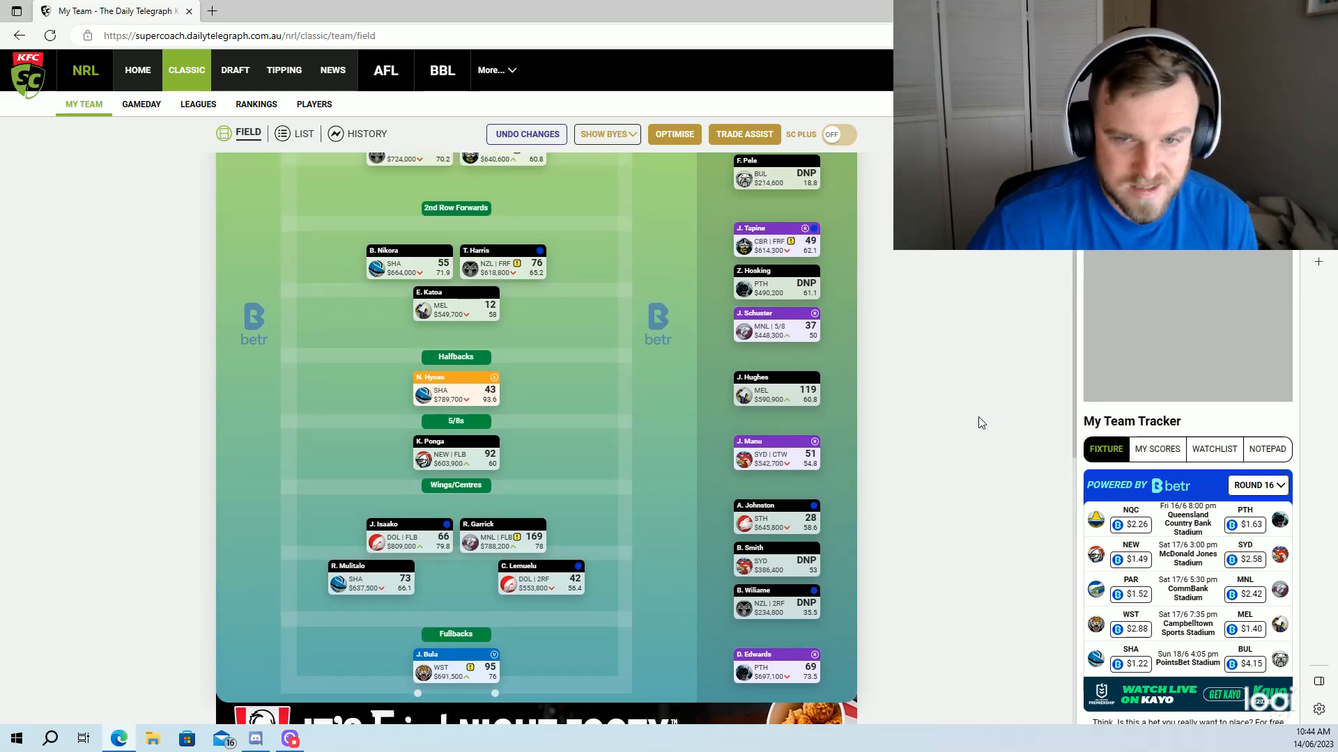
scroll("down", 3)
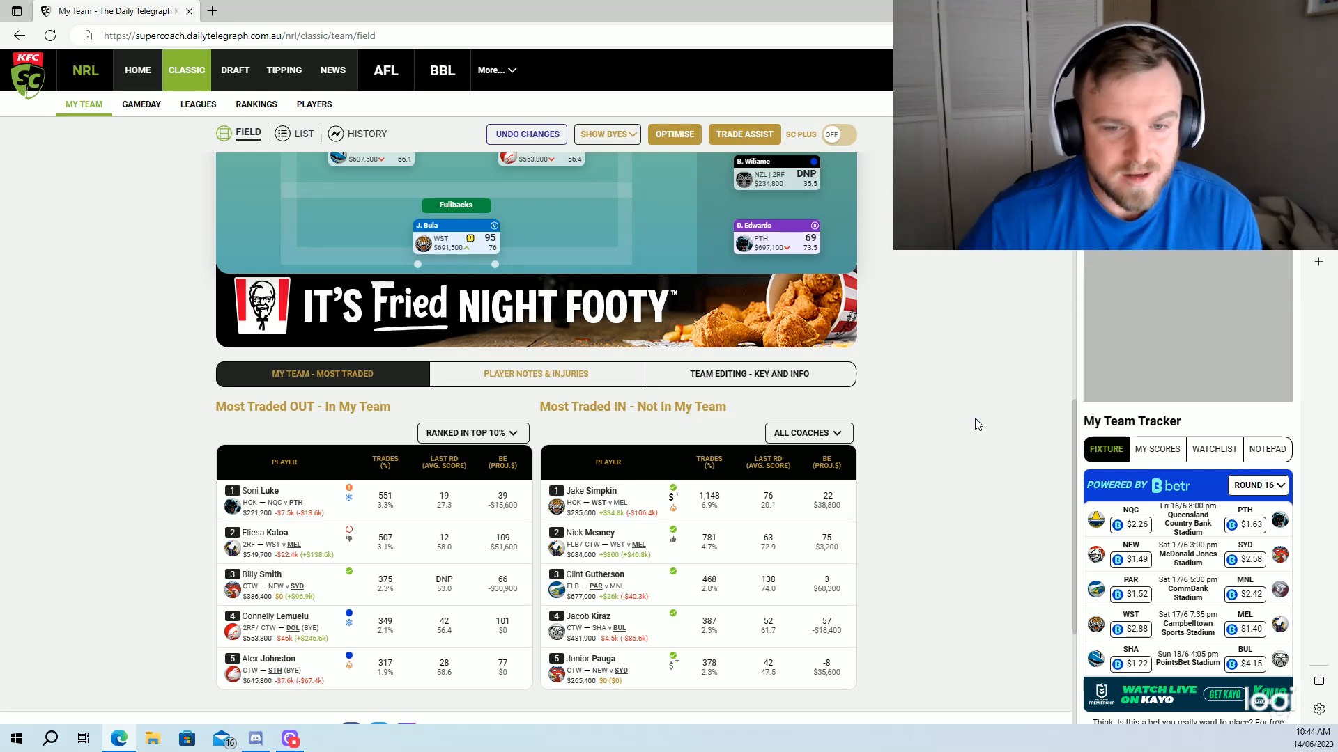
mouse_move(1016, 366)
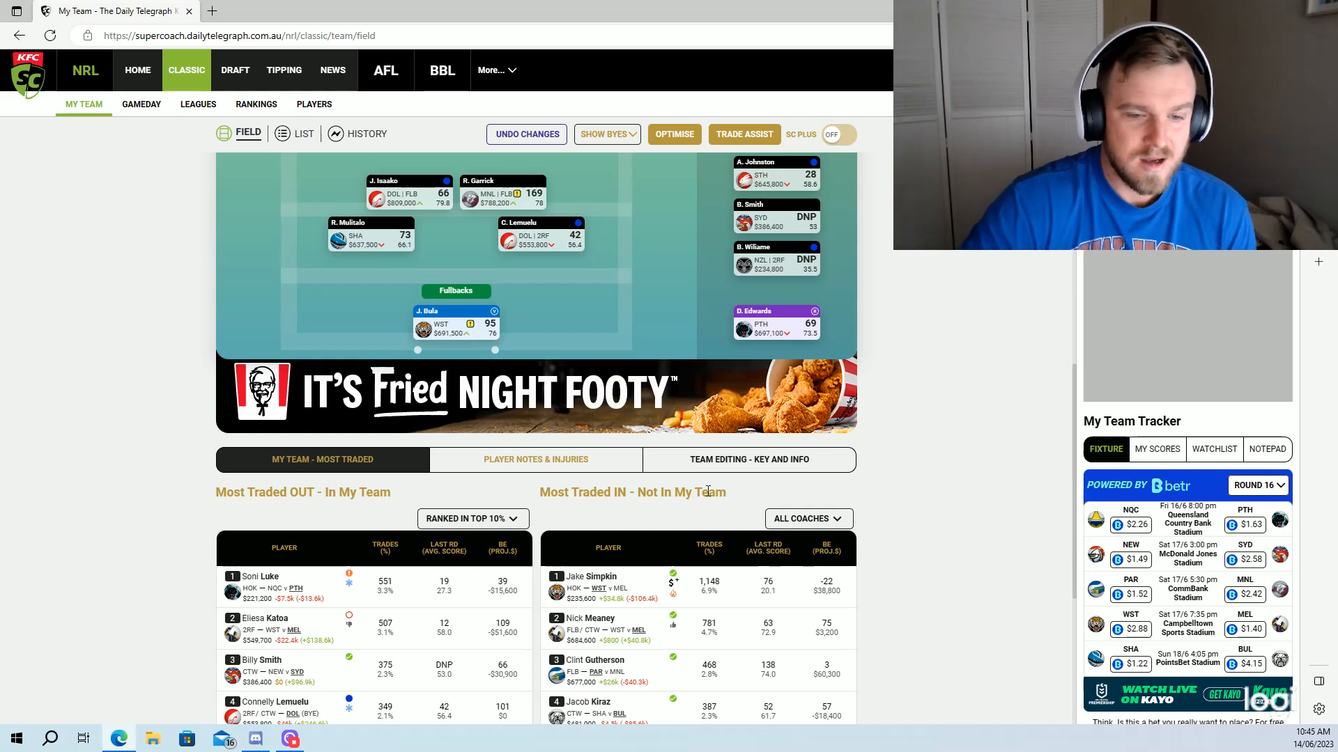
mouse_move(687, 503)
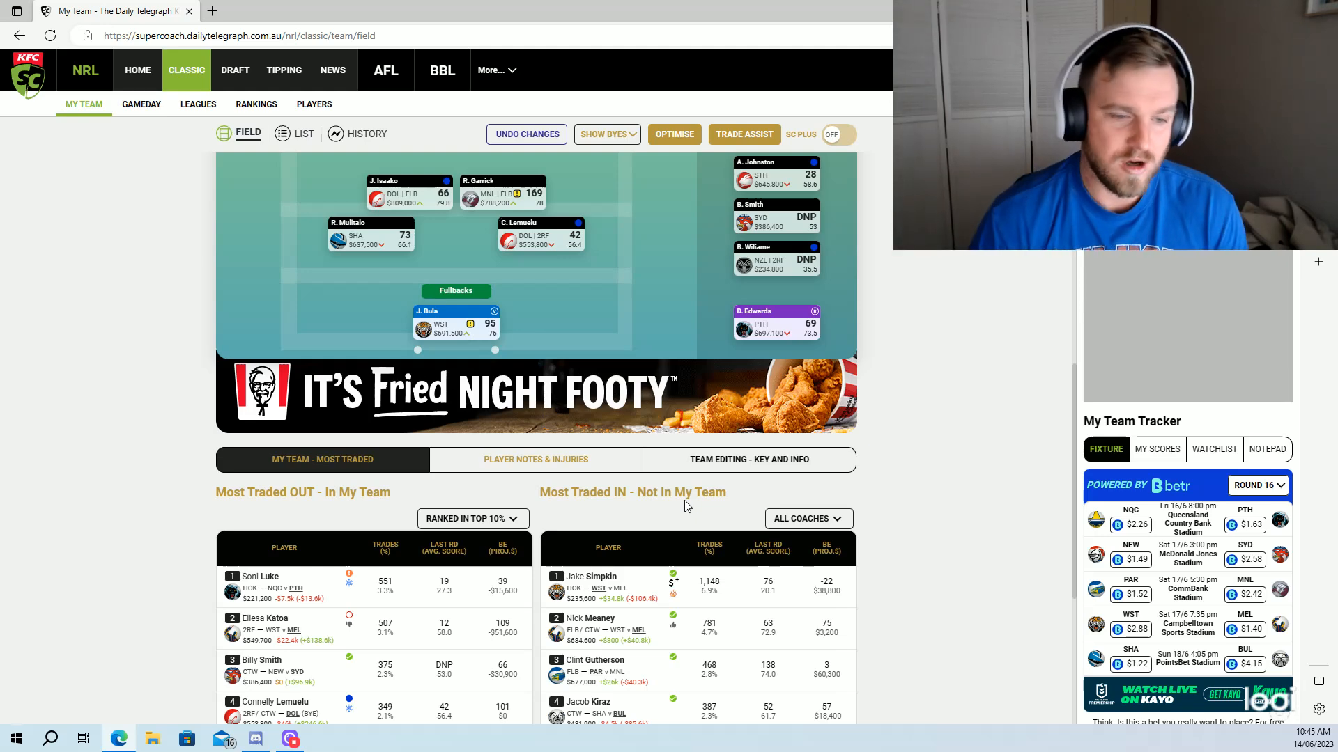
scroll("down", 3)
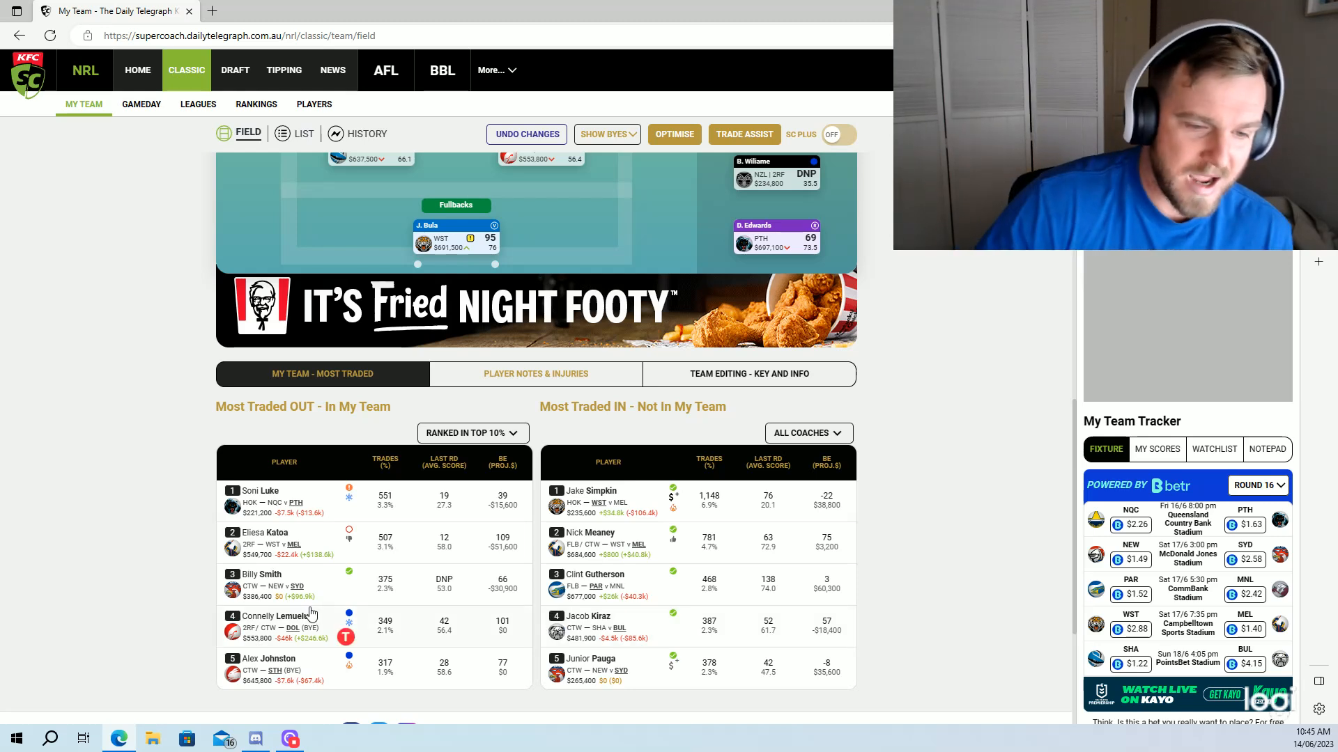
mouse_move(878, 608)
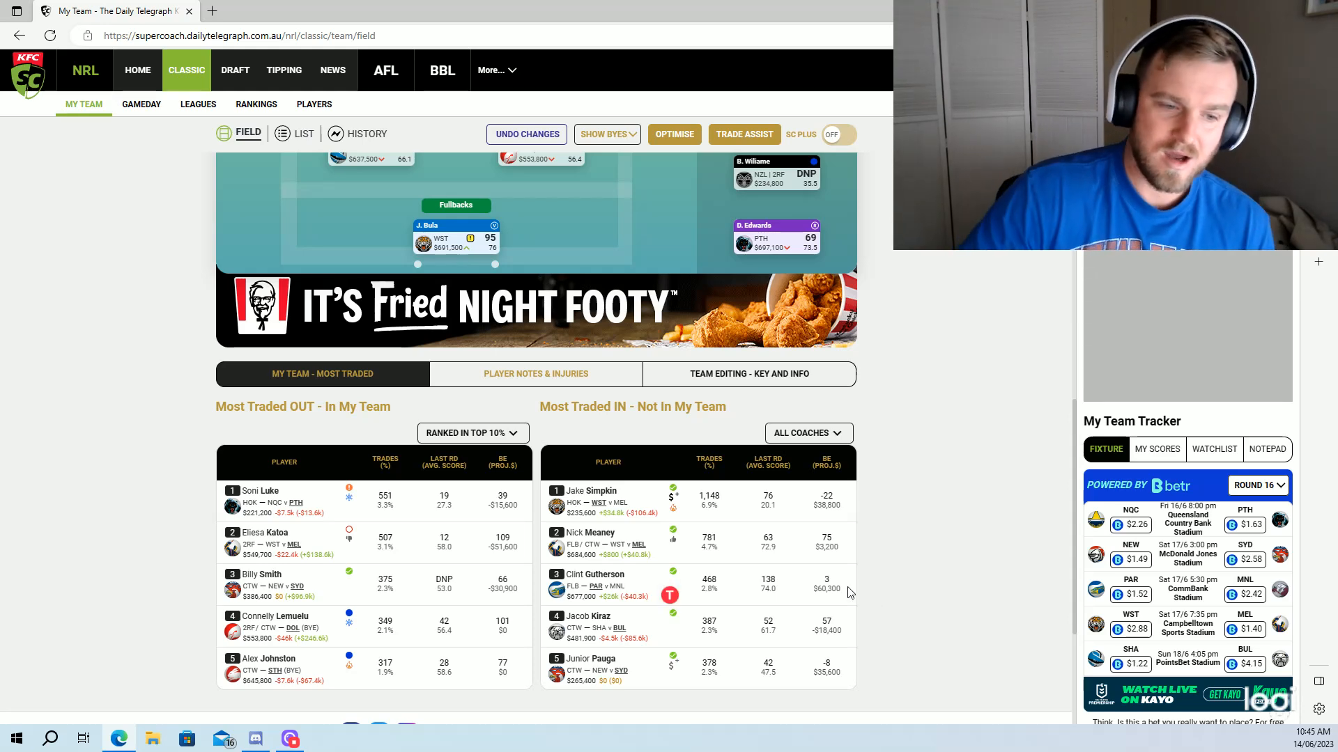
scroll("down", 3)
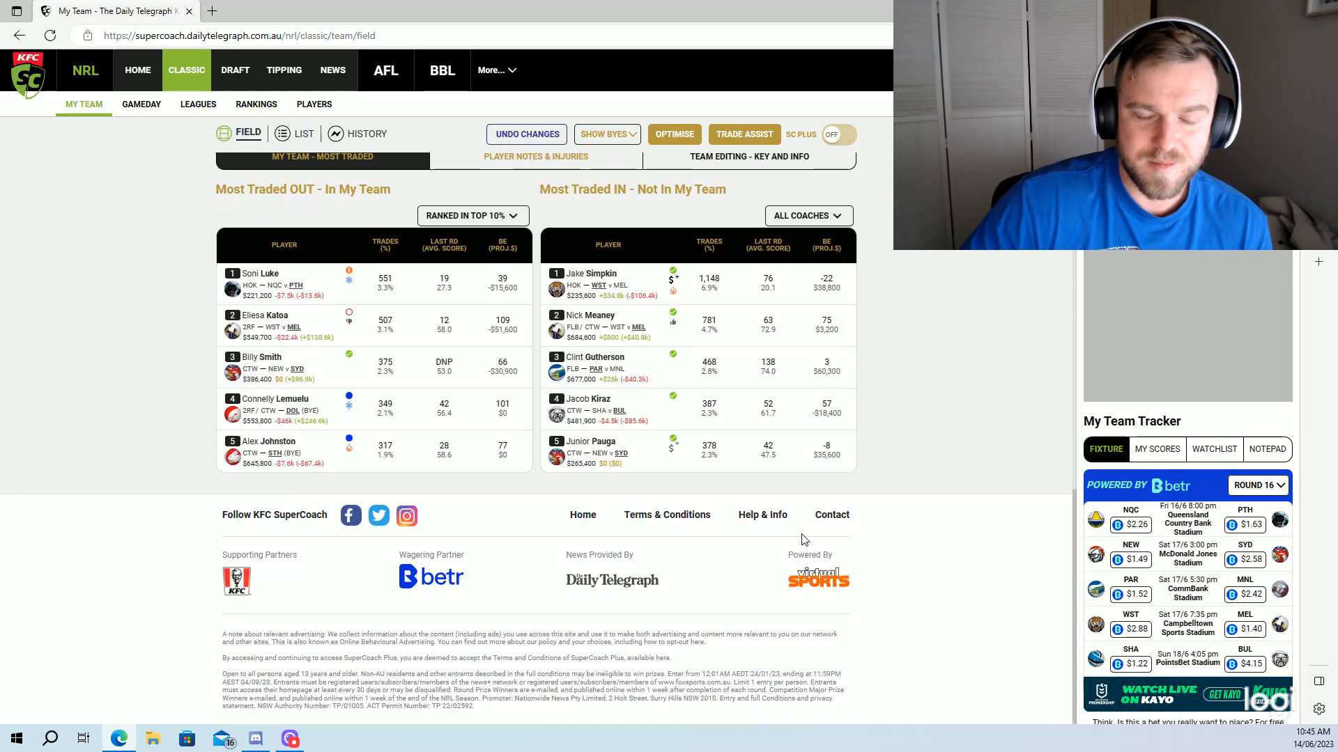
scroll("up", 3)
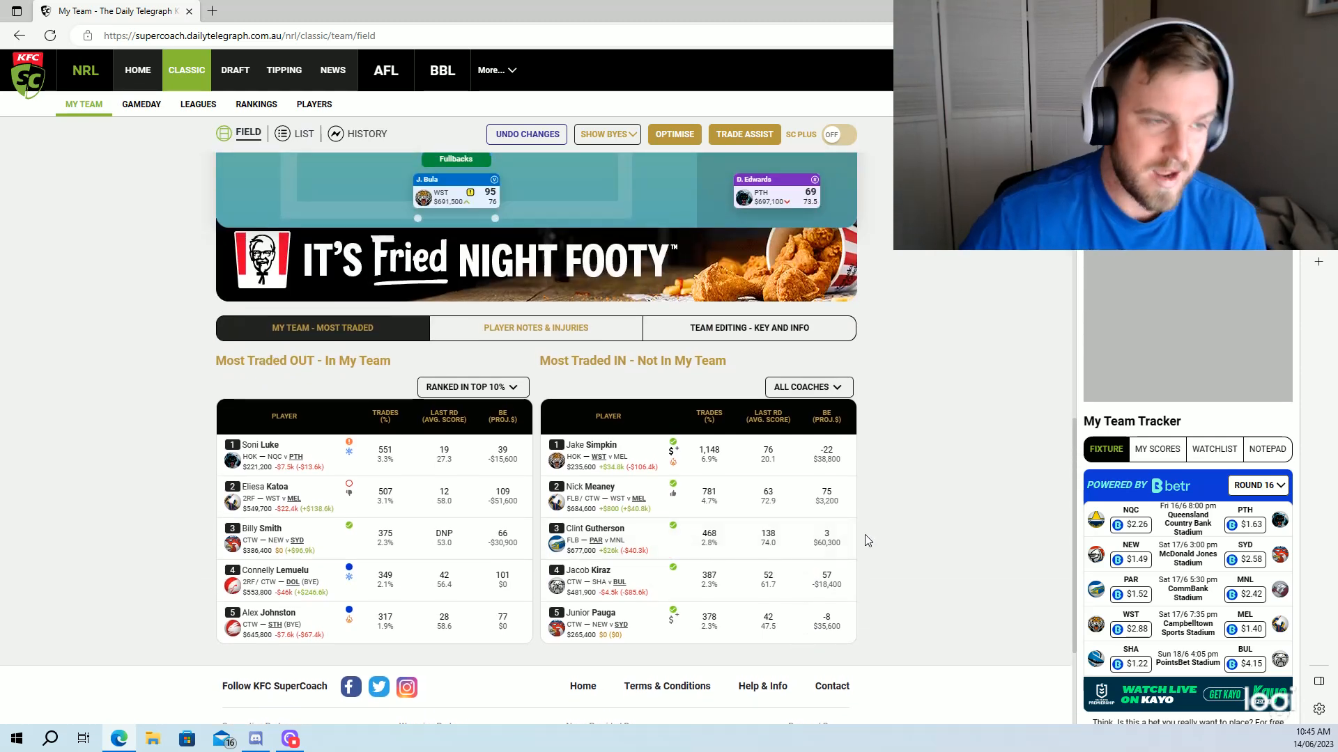
mouse_move(864, 539)
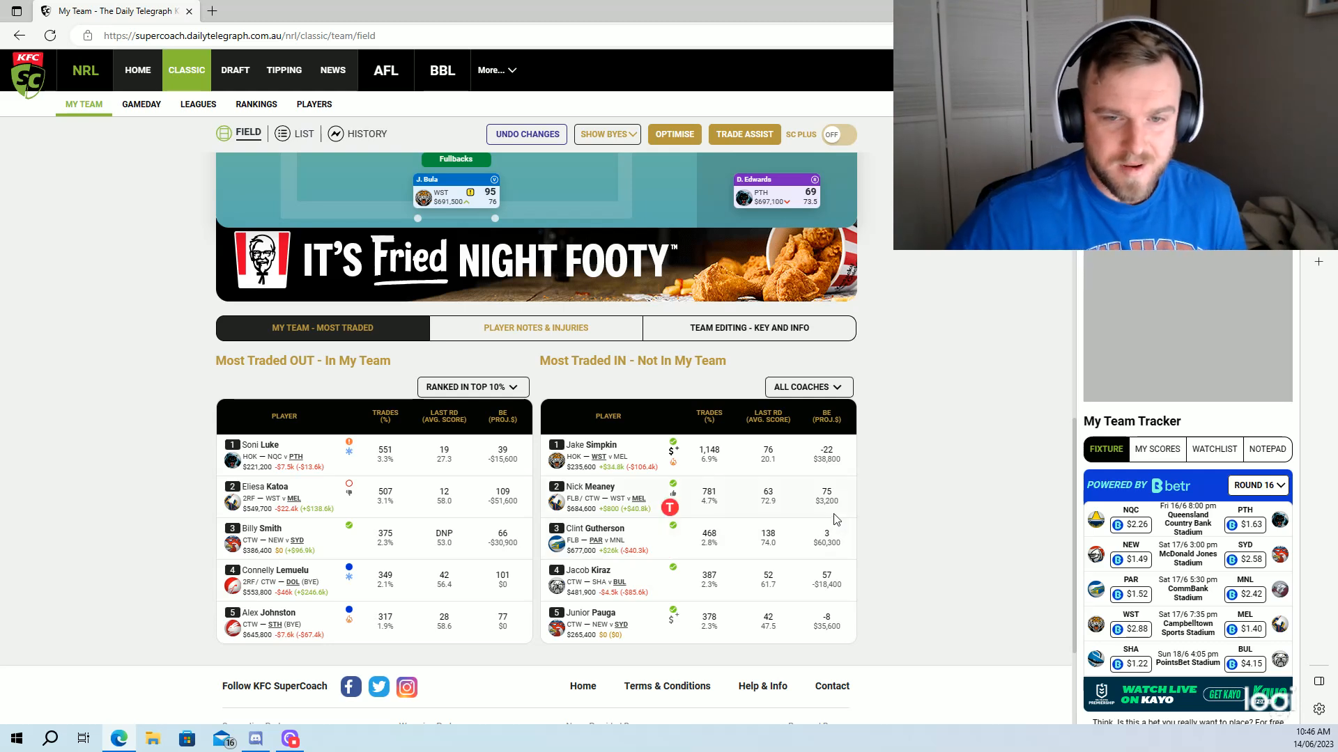
mouse_move(983, 394)
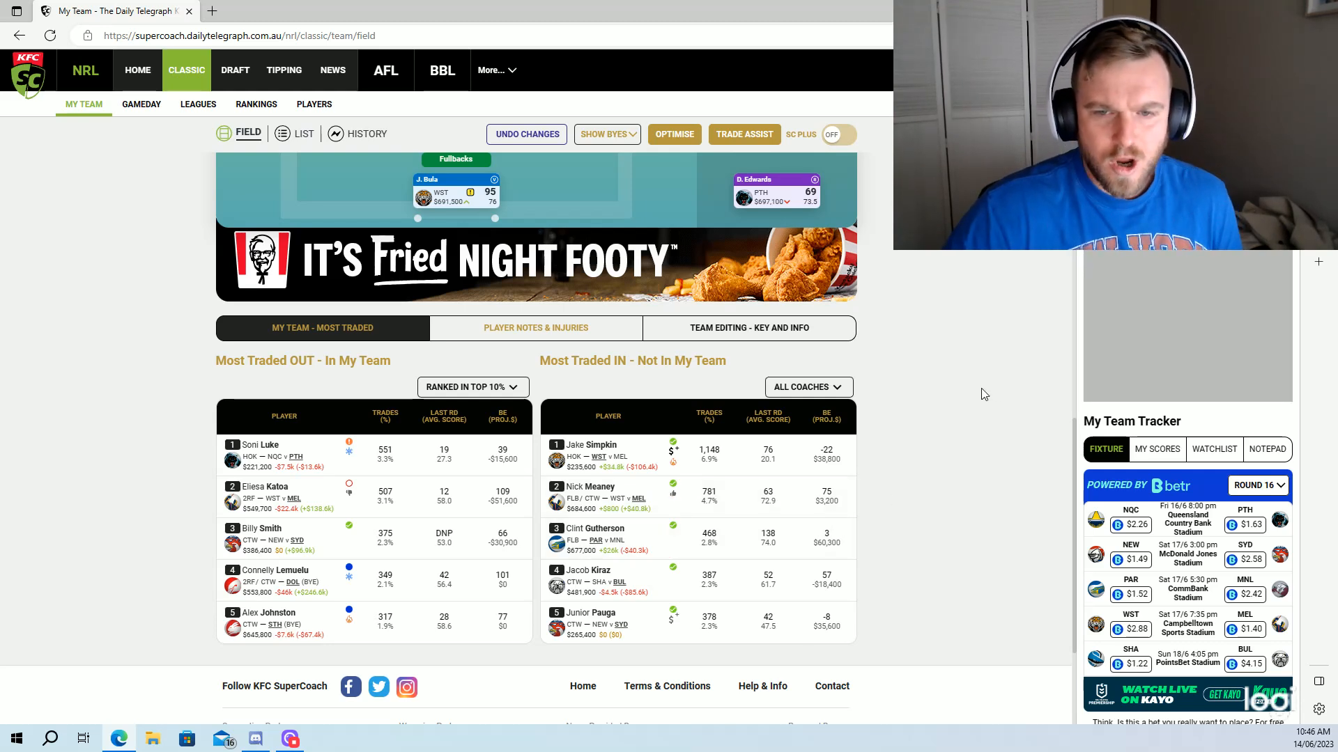
left_click(807, 386)
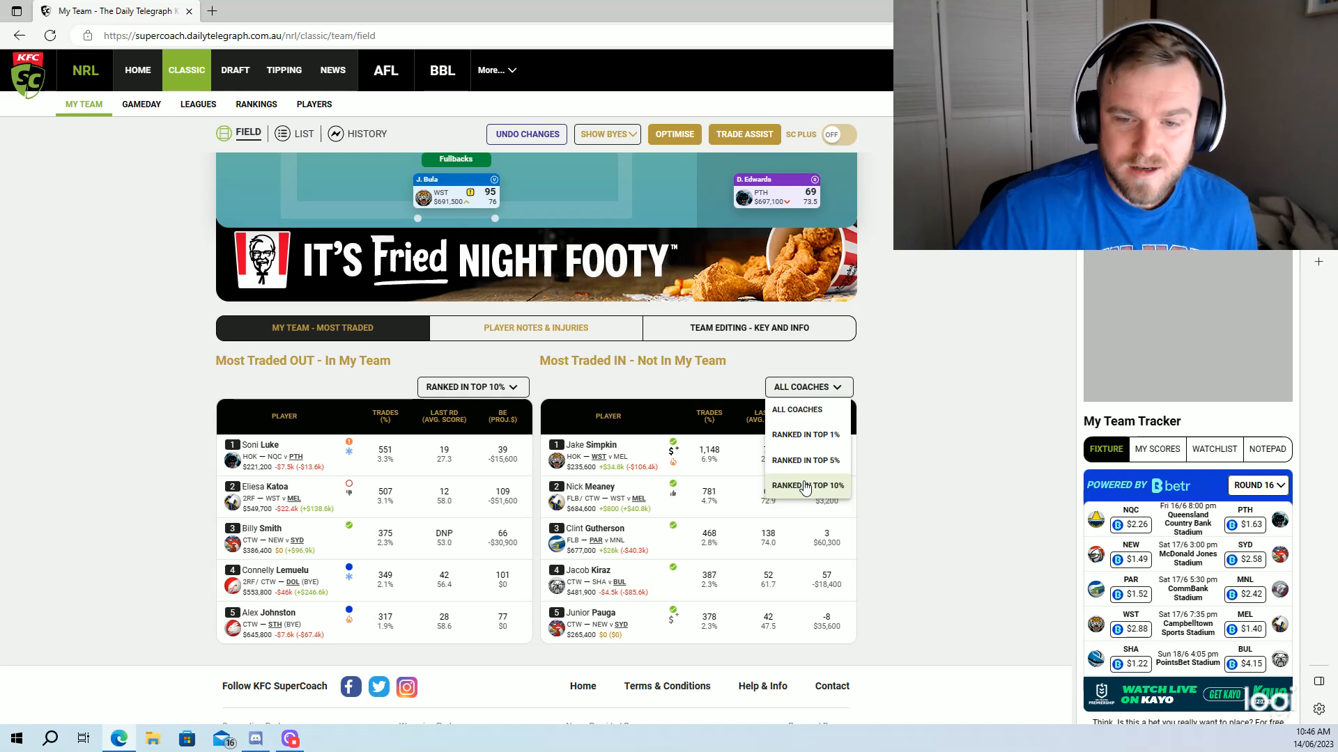
left_click(806, 486)
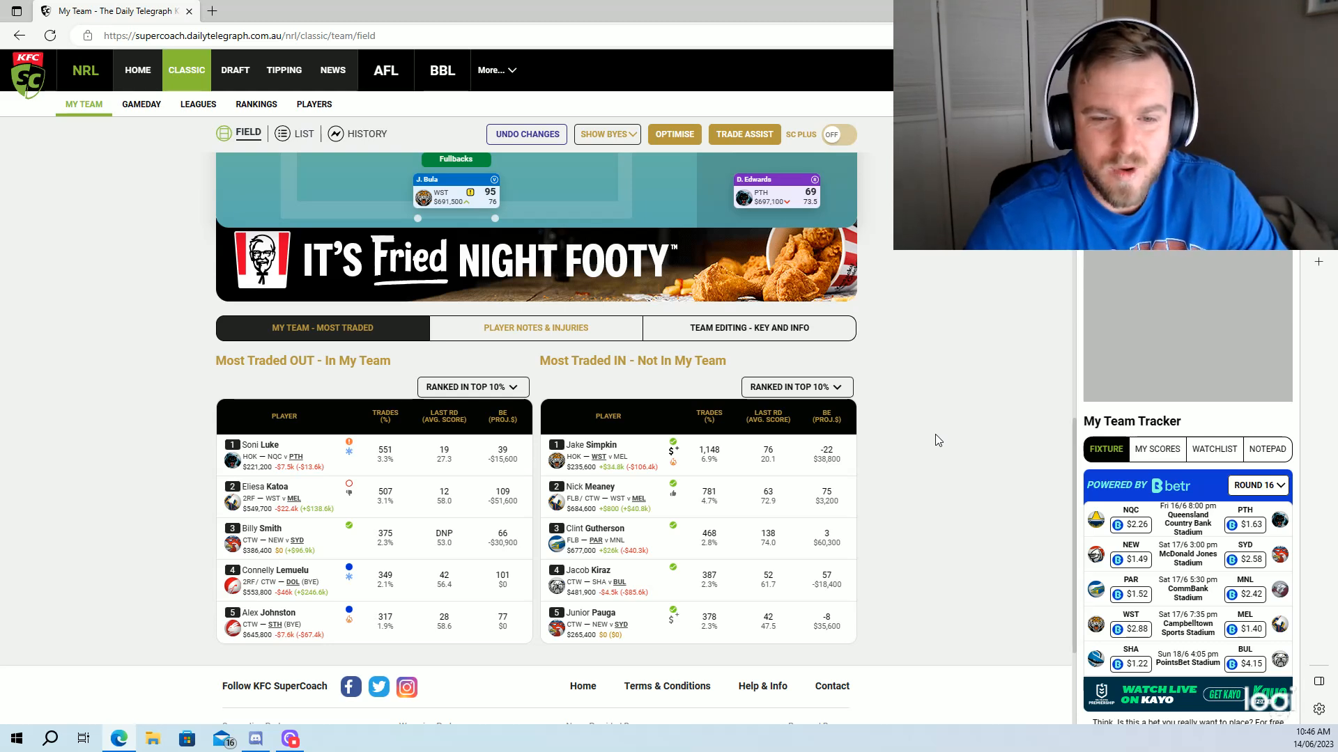
mouse_move(969, 422)
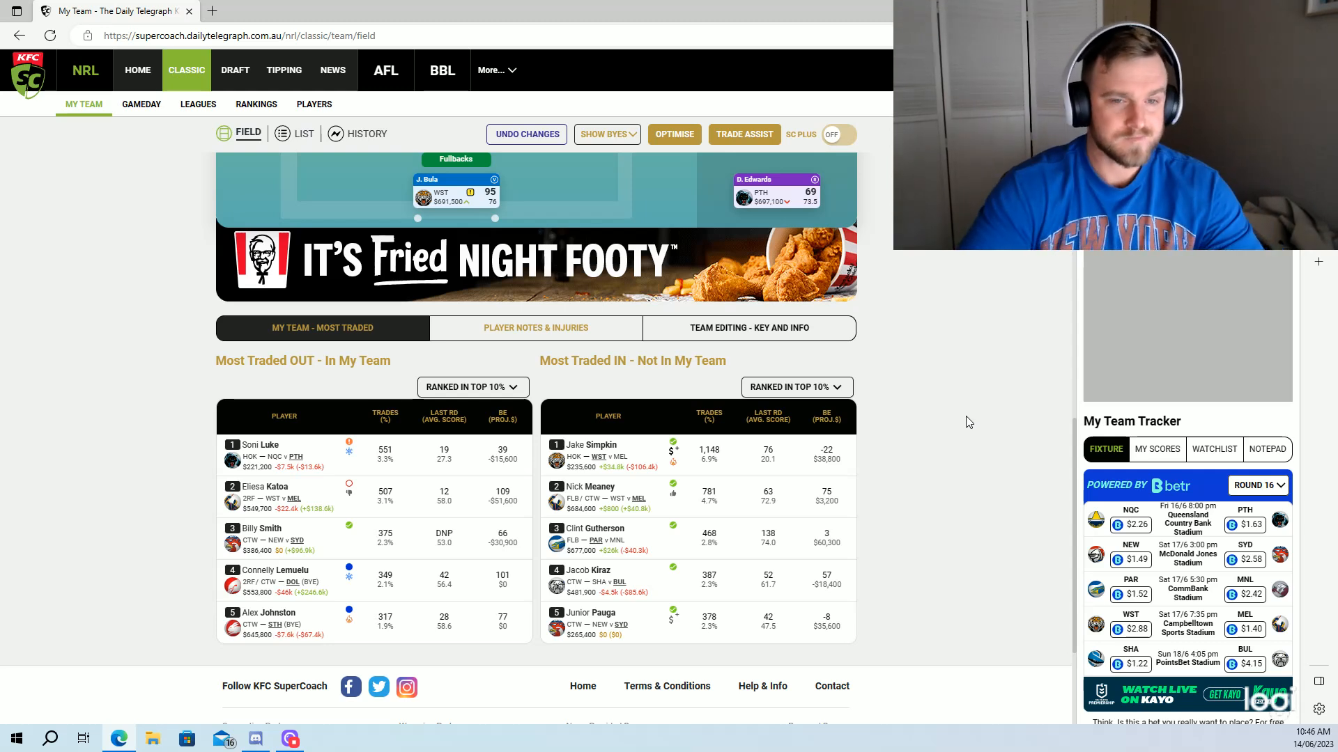
mouse_move(943, 416)
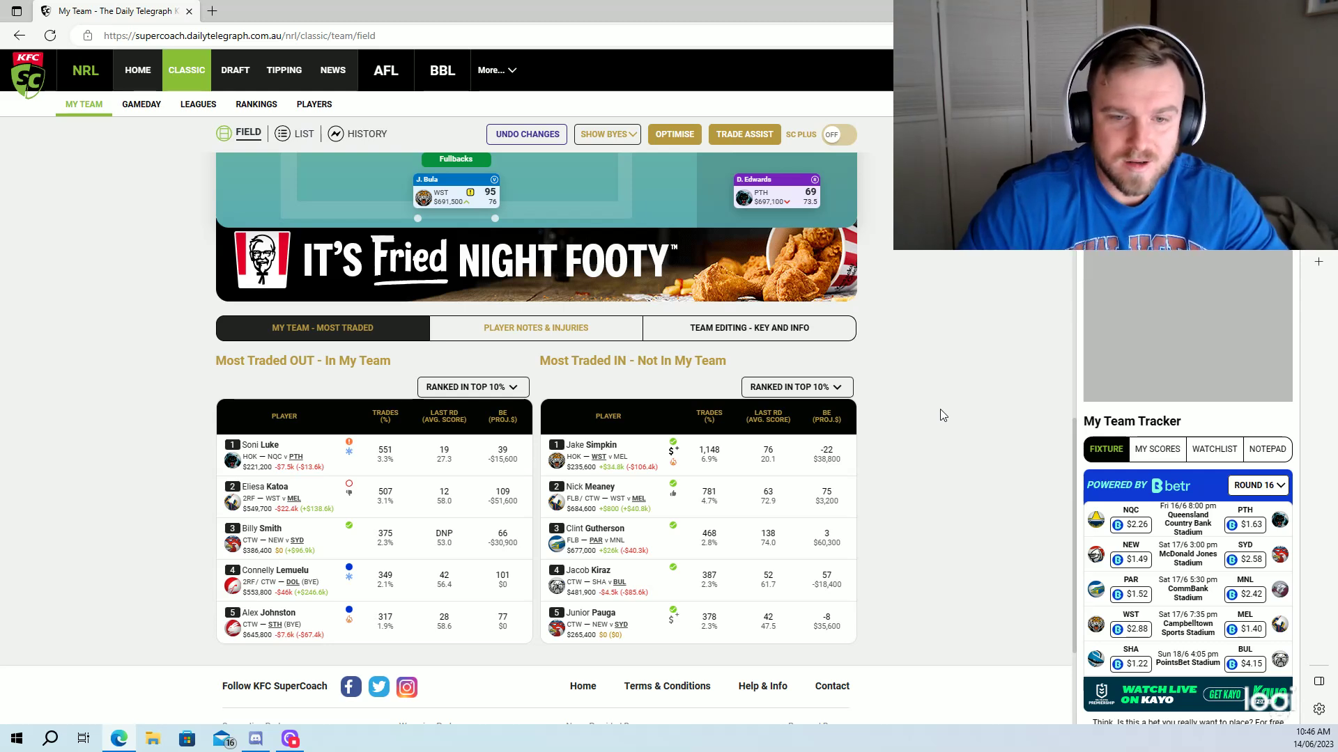
scroll("up", 3)
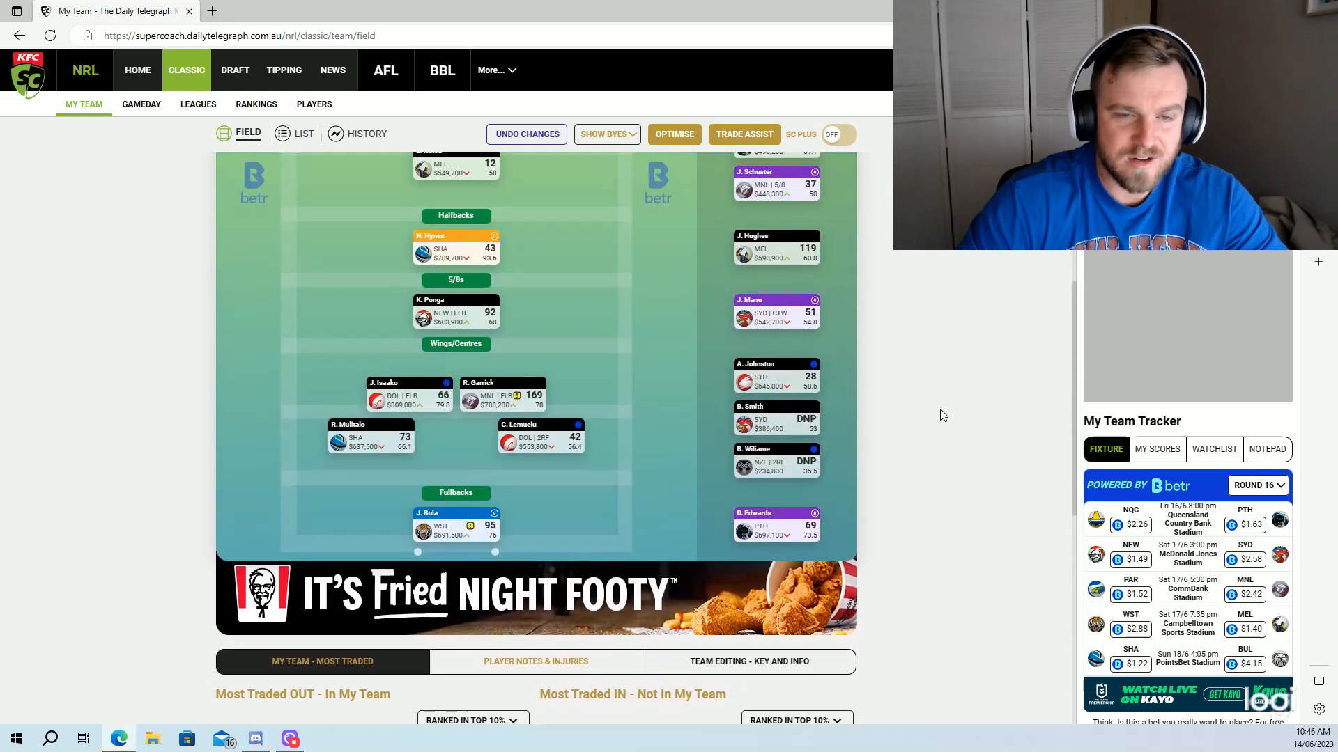
scroll("down", 3)
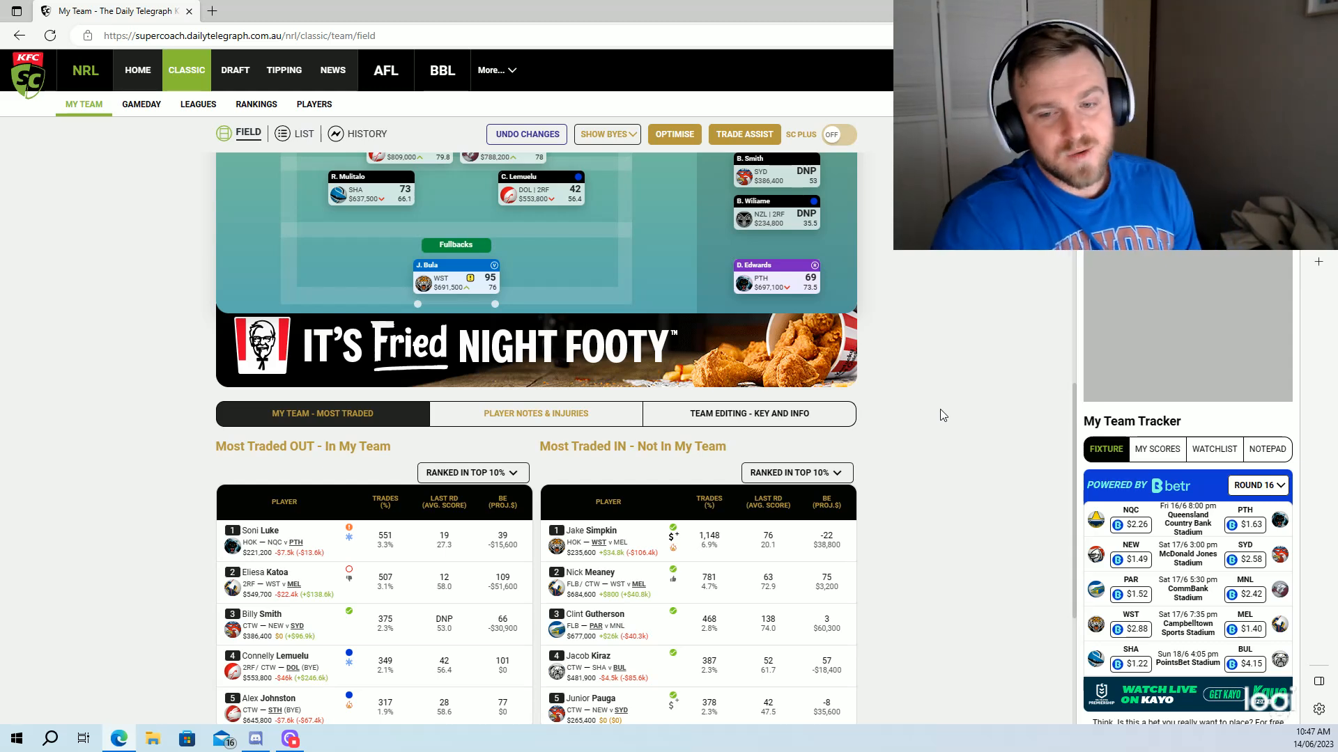
scroll("down", 3)
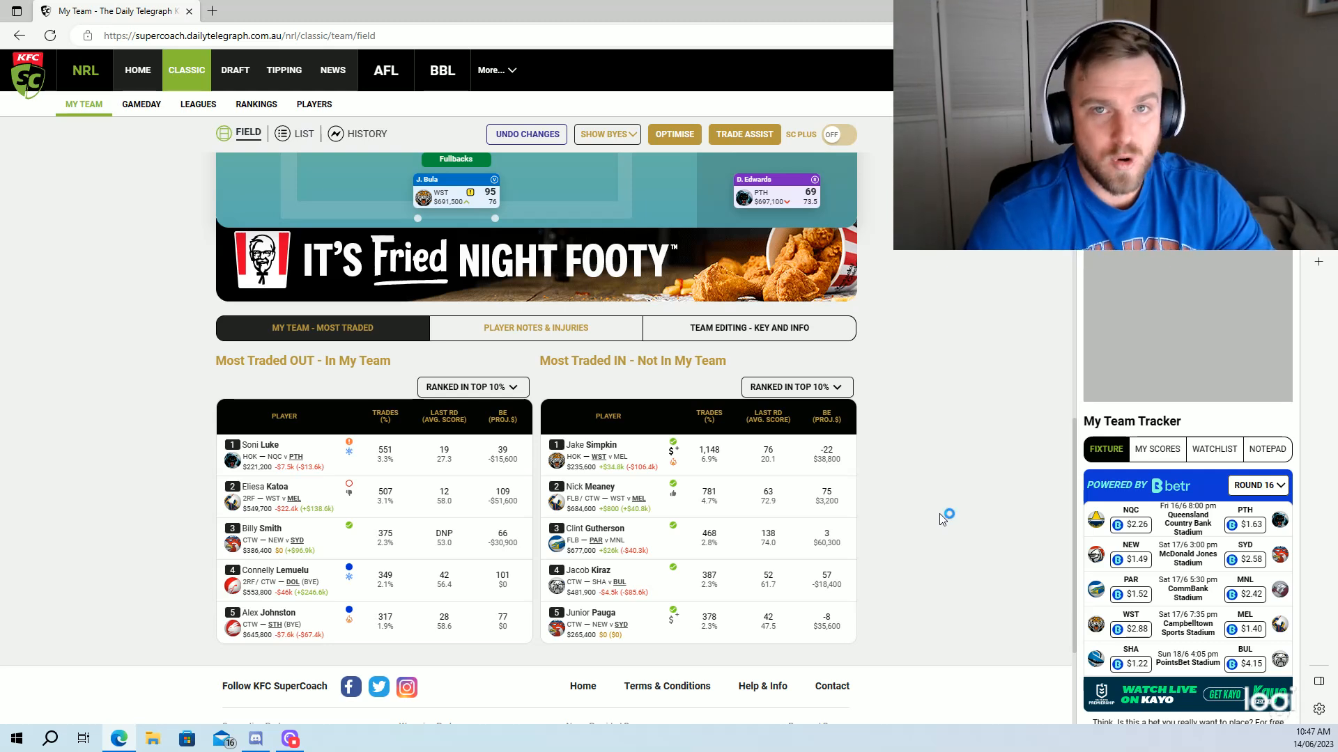
mouse_move(946, 513)
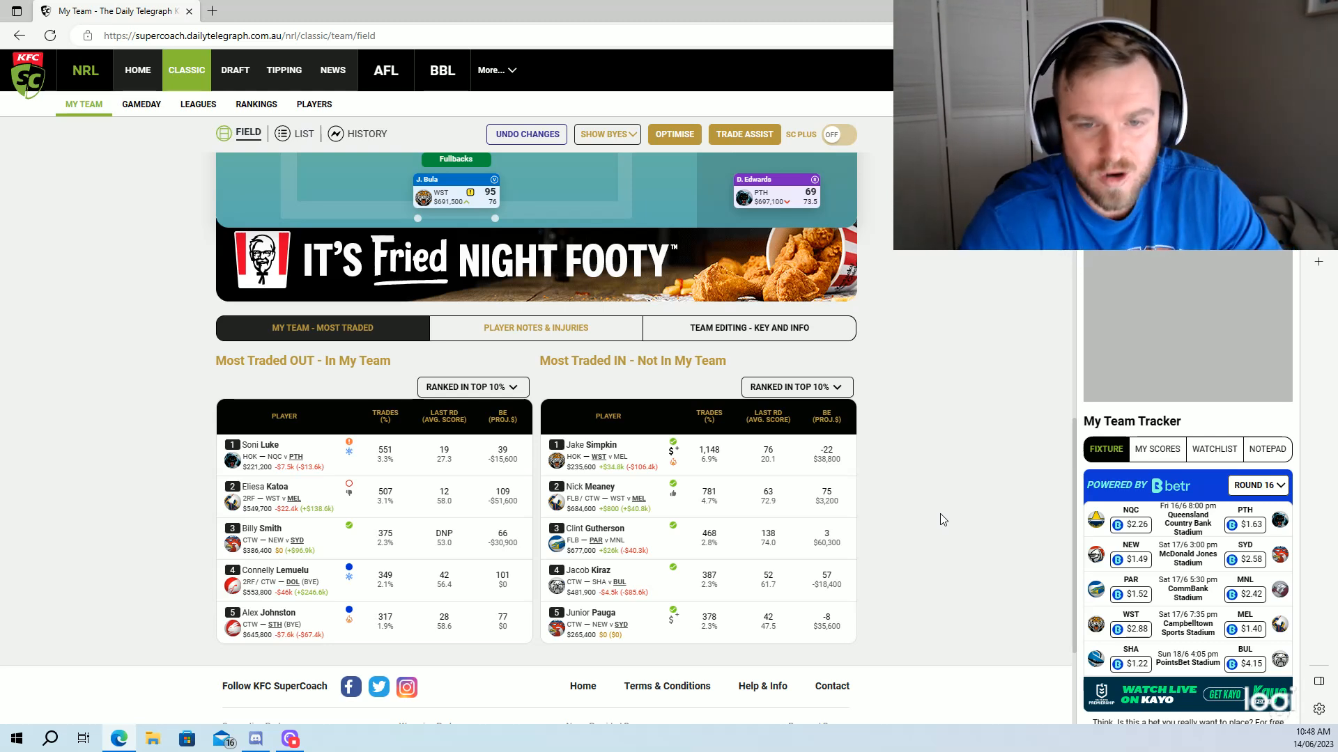
mouse_move(928, 566)
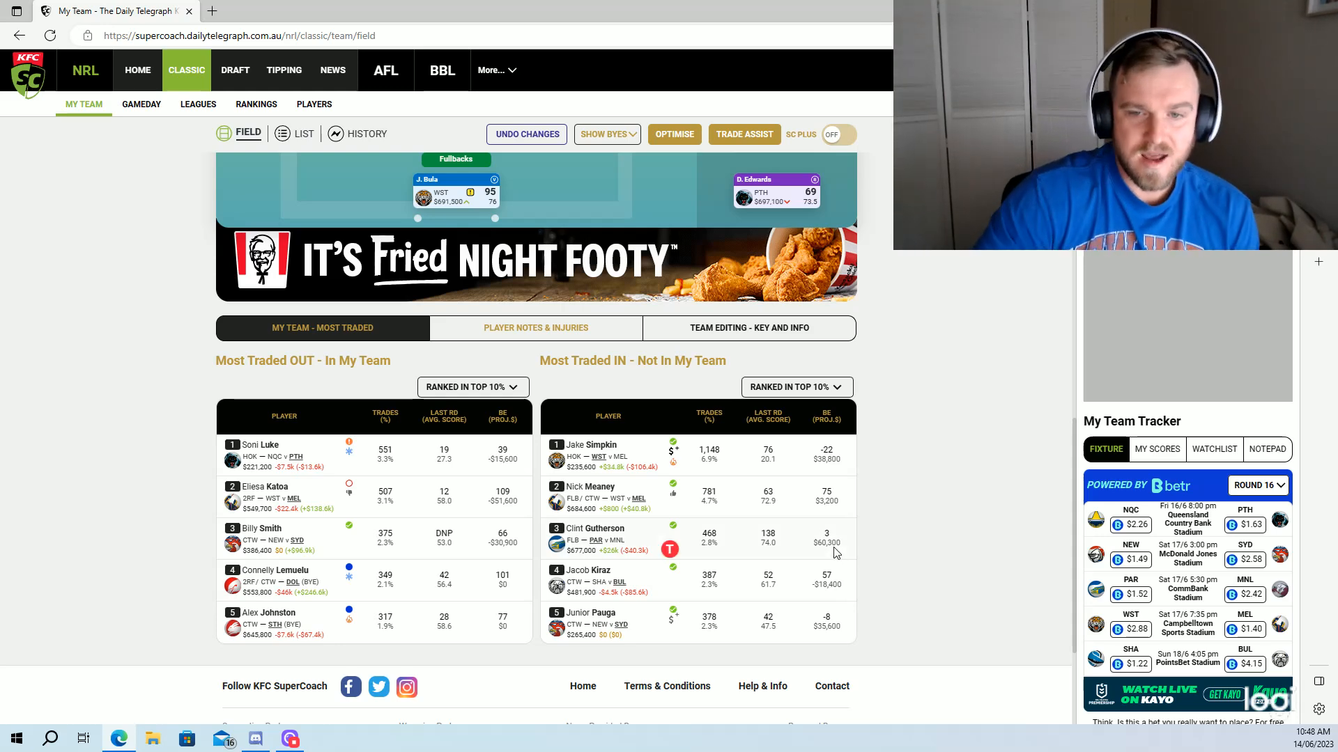
scroll("up", 3)
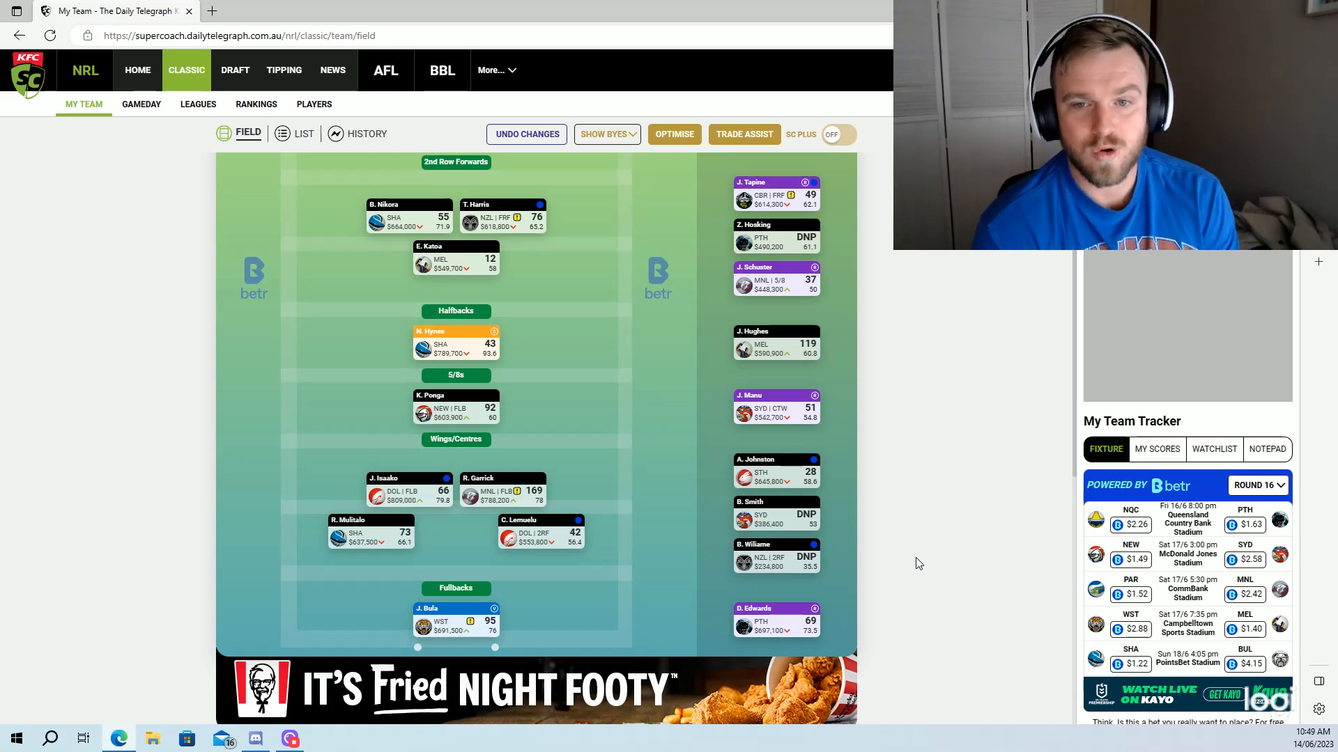
mouse_move(692, 464)
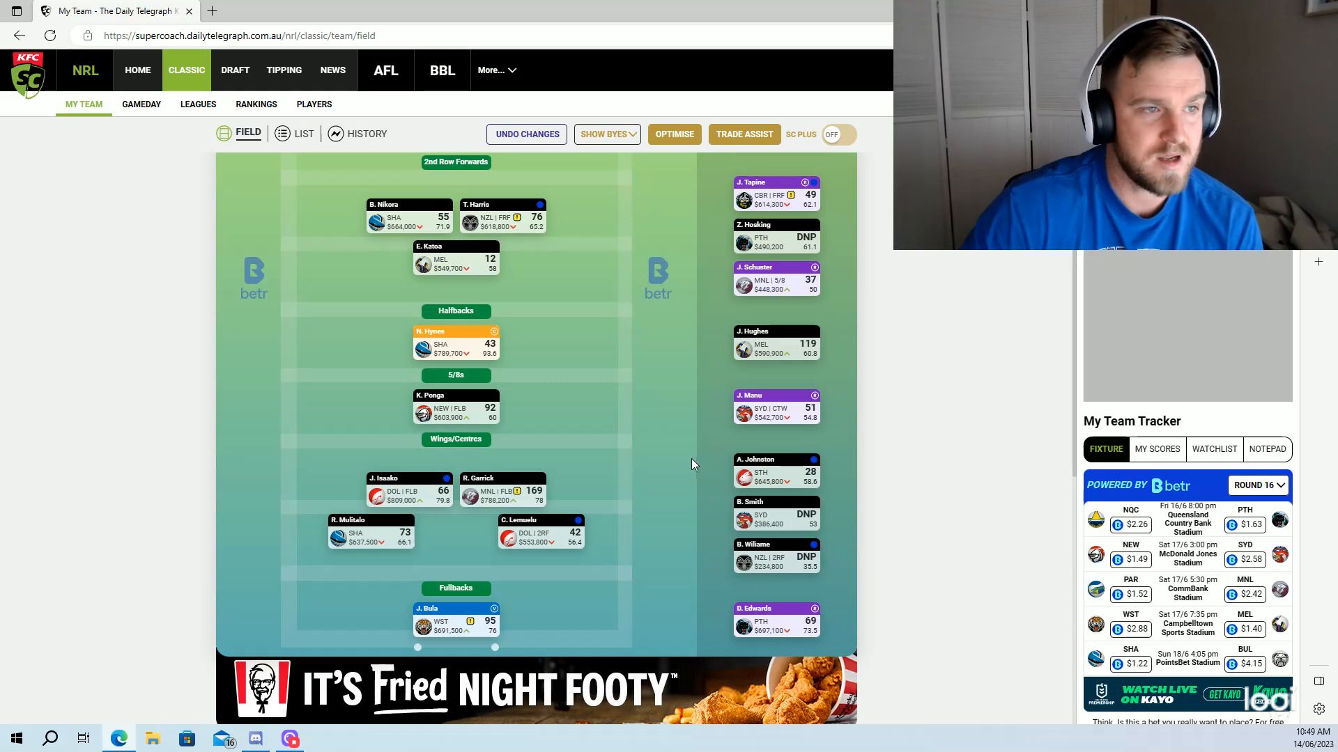
scroll("up", 3)
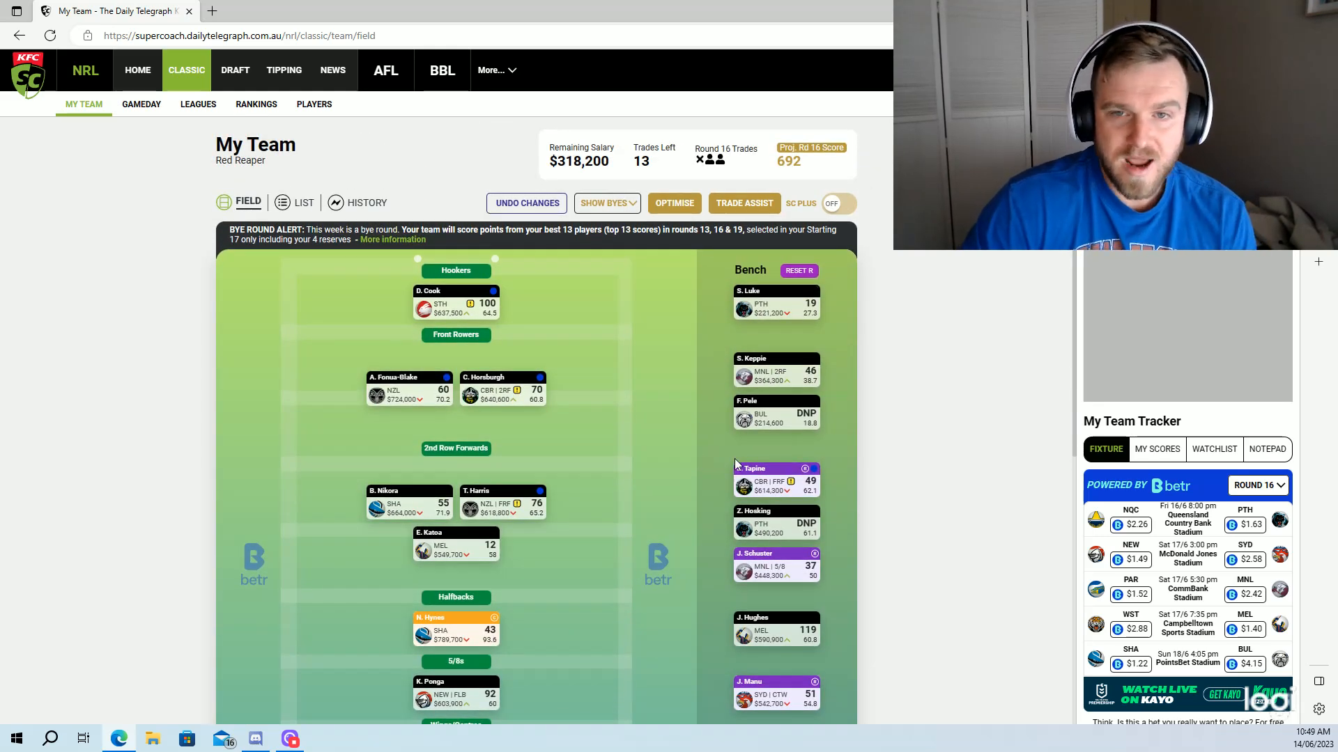
mouse_move(943, 455)
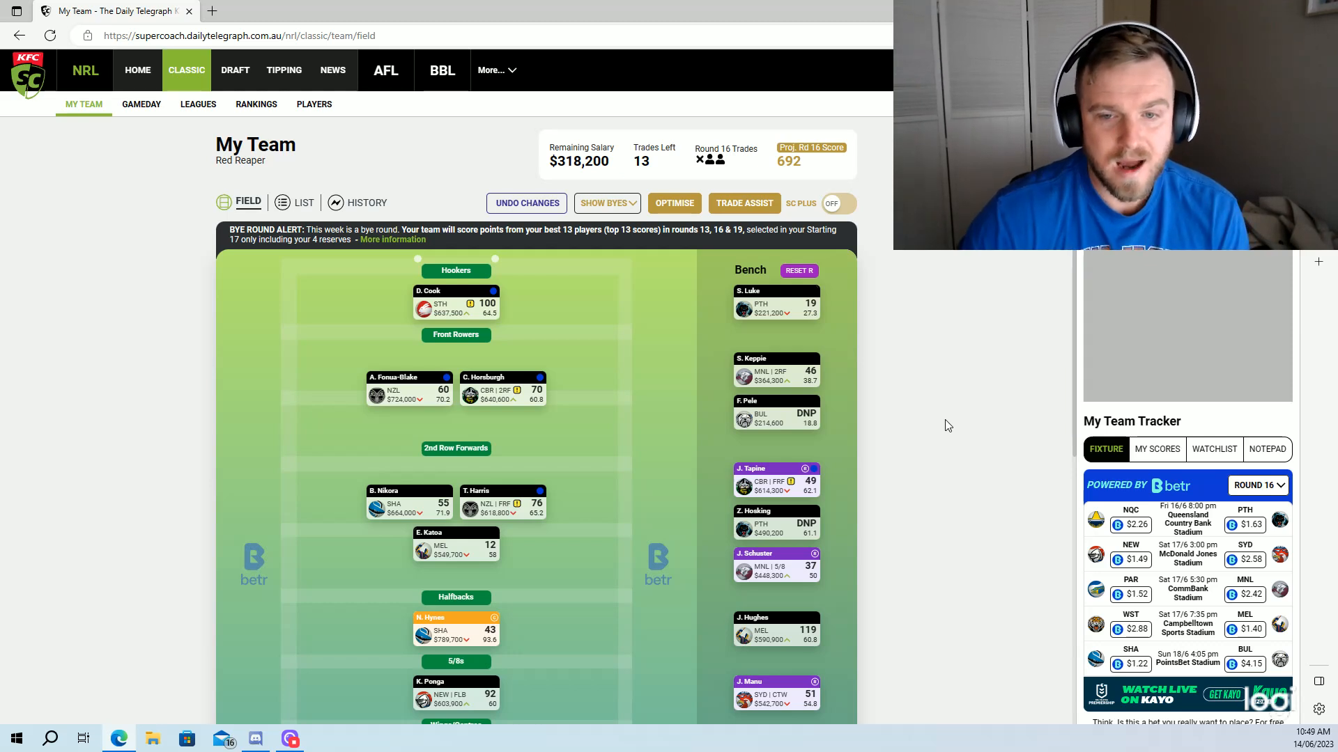
mouse_move(824, 391)
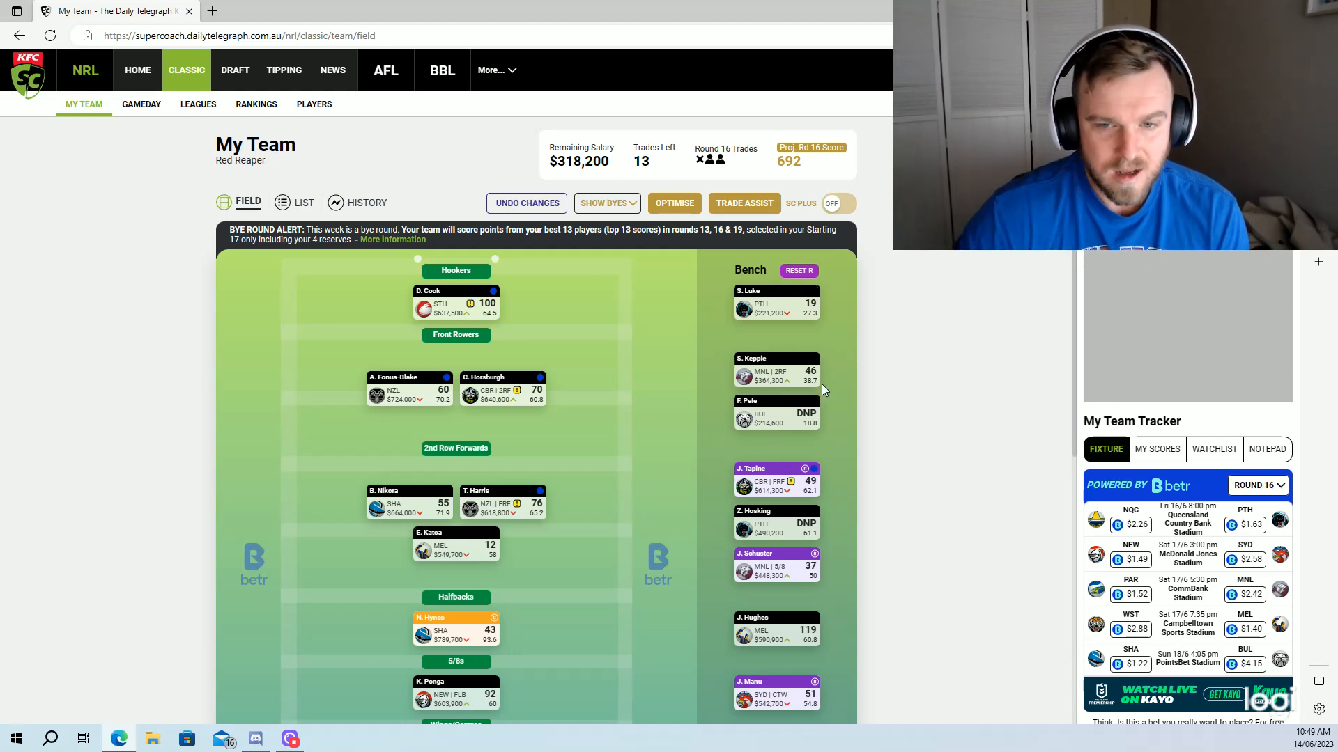
mouse_move(788, 410)
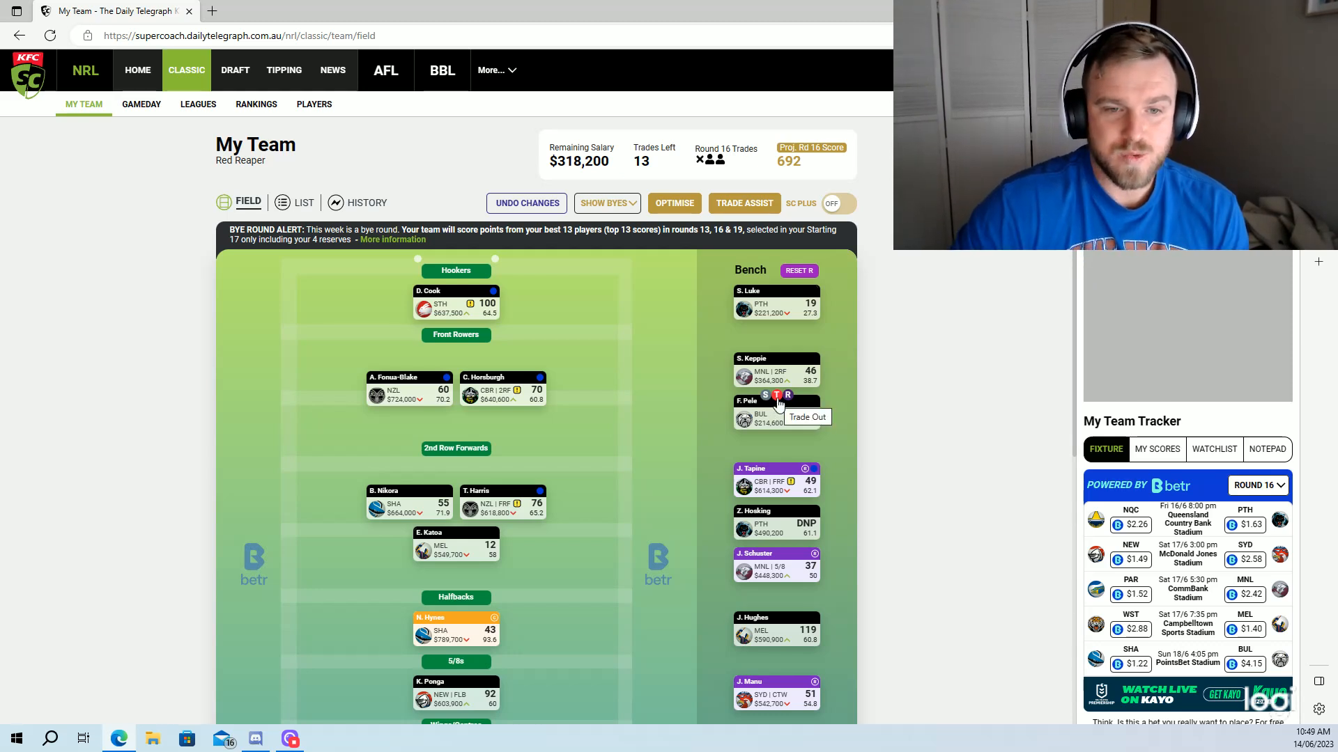
left_click(777, 395)
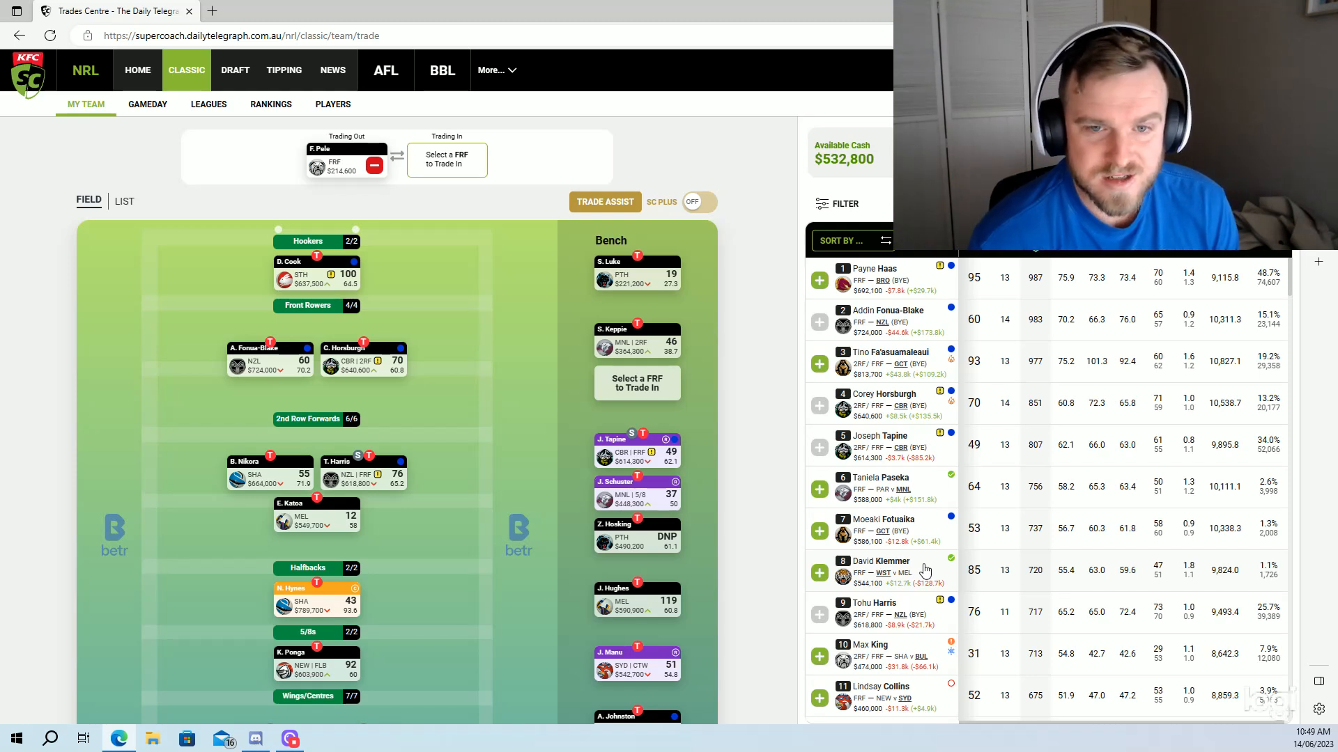
mouse_move(927, 549)
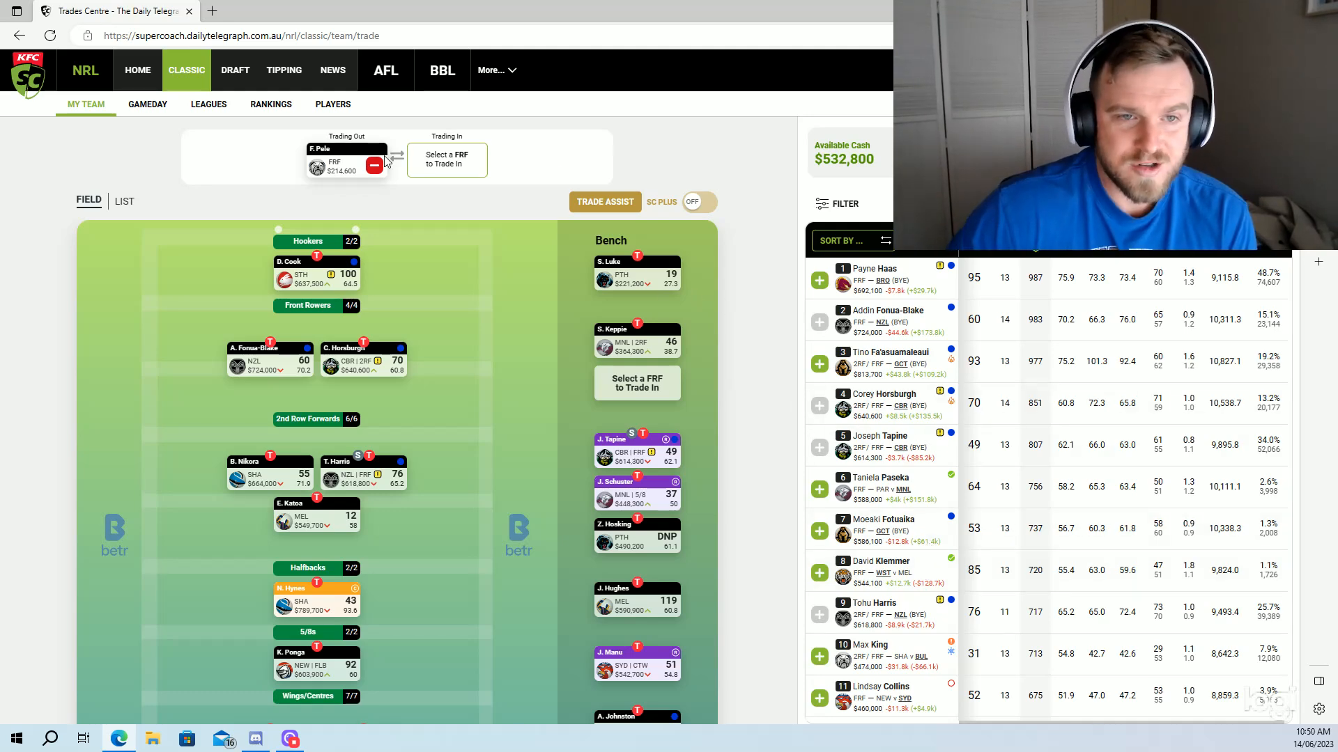
left_click(373, 166)
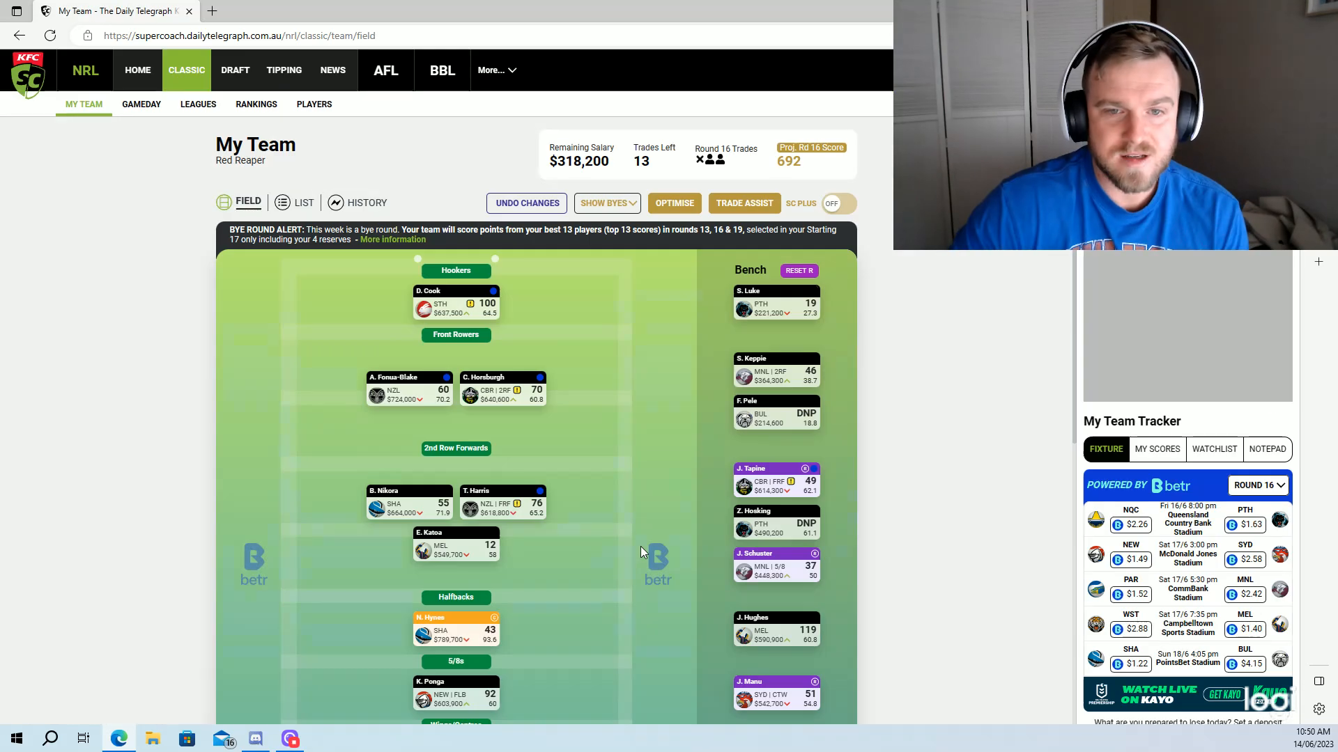
scroll("down", 3)
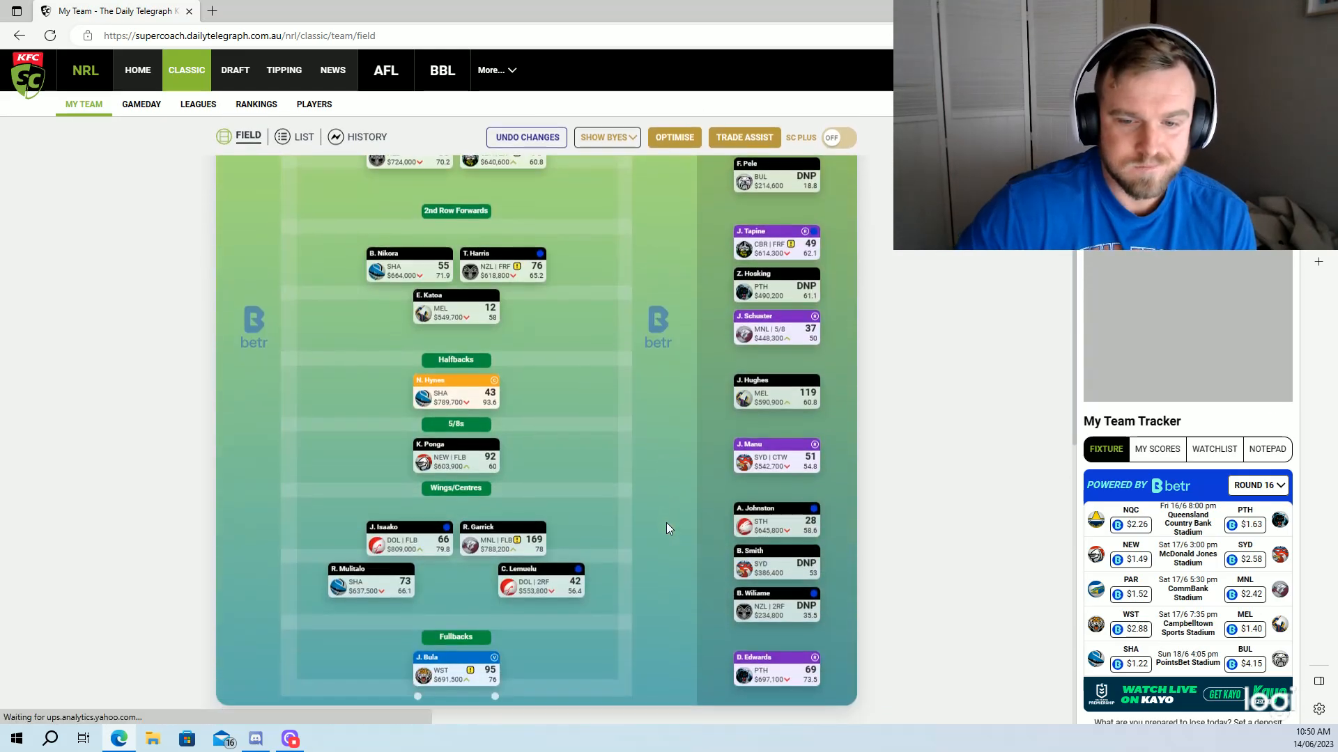
scroll("down", 3)
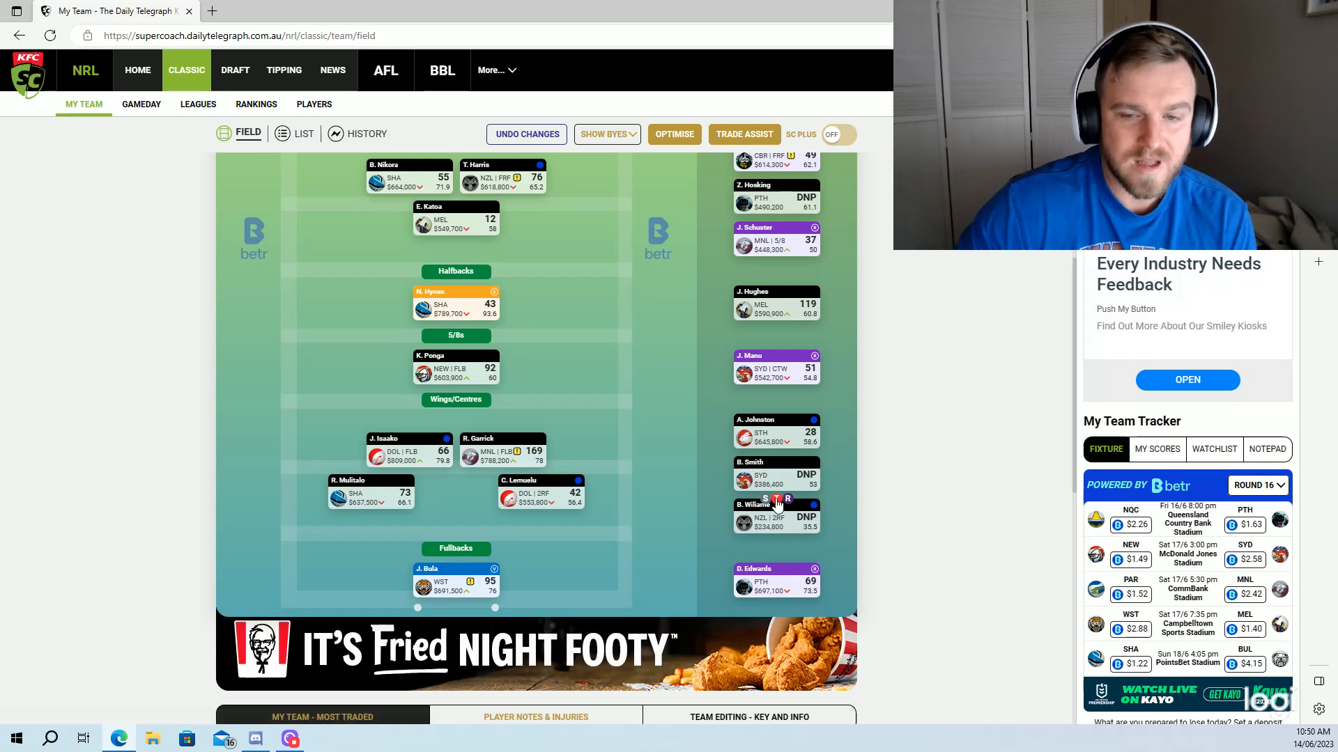
mouse_move(776, 501)
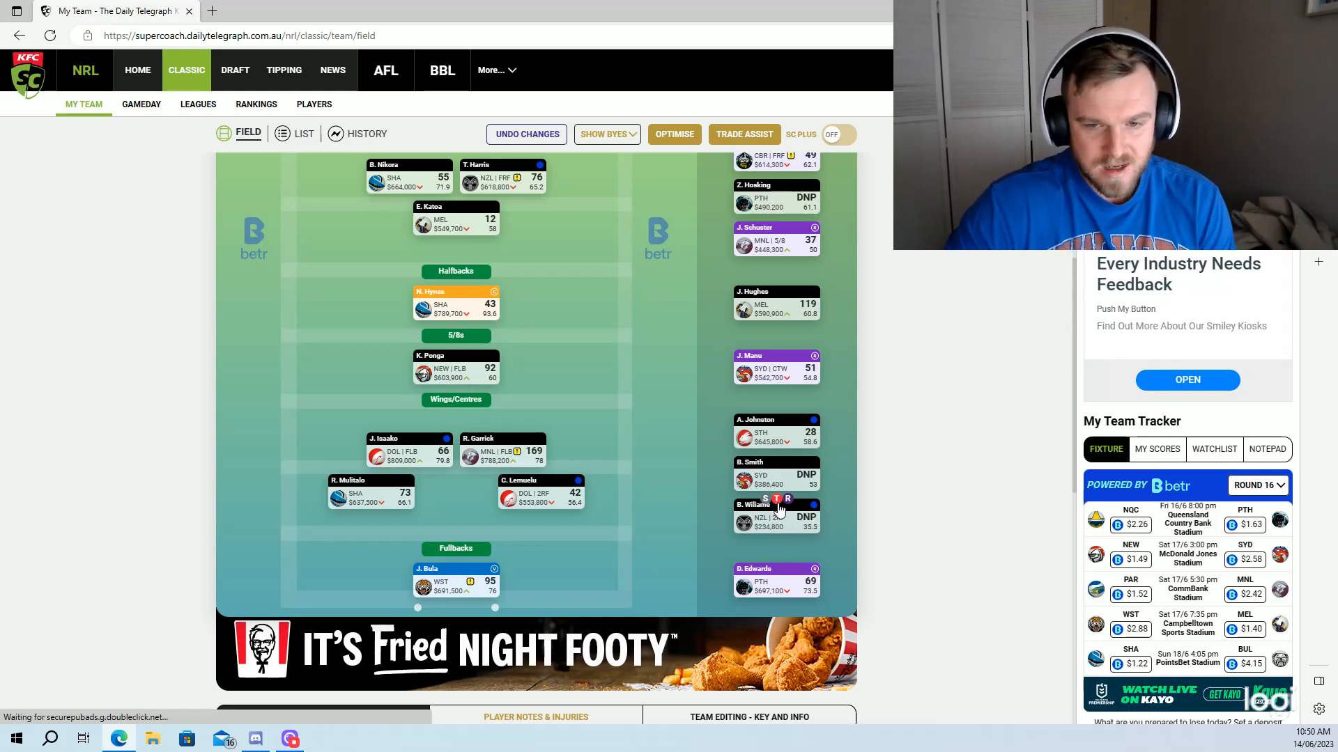
left_click(776, 500)
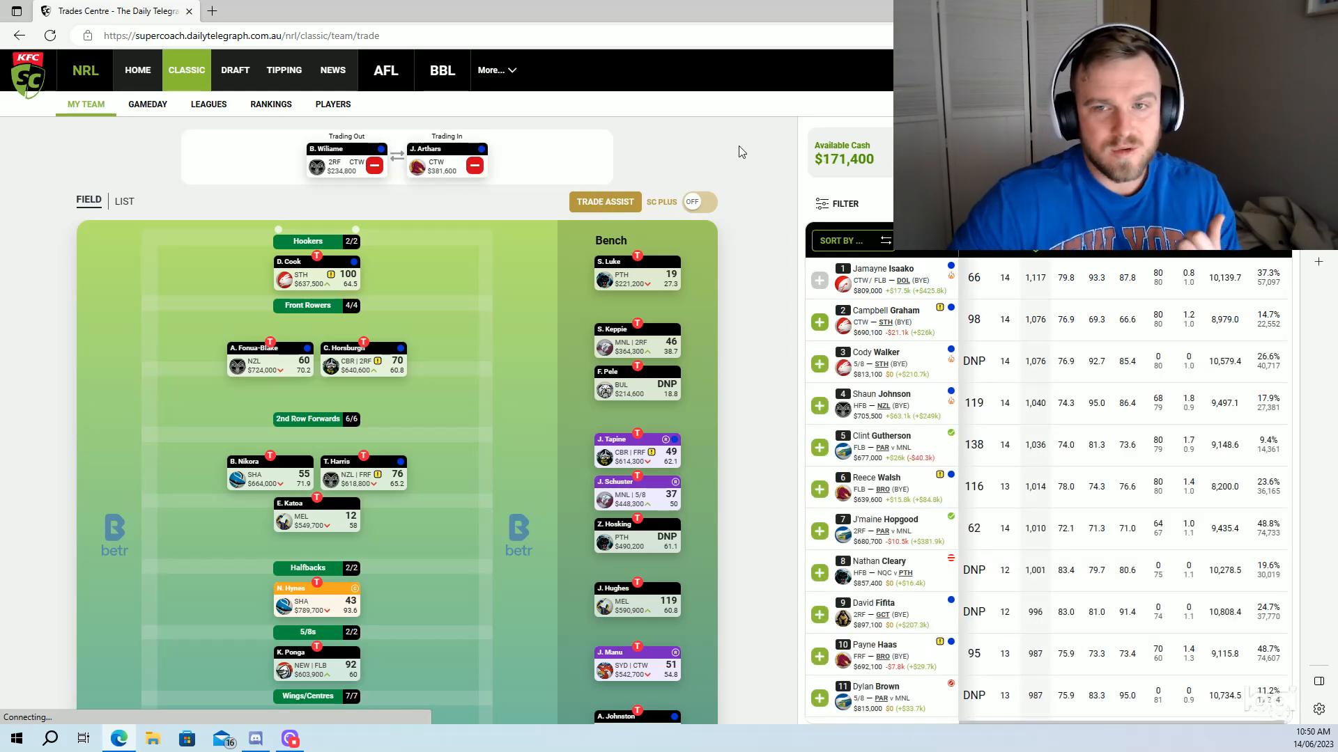
left_click(475, 165)
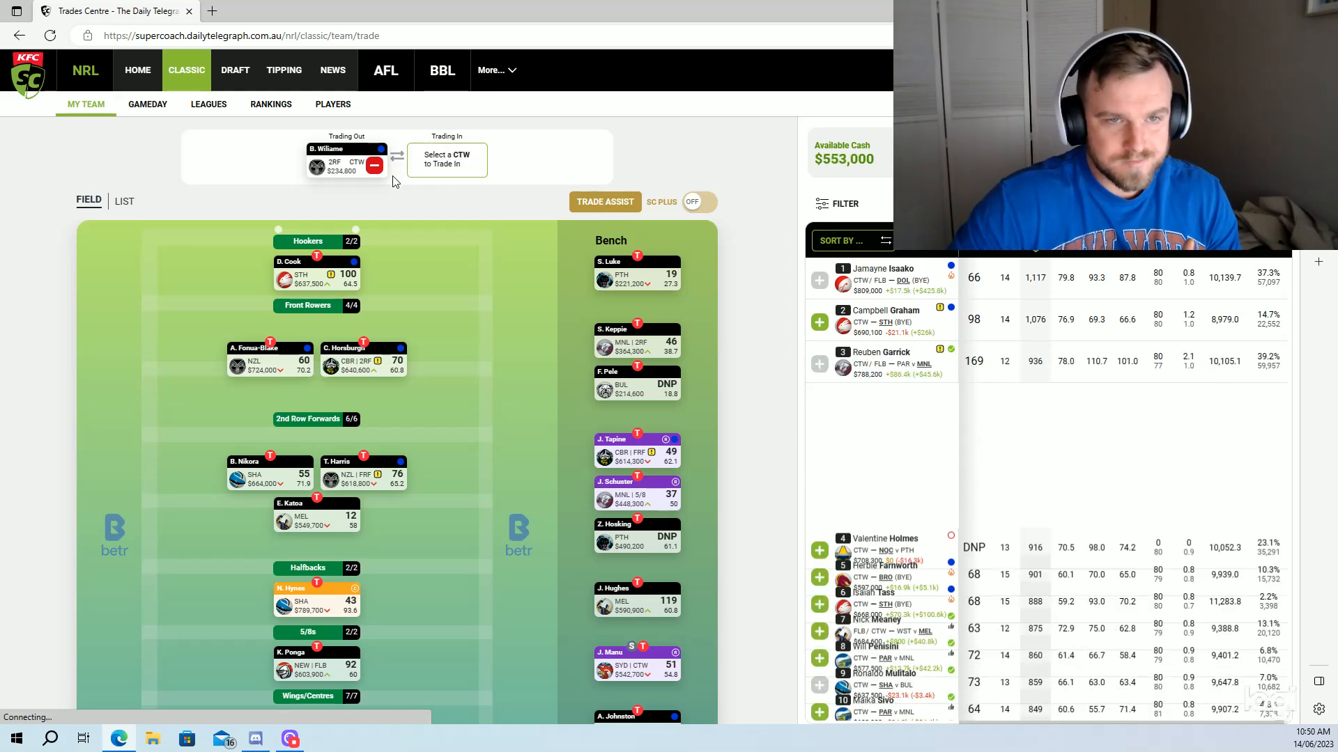
left_click(374, 165)
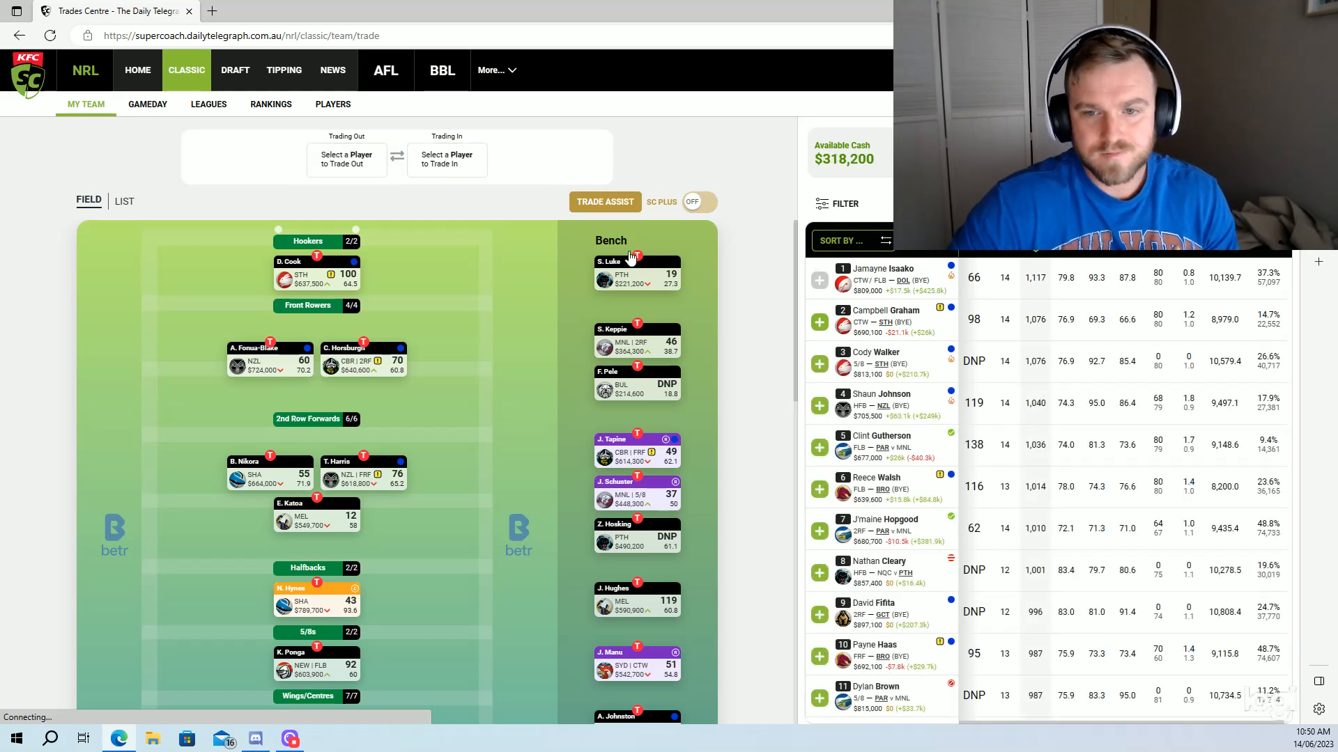
scroll("down", 3)
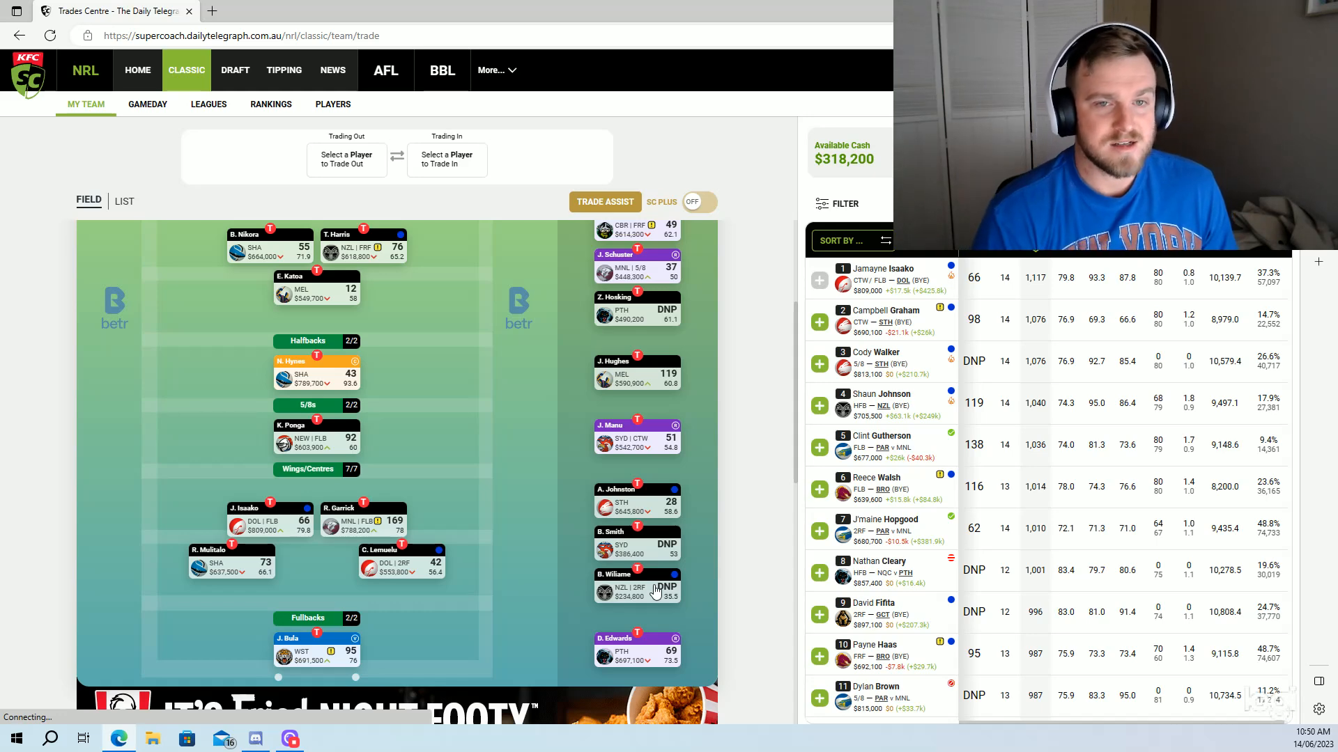
mouse_move(652, 590)
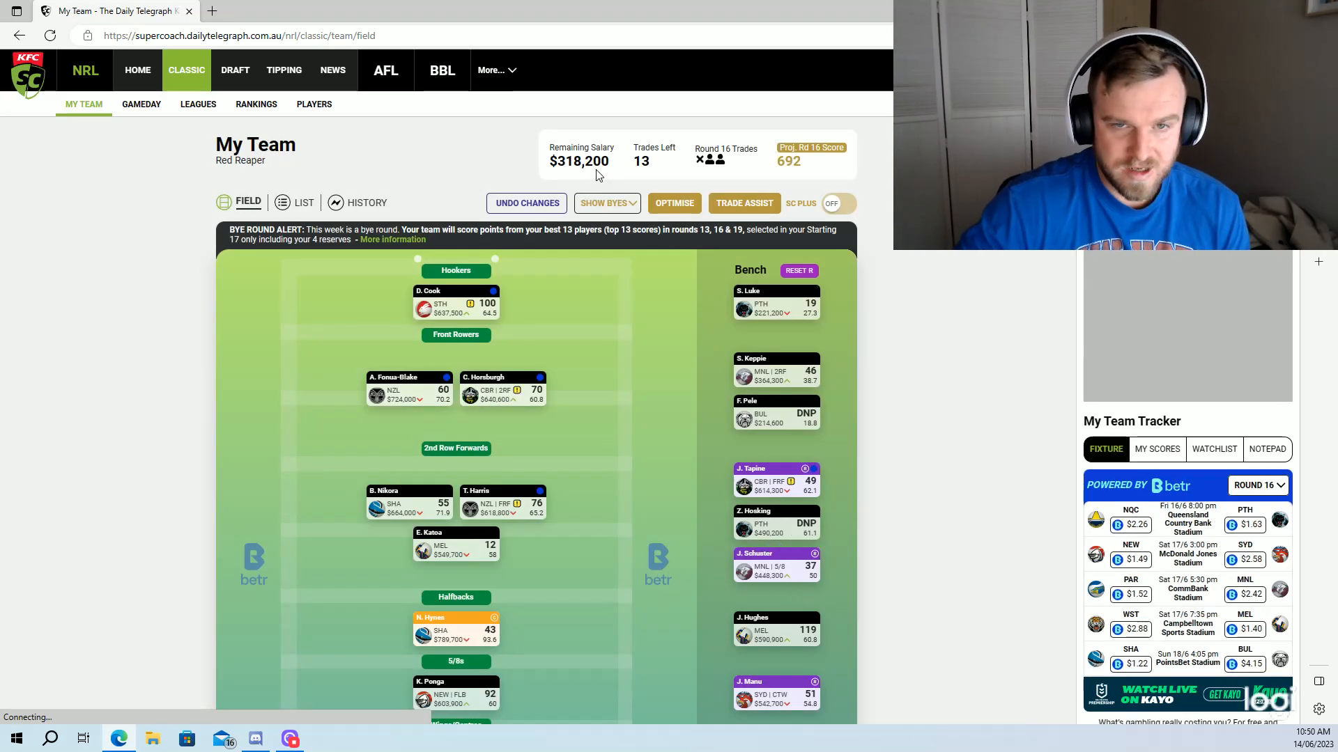
Run the Team Optimiser twice, dismissing its popups, so S. Keppie starts over C. Horsburgh.
left_click(673, 203)
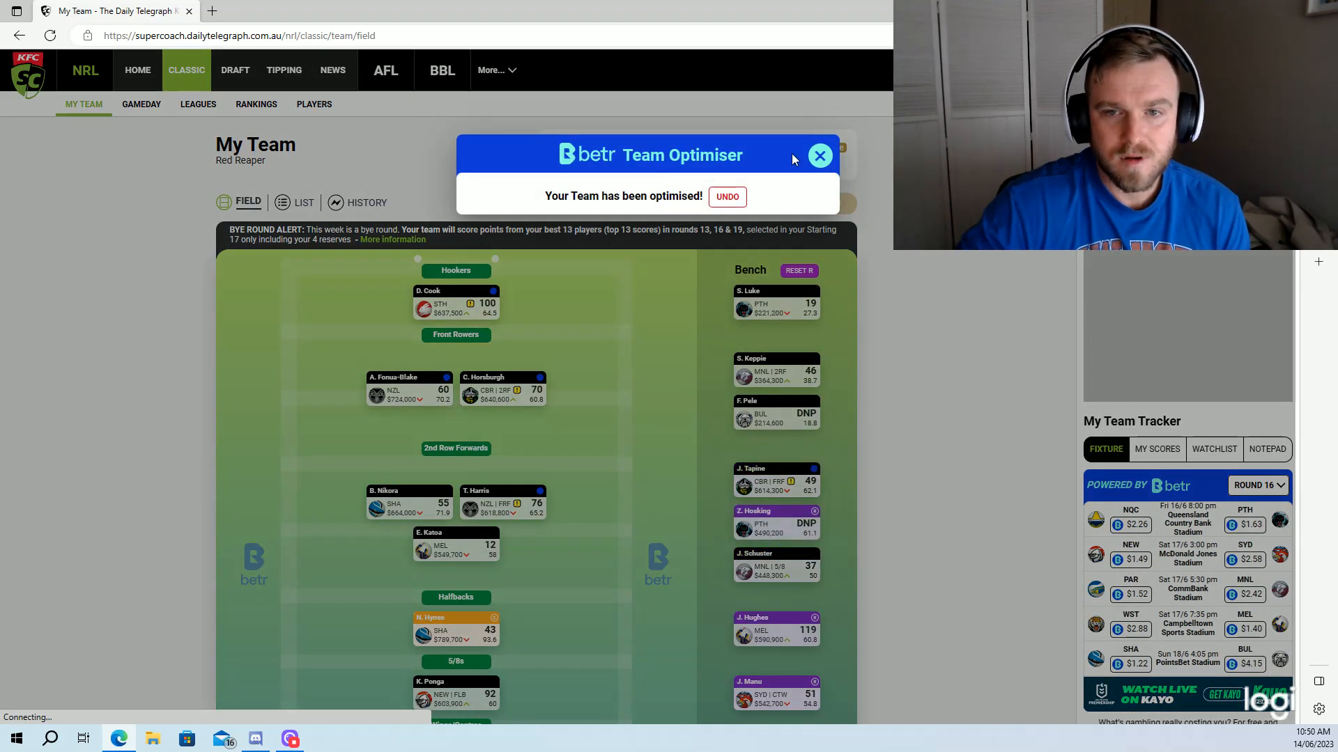
left_click(818, 155)
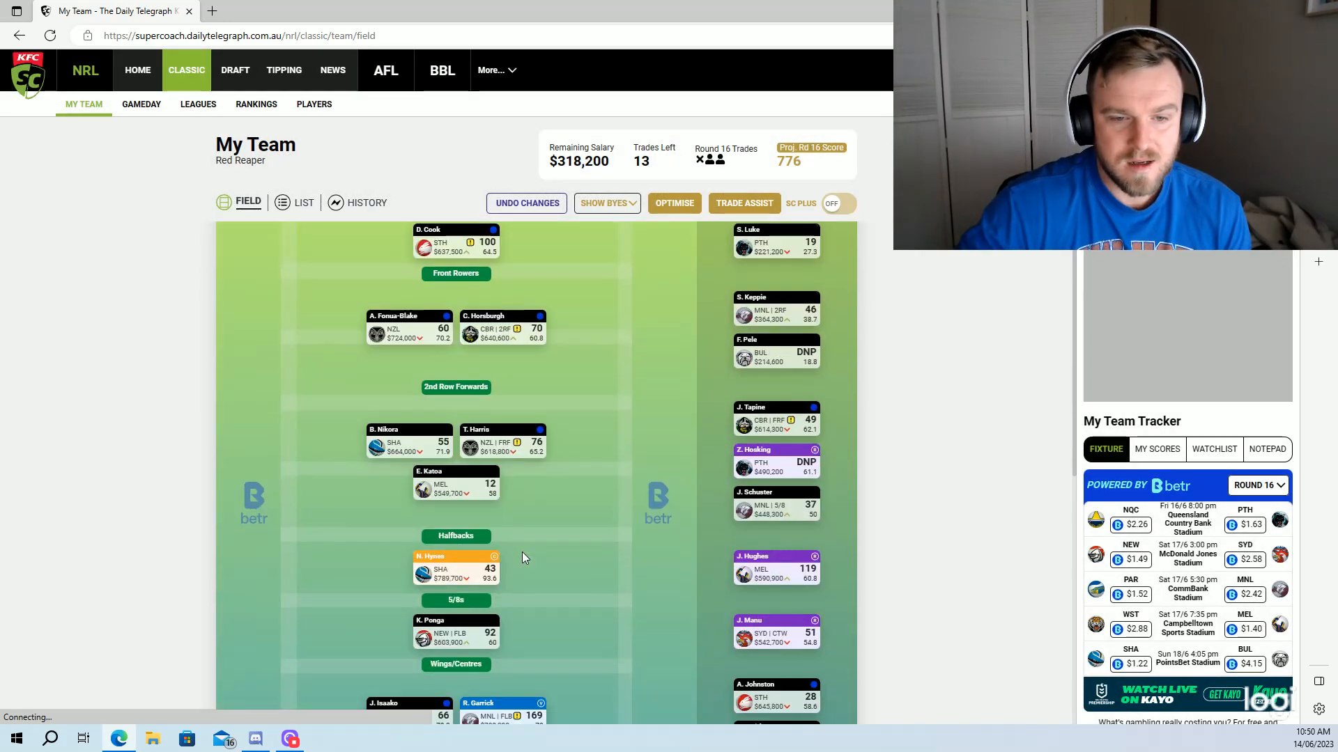
left_click(673, 203)
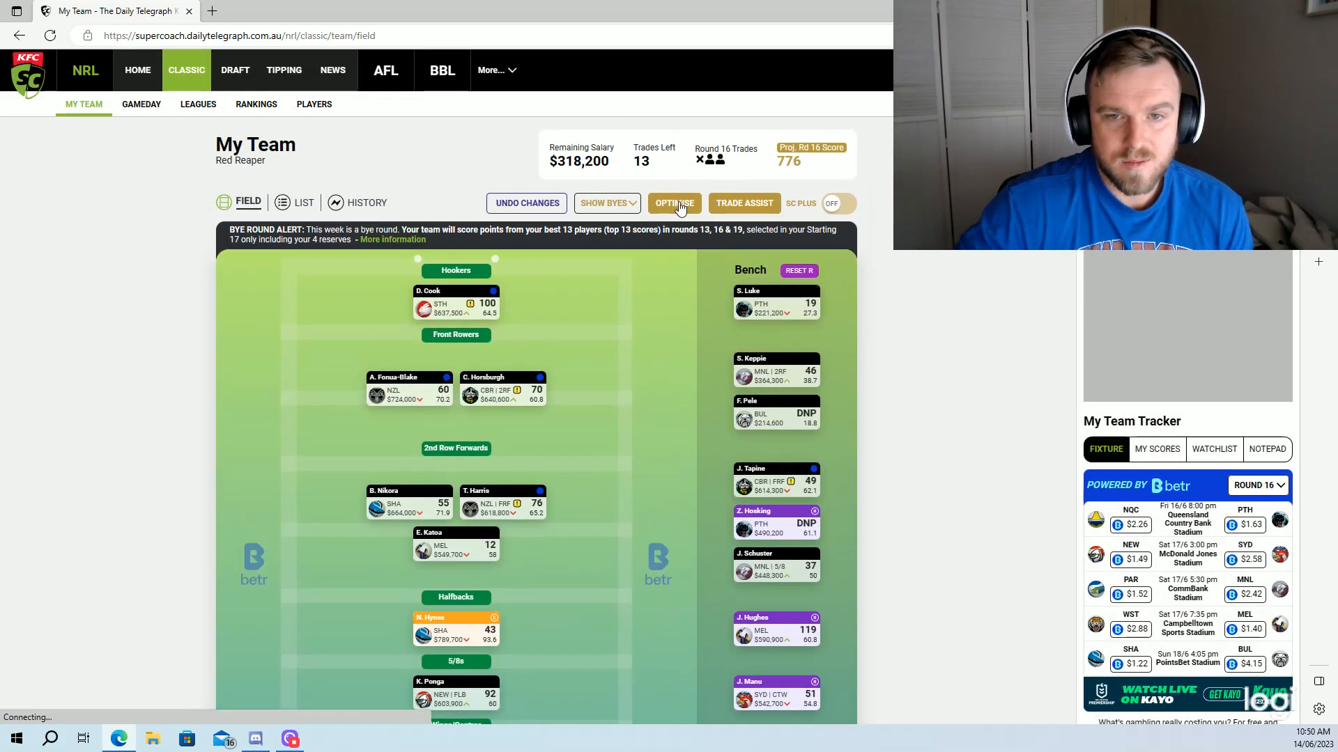
left_click(674, 203)
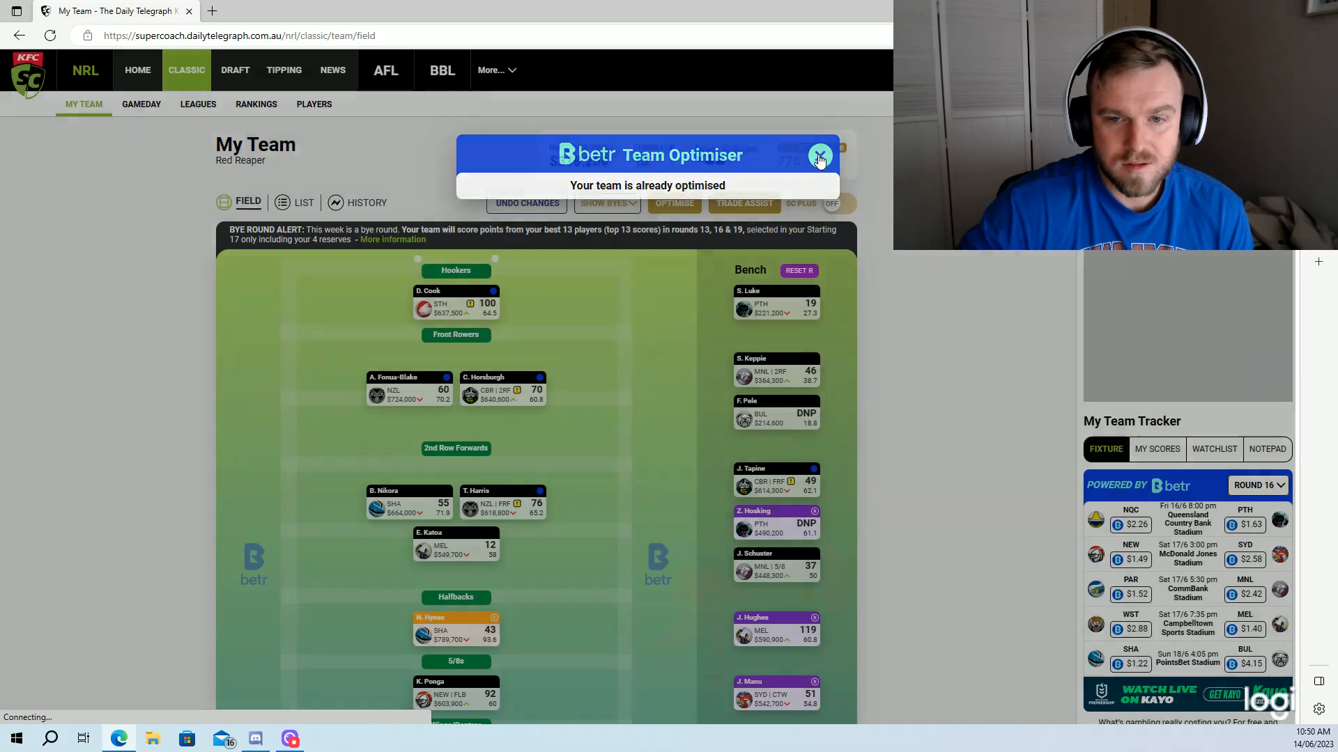
left_click(820, 158)
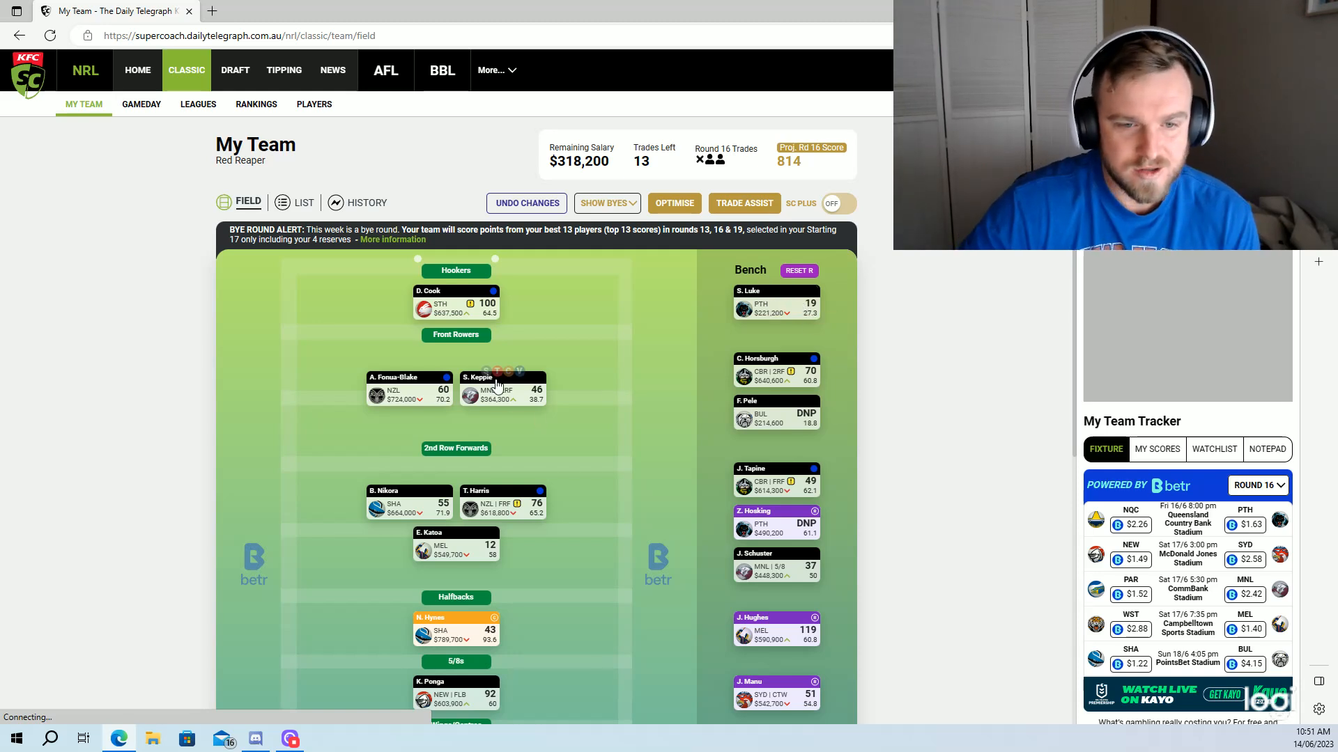
mouse_move(603, 482)
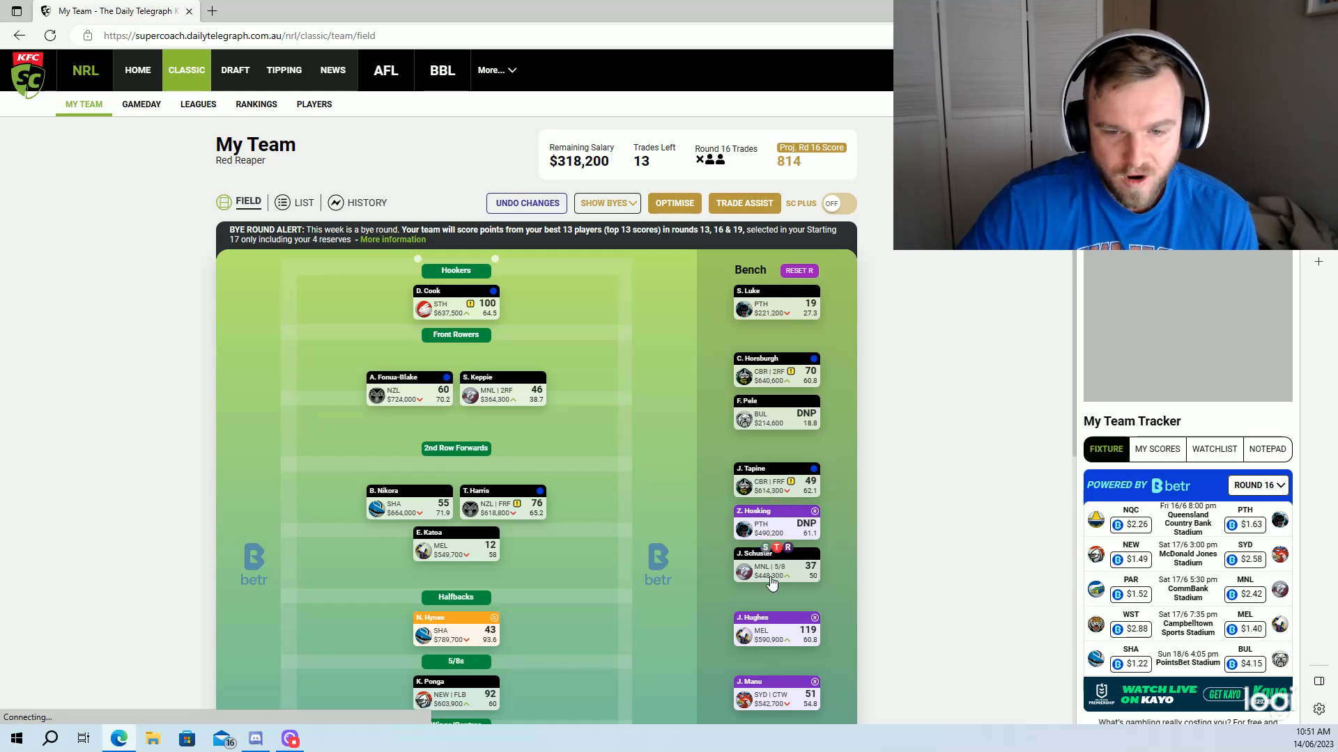
scroll("down", 3)
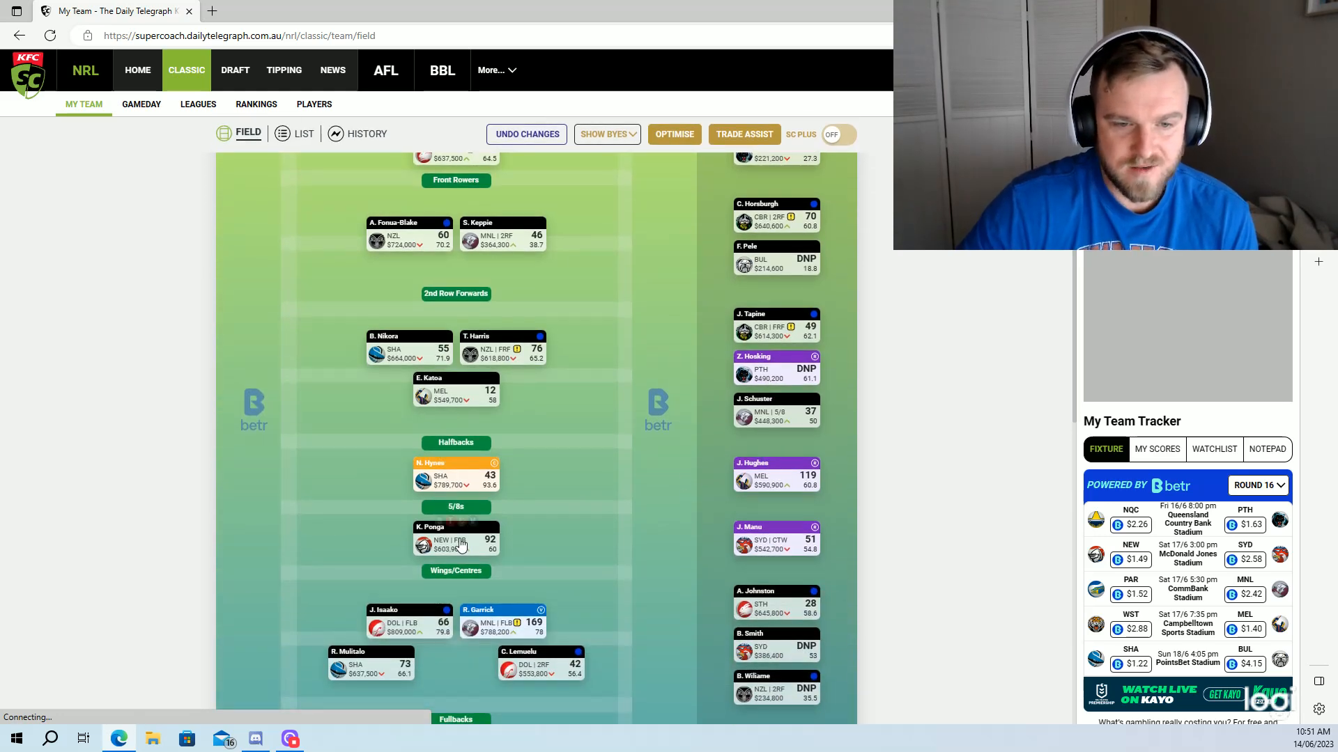
scroll("down", 3)
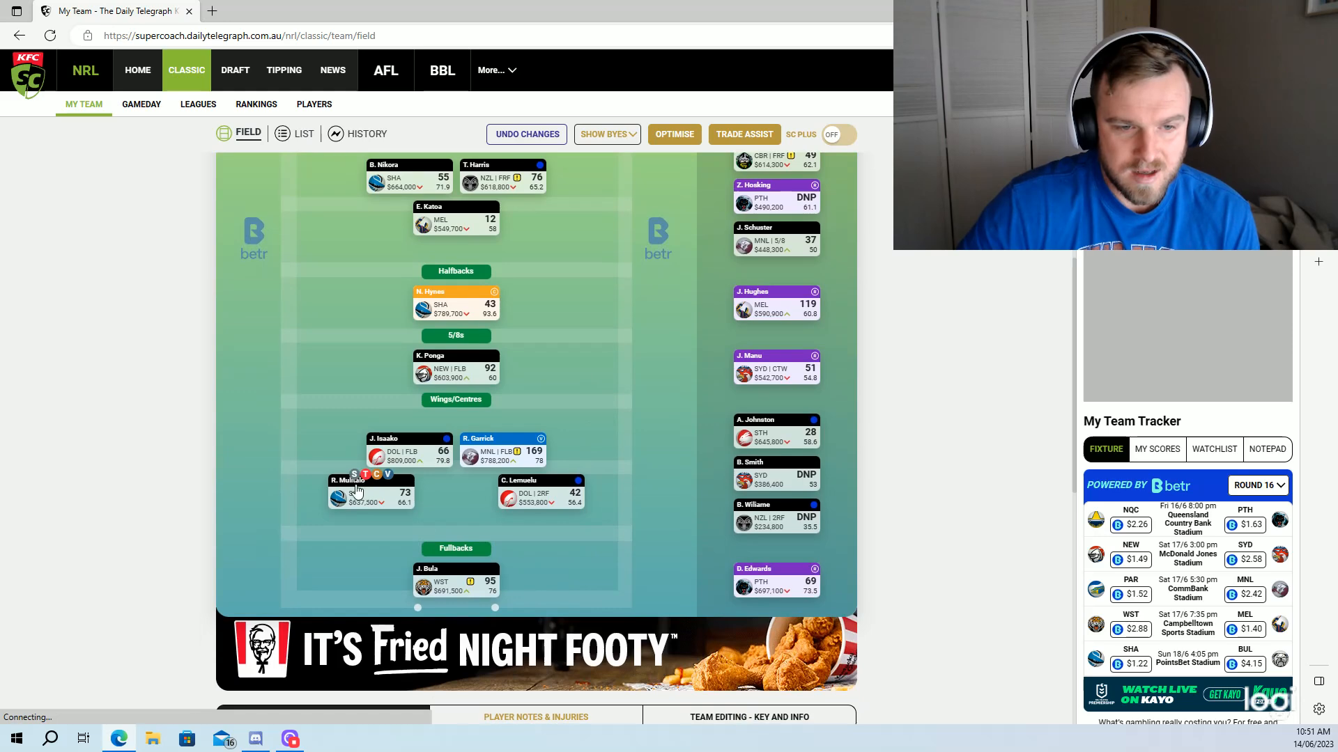
mouse_move(742, 589)
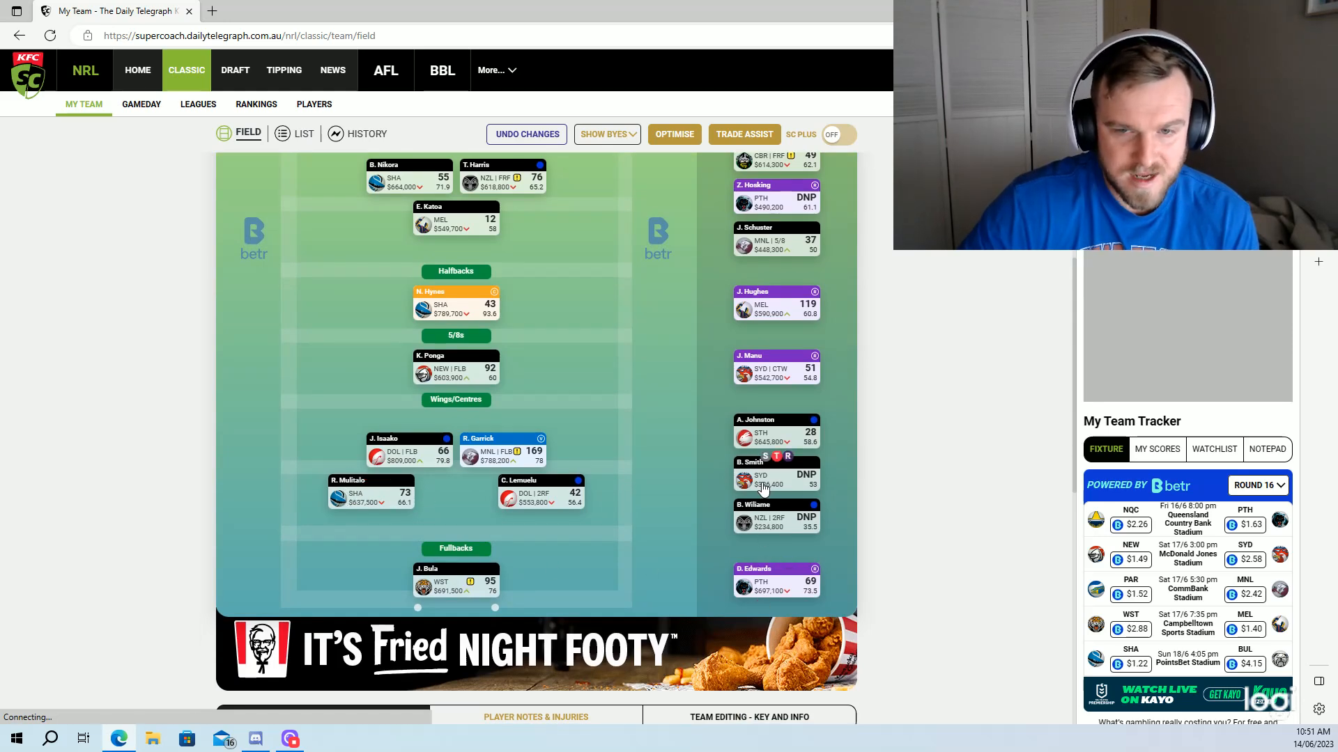
mouse_move(700, 478)
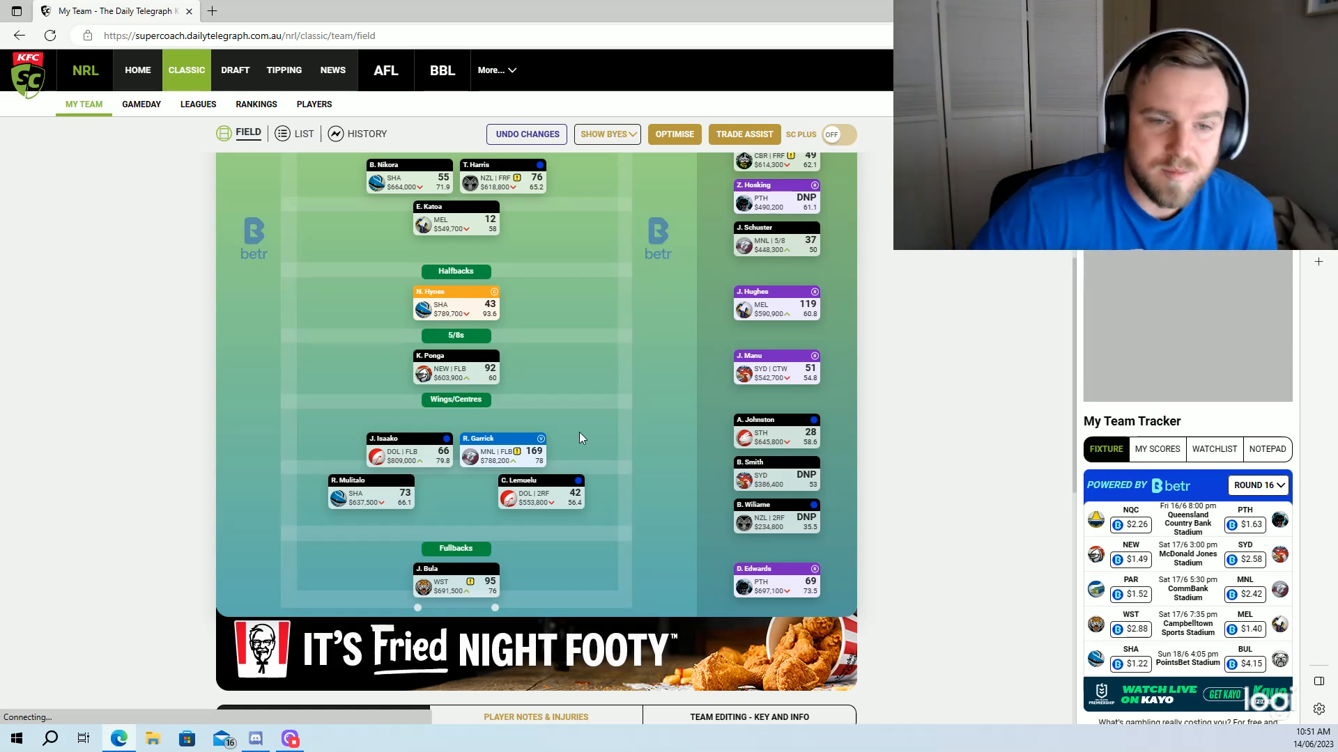
scroll("up", 3)
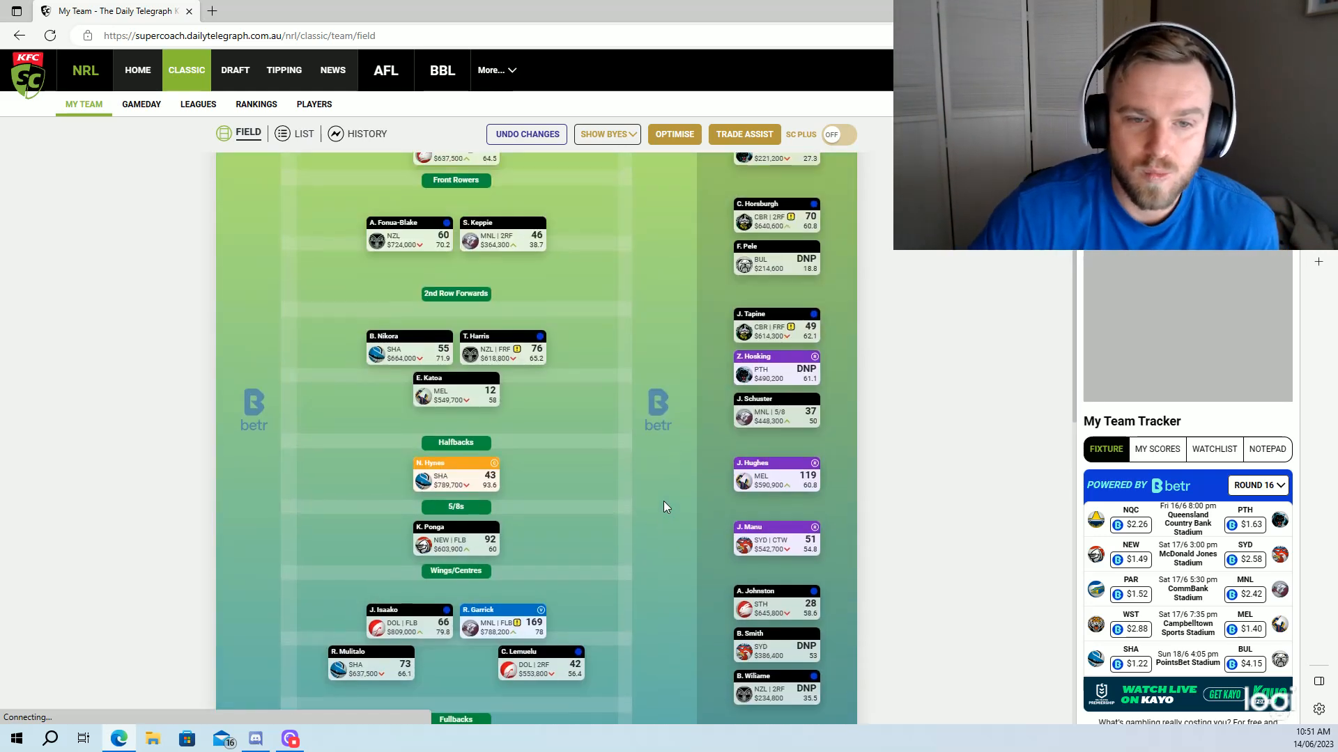
scroll("up", 3)
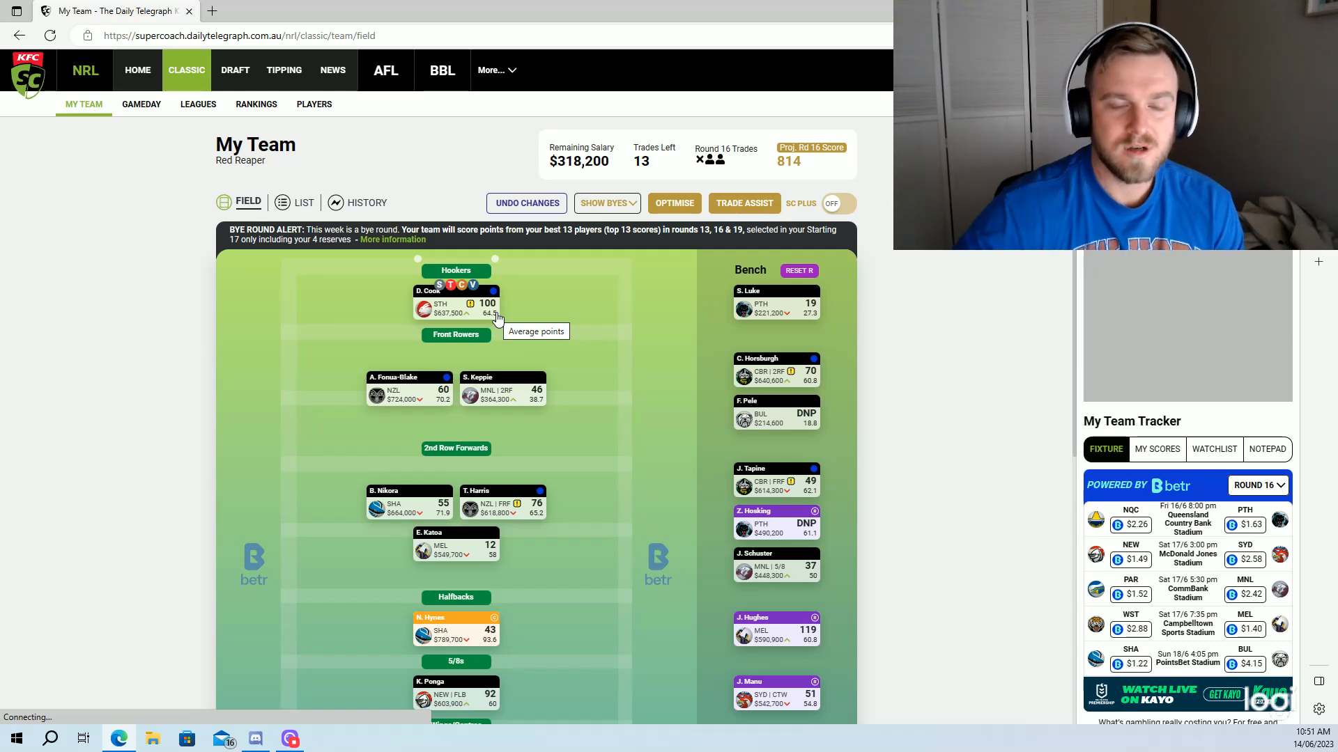
mouse_move(651, 393)
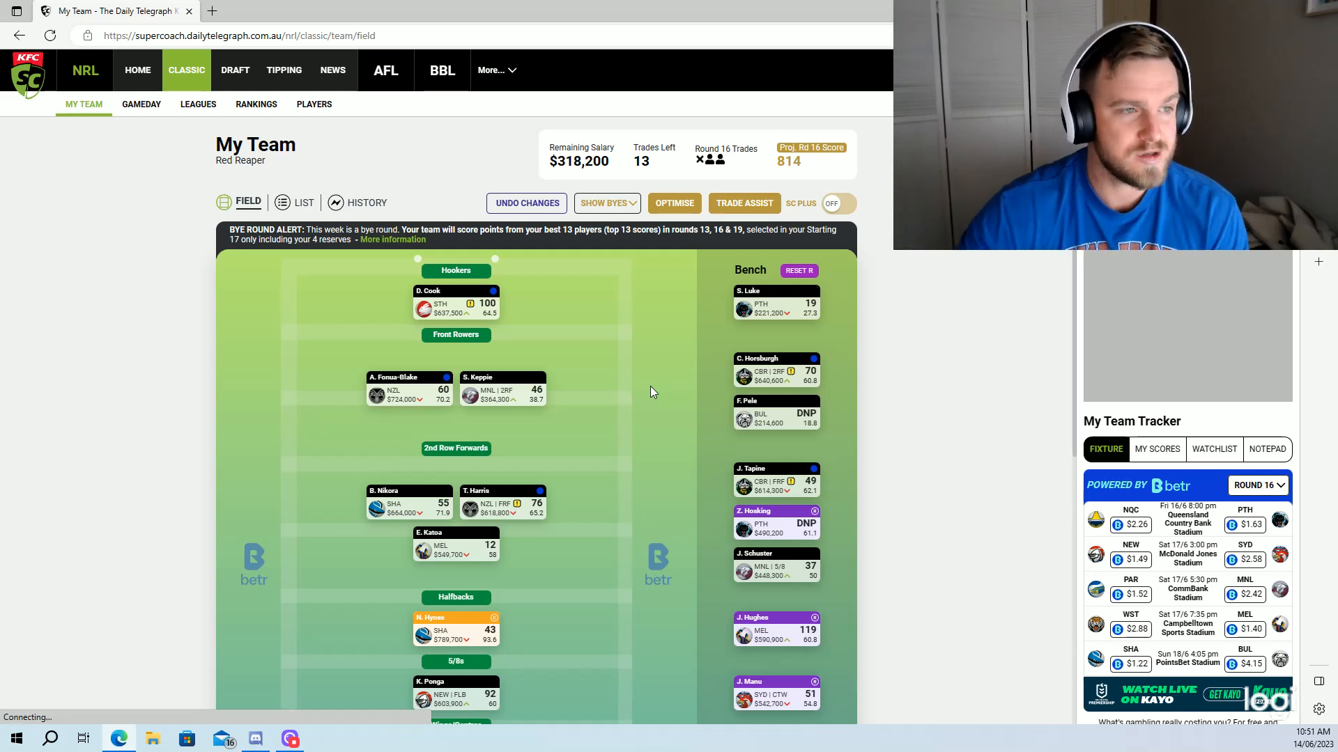
mouse_move(678, 421)
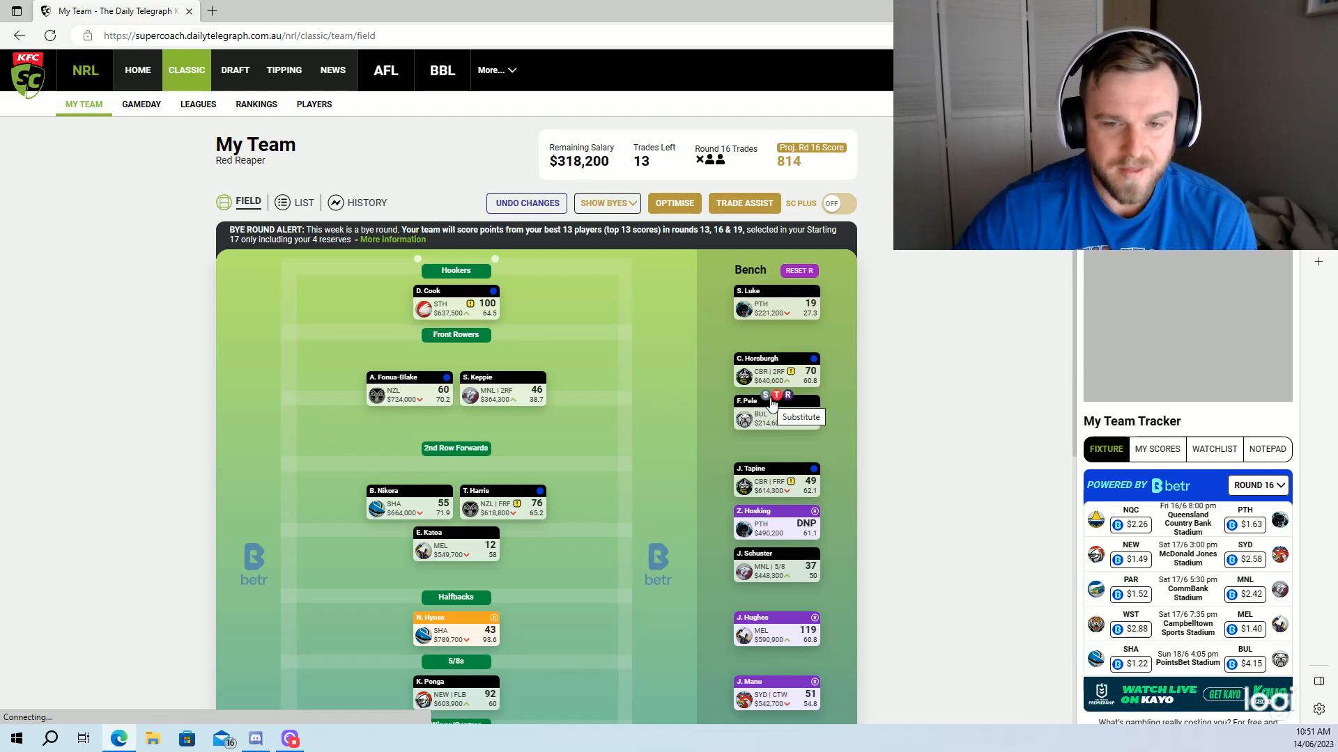
mouse_move(777, 395)
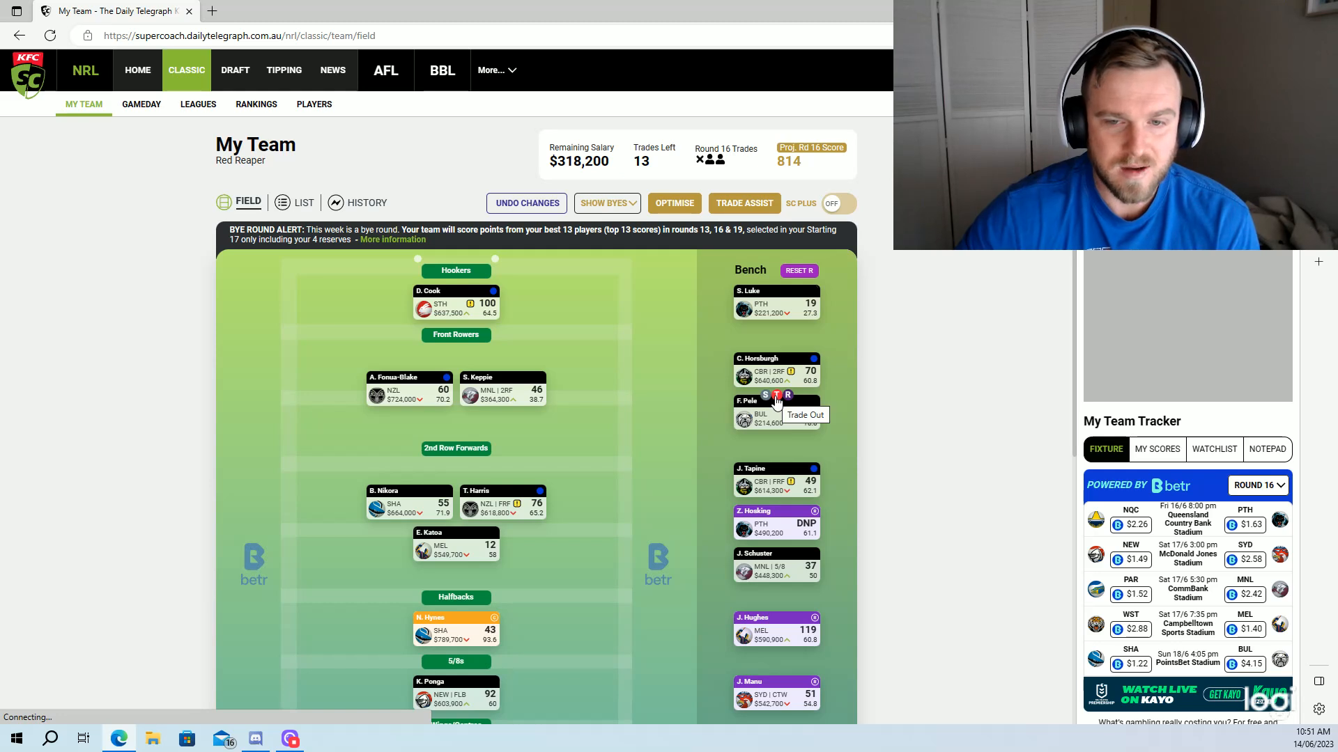
mouse_move(502, 370)
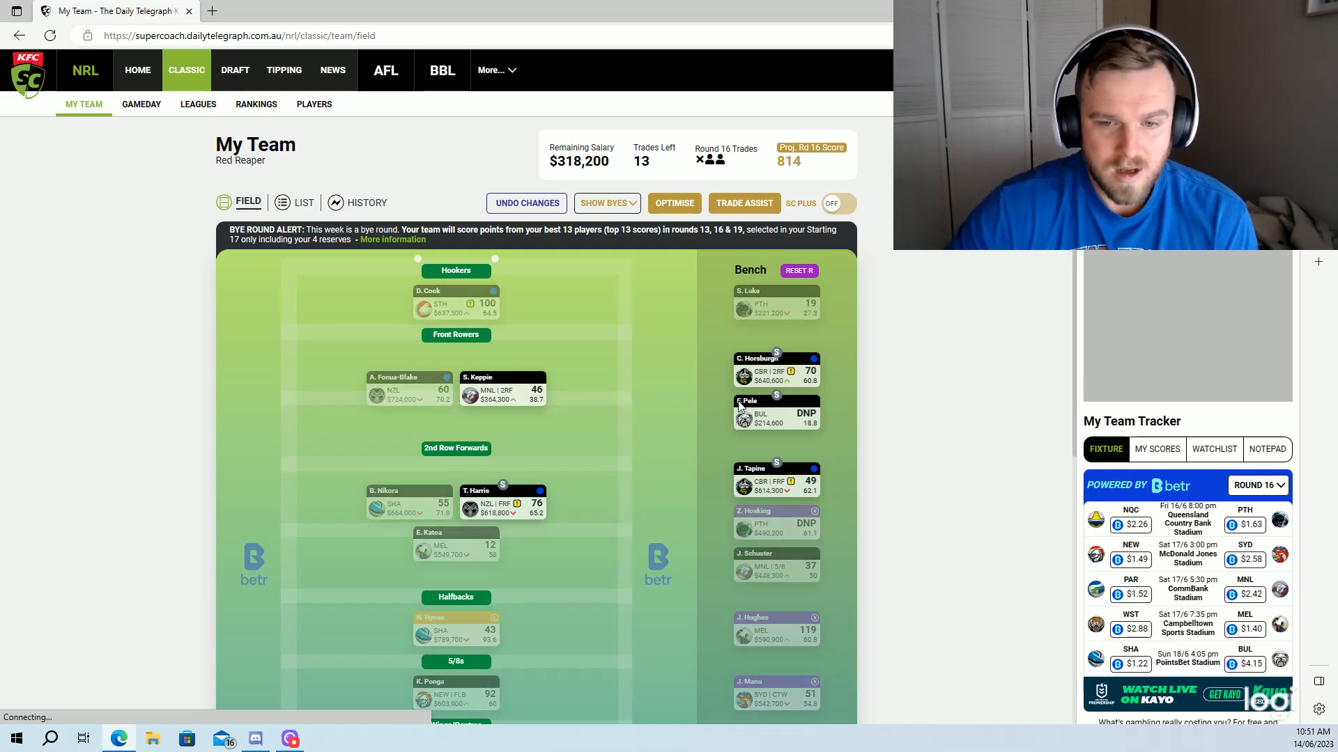
mouse_move(723, 407)
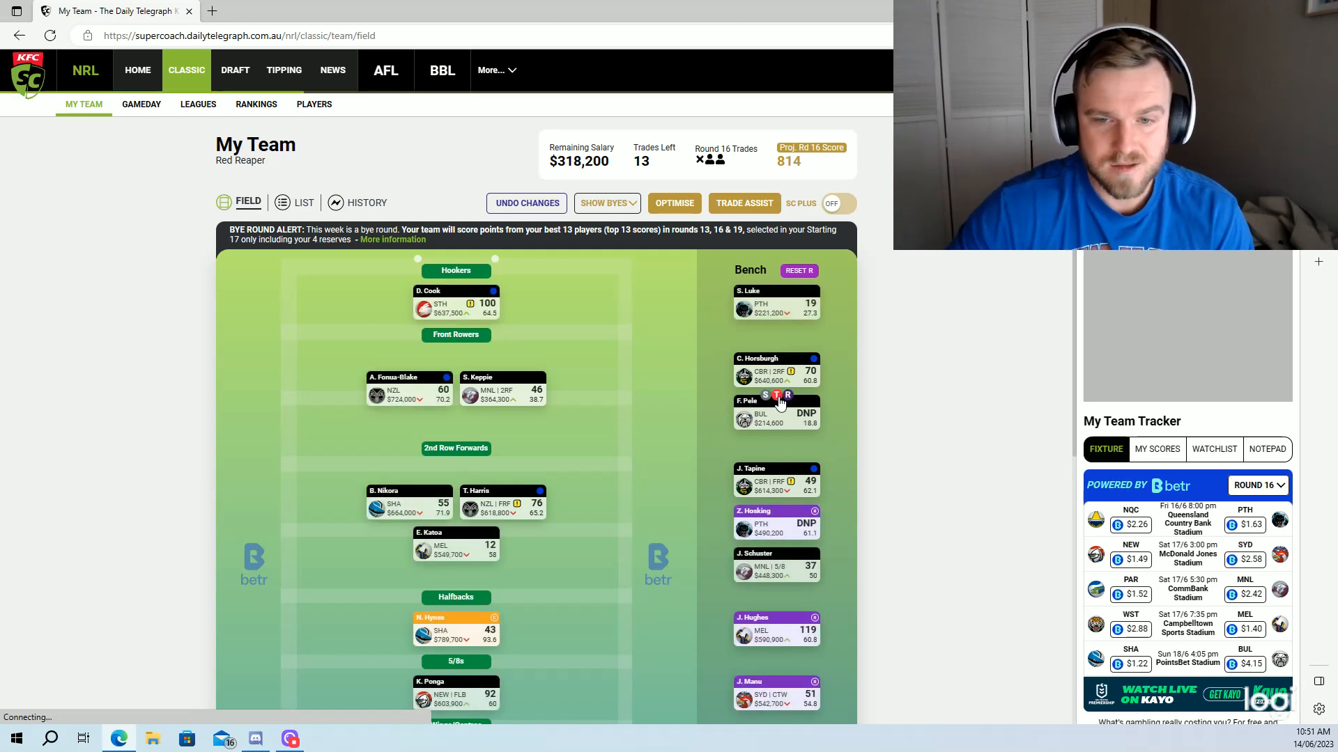
Trade F. Pele out from his bench card.
left_click(778, 395)
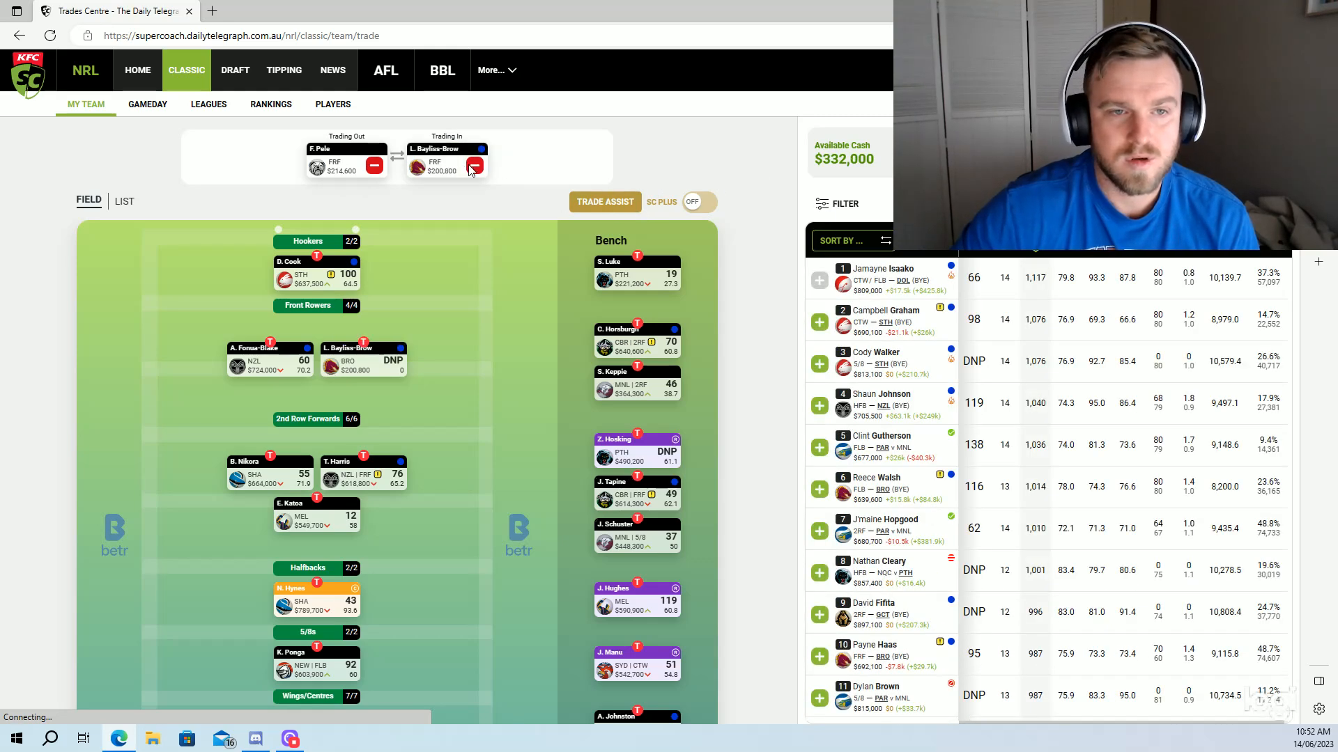
Remove Bayliss-Brow from the pending trade, keeping Pele as a starting front rower.
left_click(475, 167)
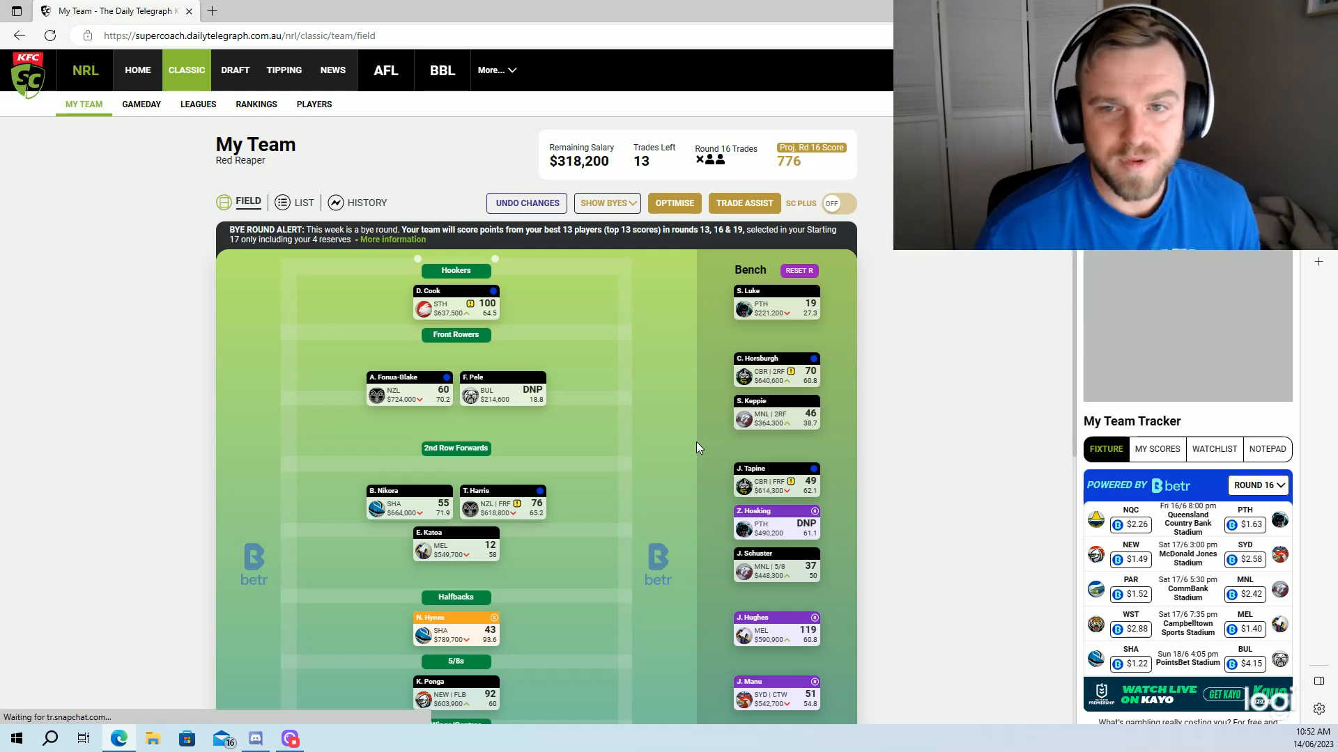
mouse_move(673, 419)
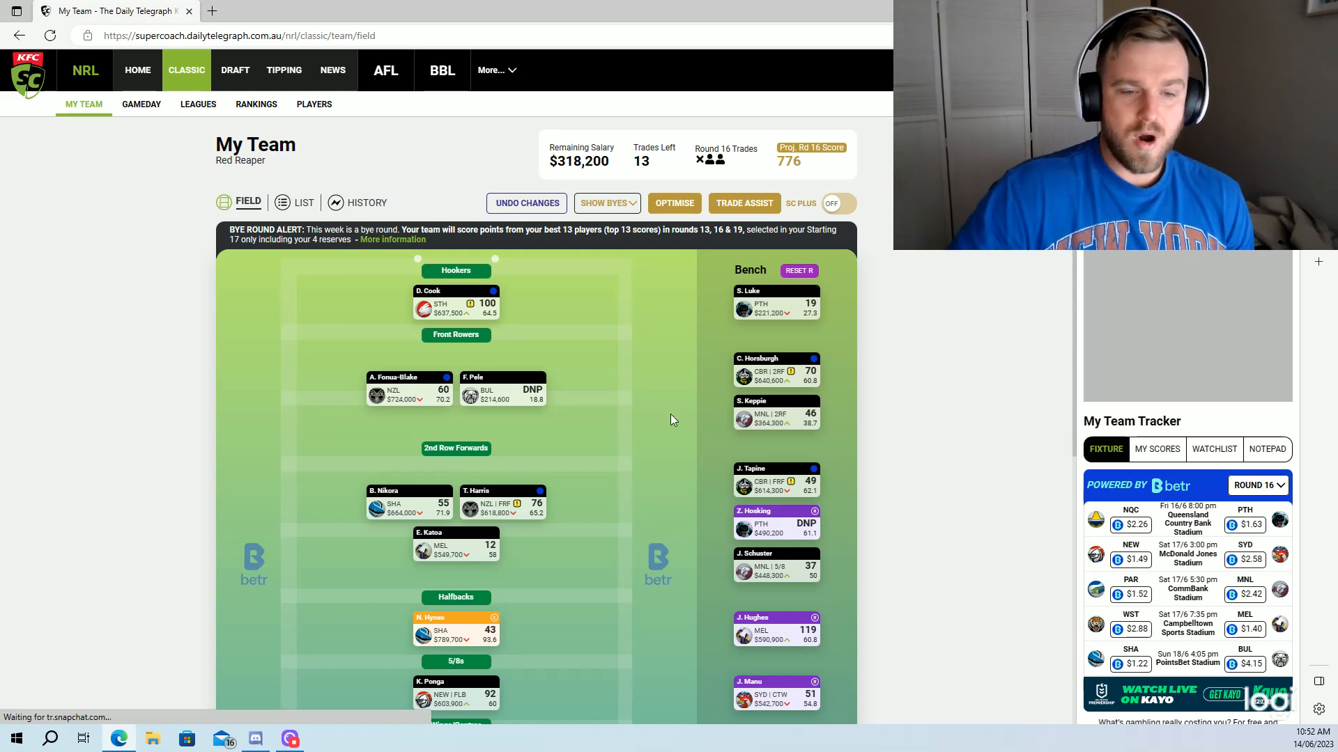
scroll("down", 3)
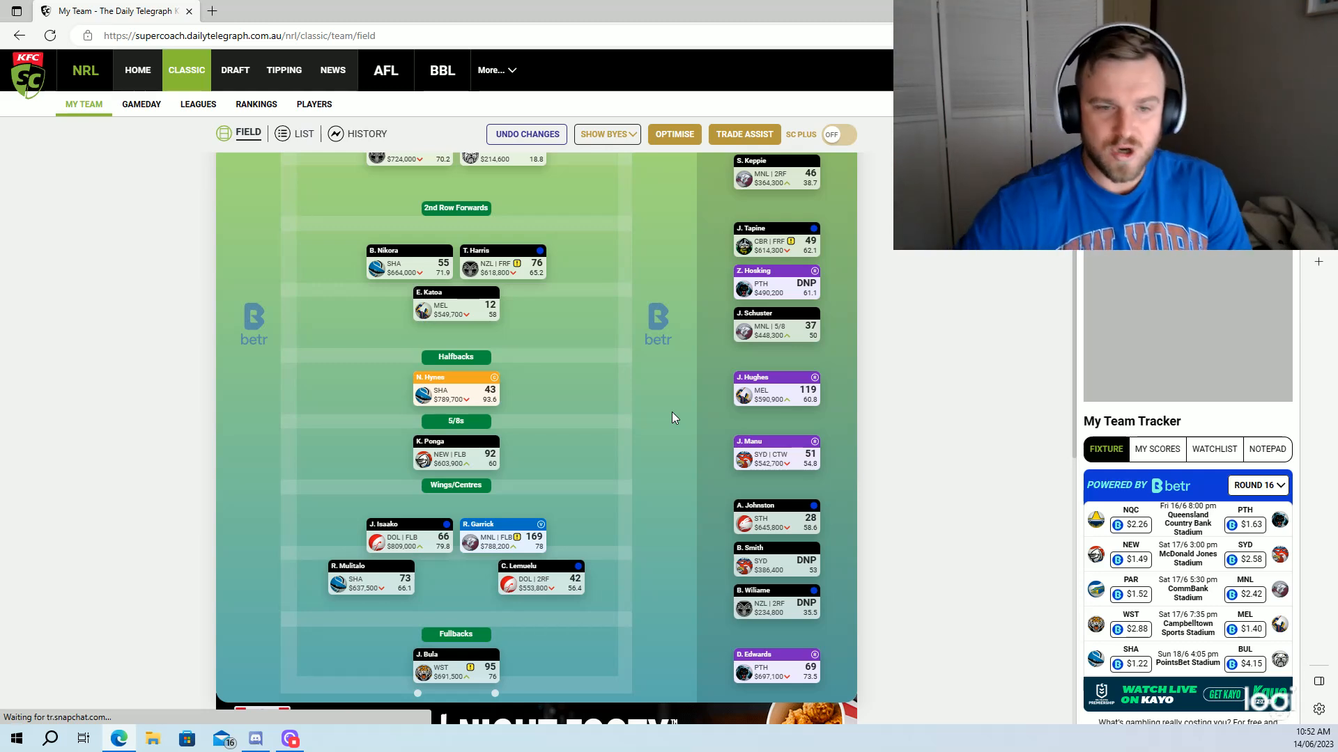
scroll("up", 3)
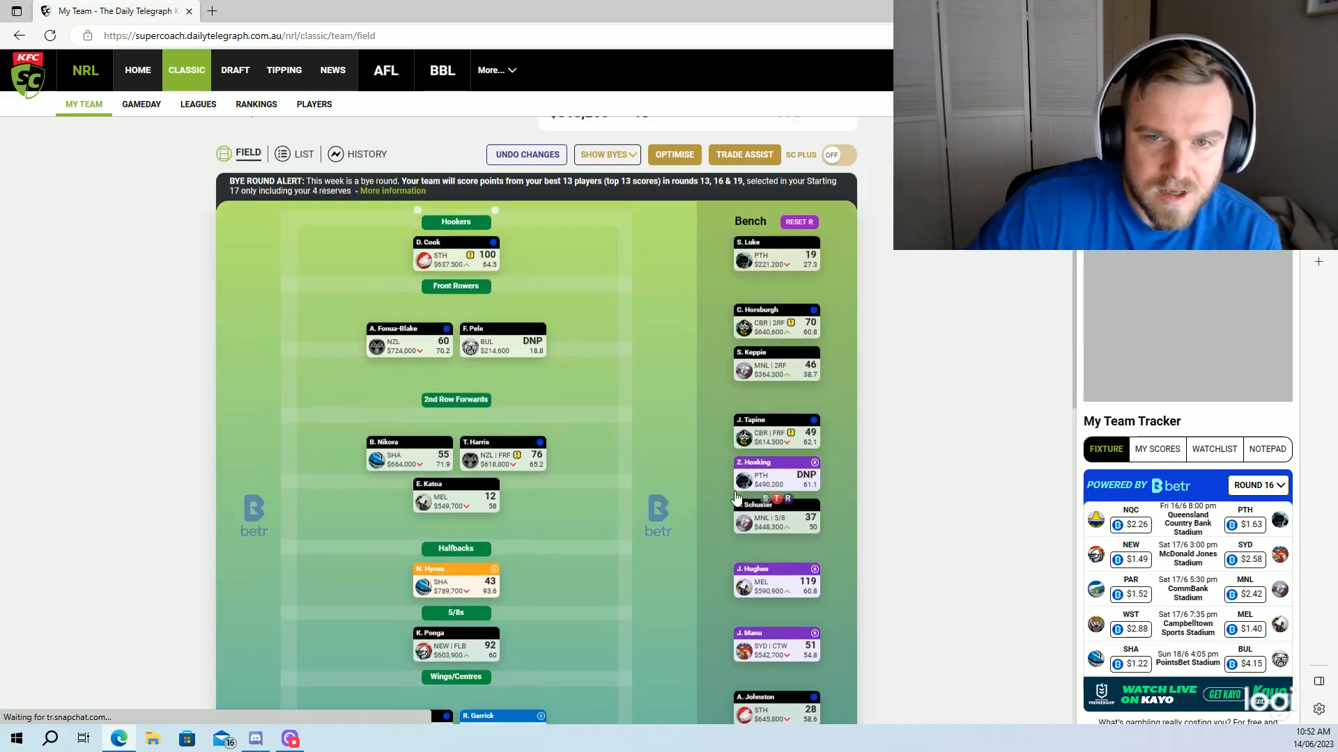
scroll("up", 3)
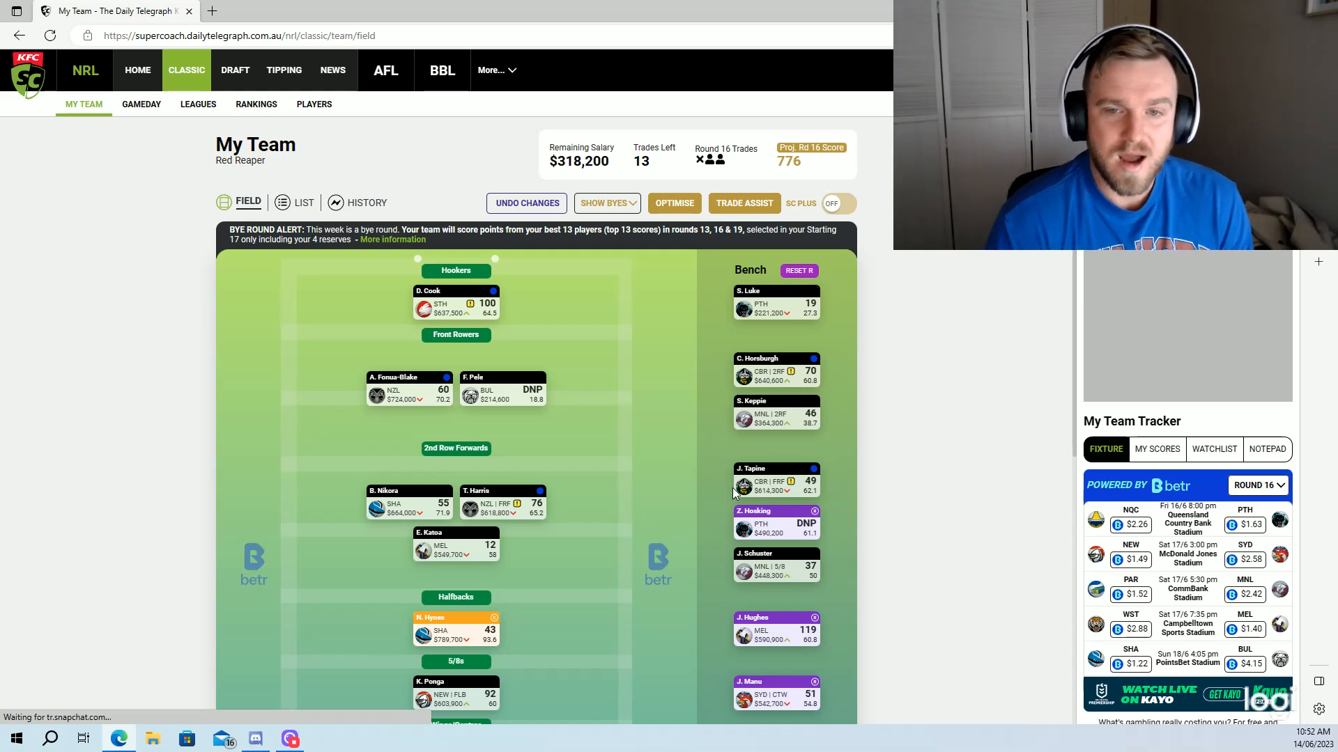
mouse_move(794, 459)
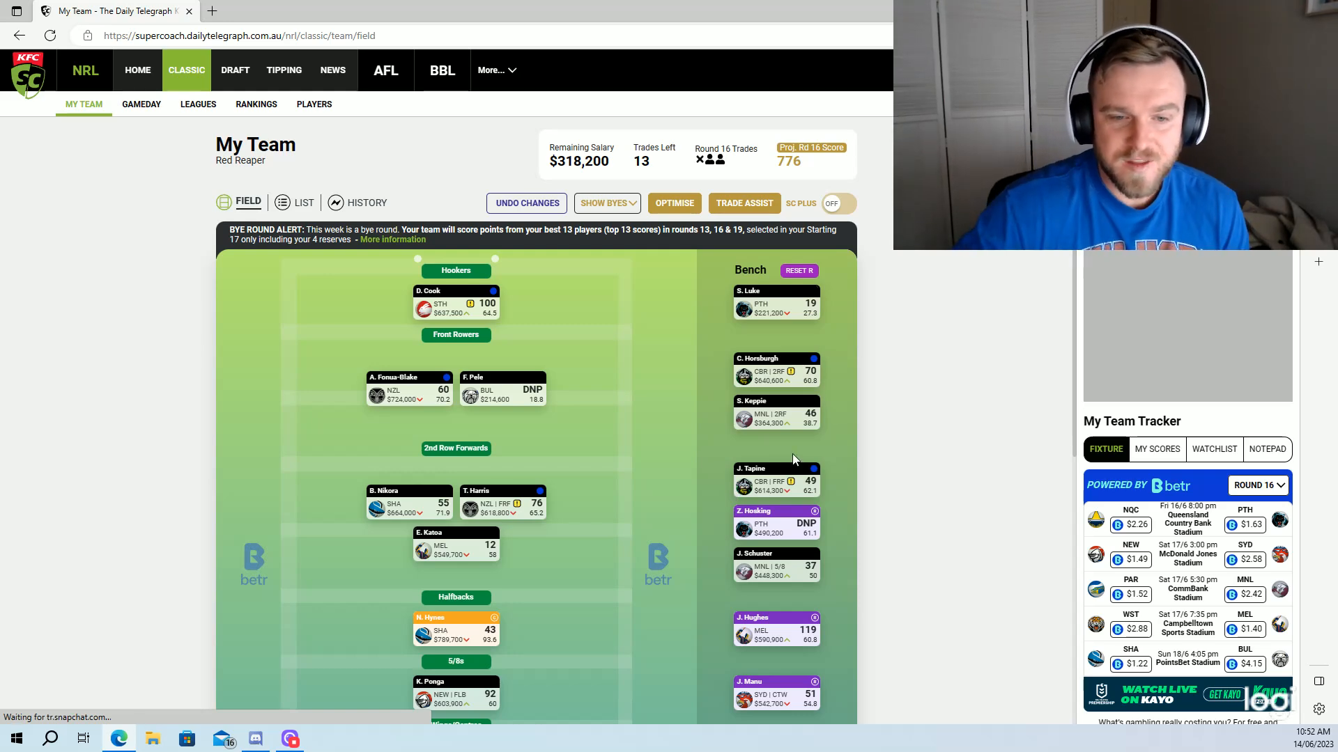
scroll("down", 3)
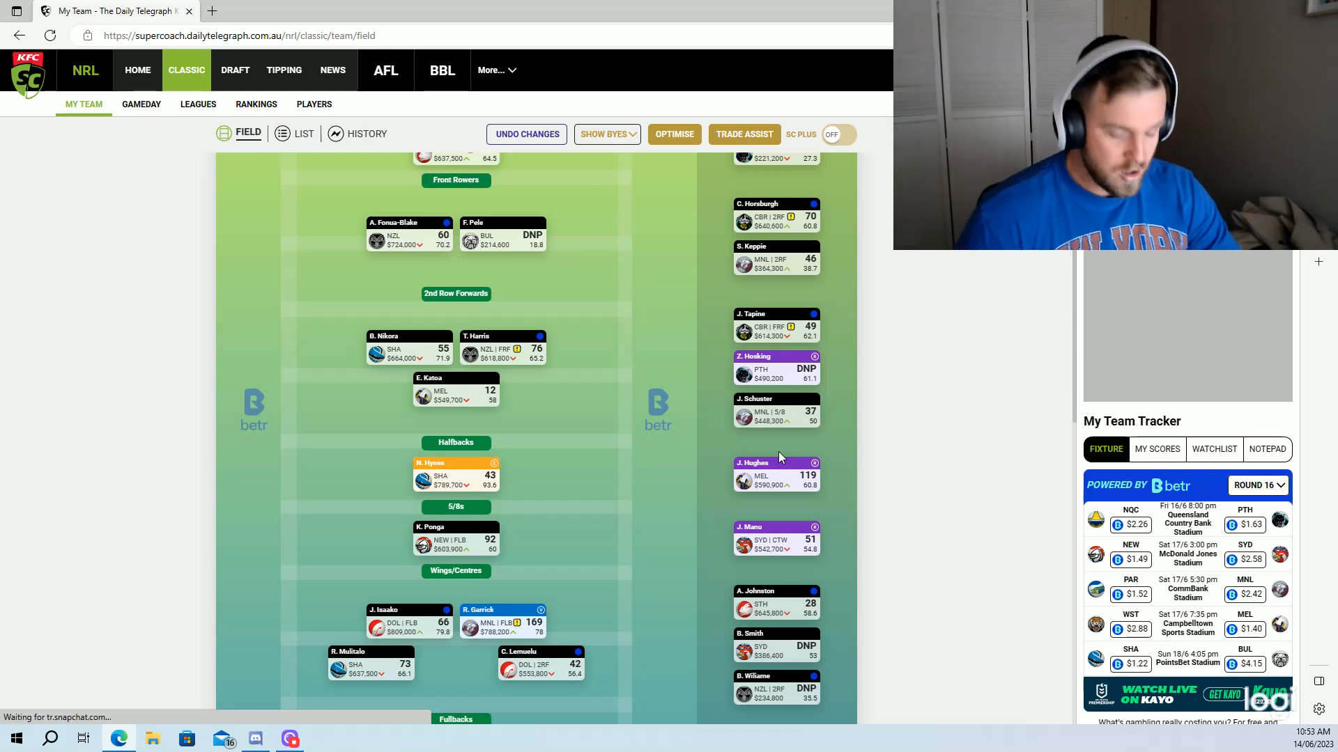
mouse_move(683, 524)
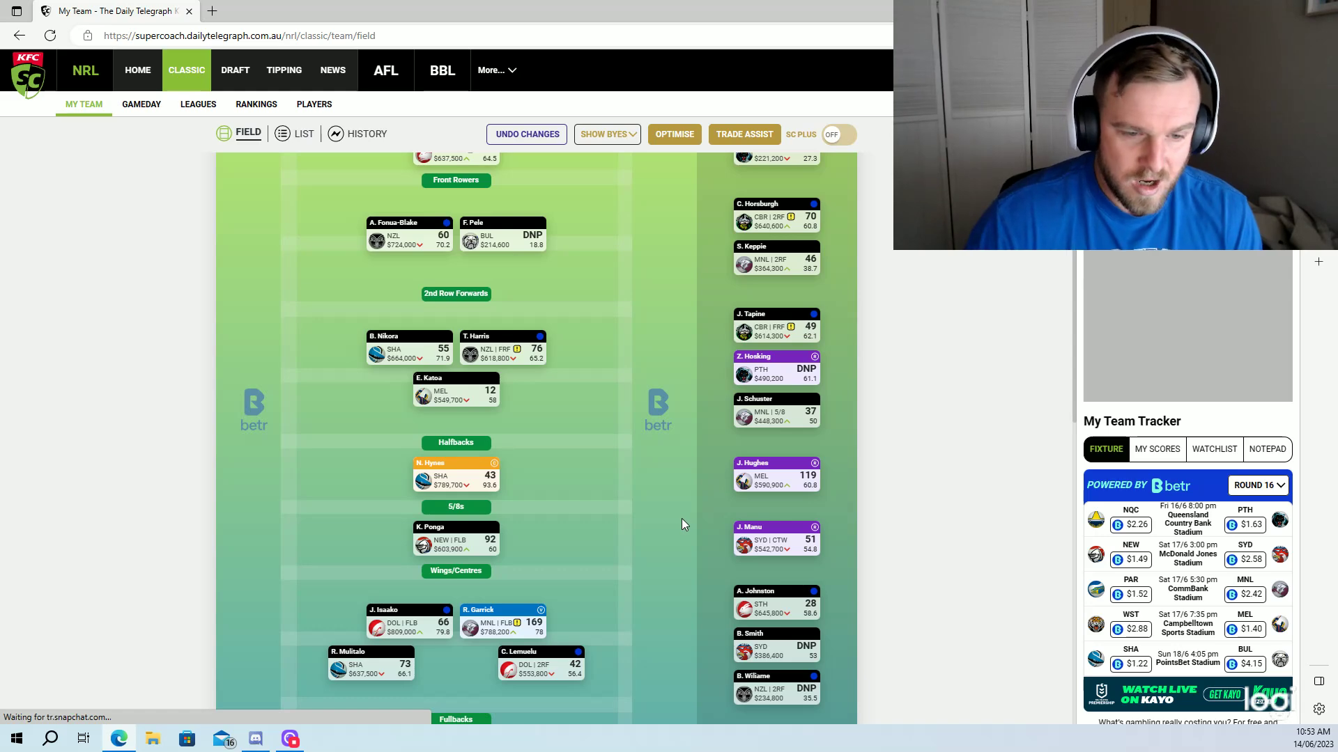
scroll("down", 3)
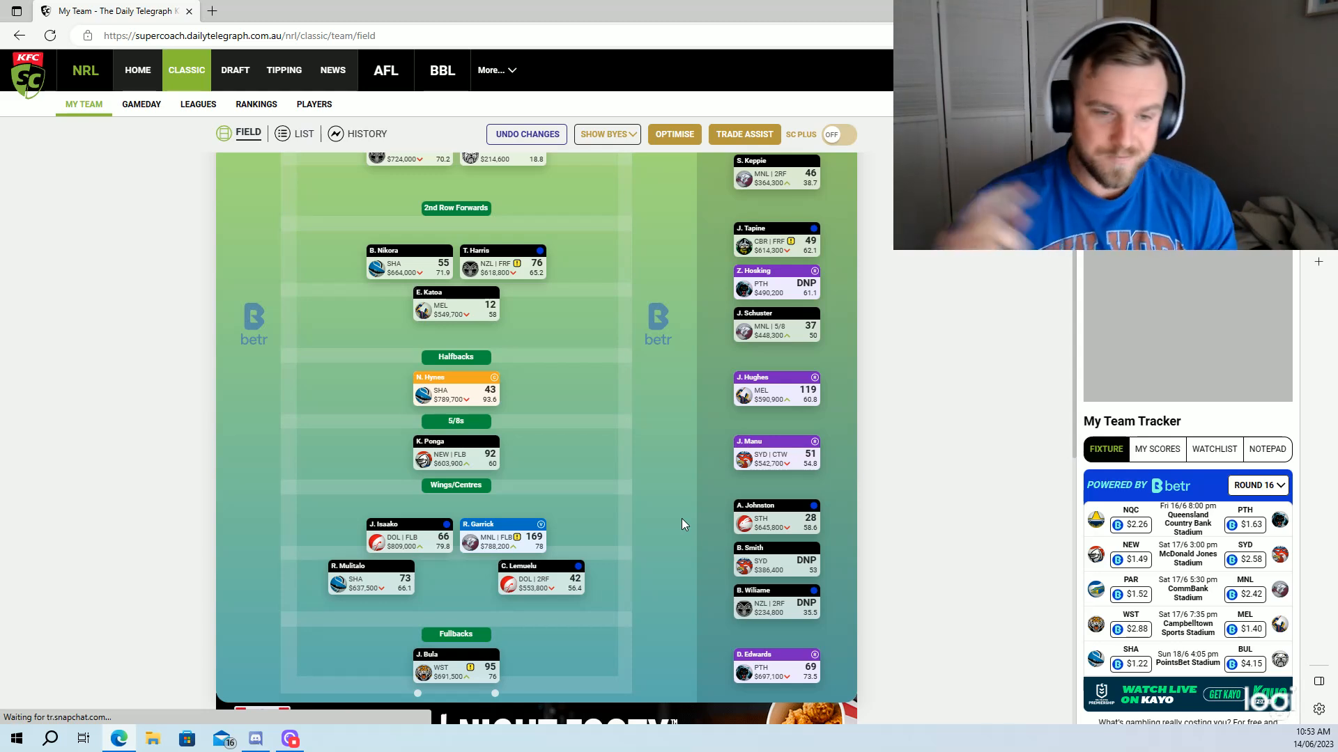
mouse_move(610, 462)
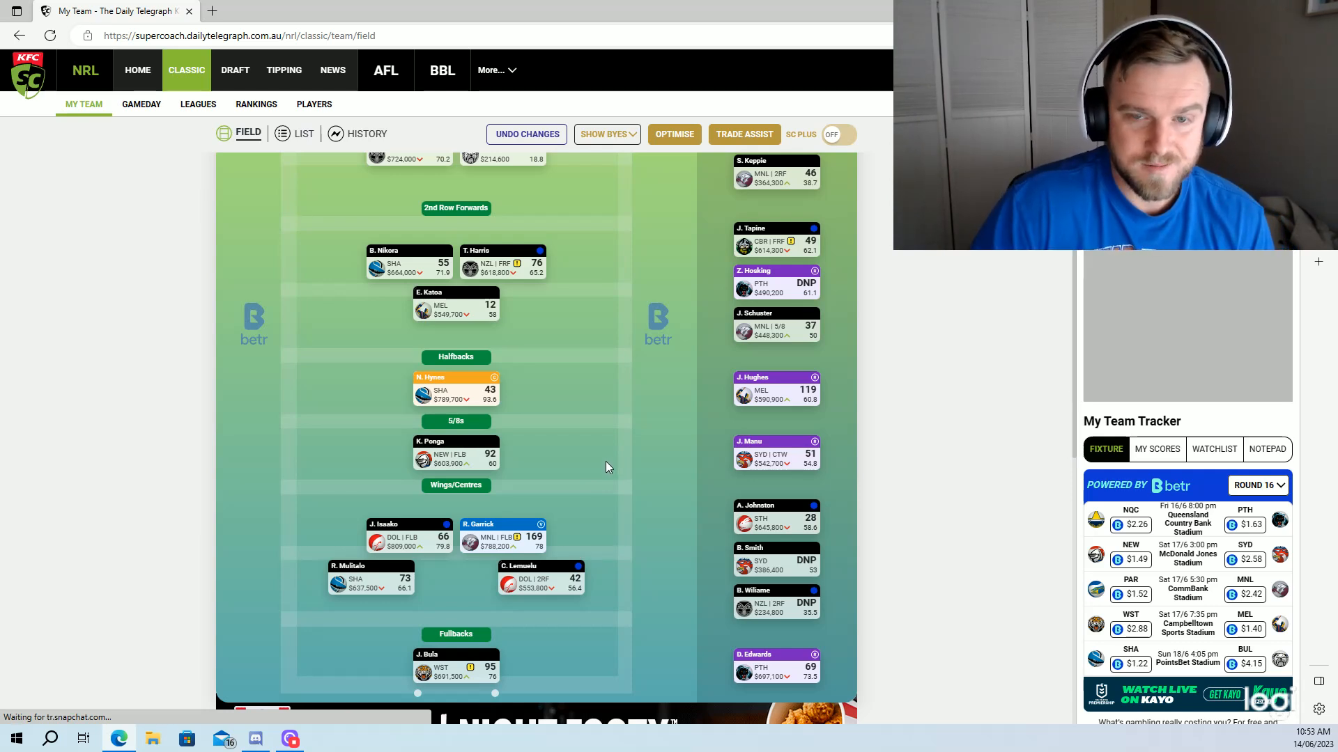
scroll("up", 3)
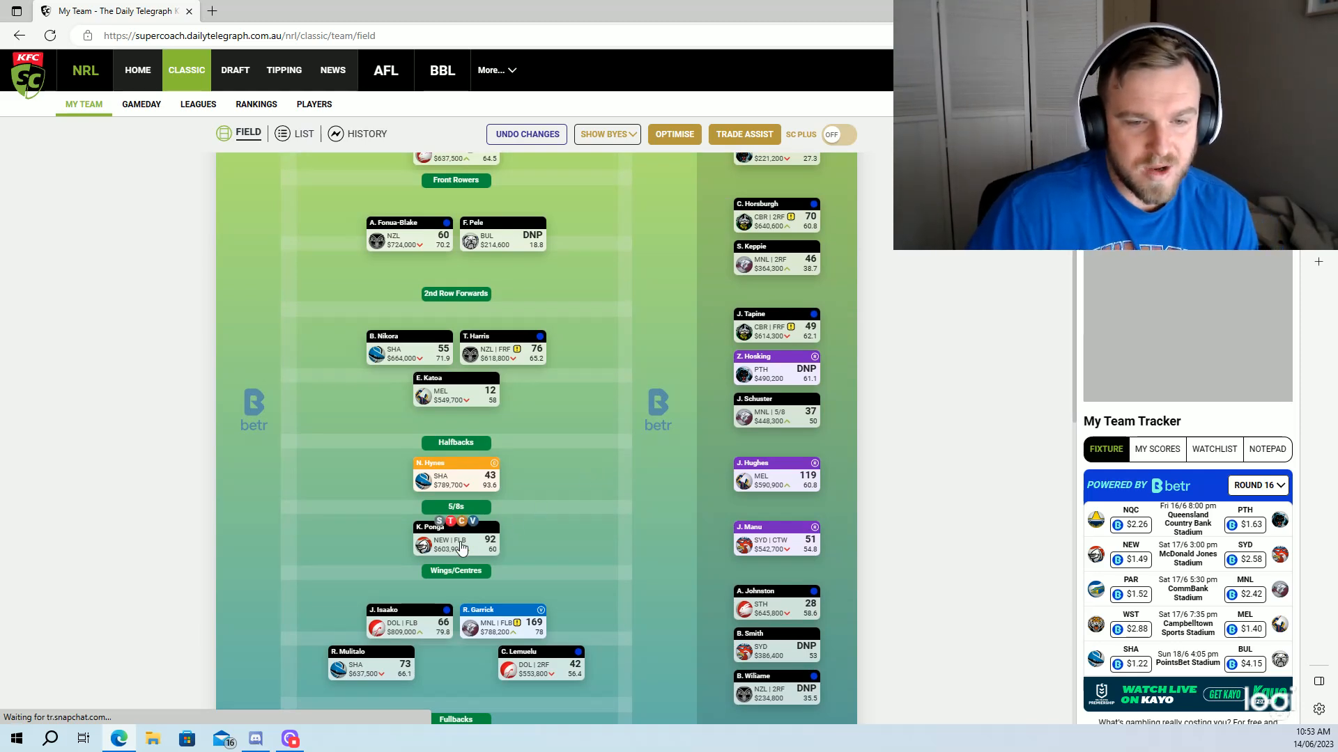
mouse_move(520, 529)
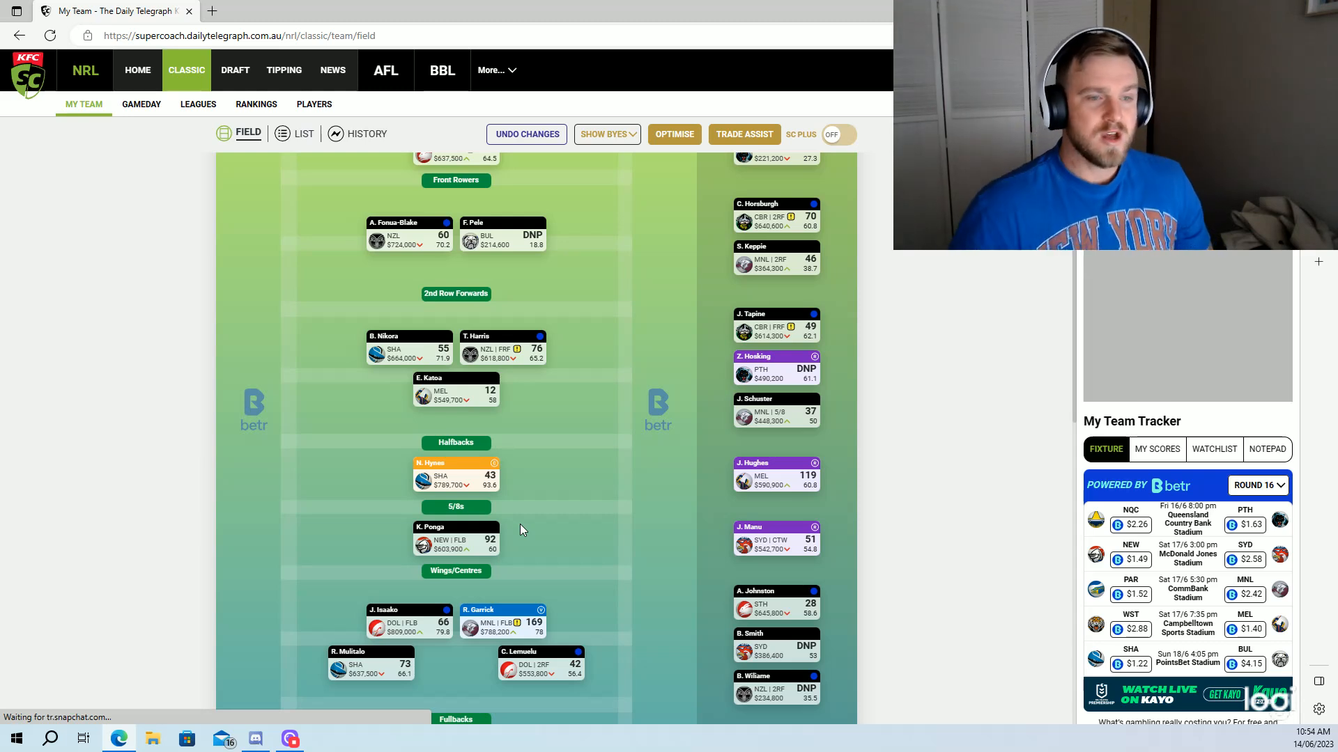
mouse_move(561, 688)
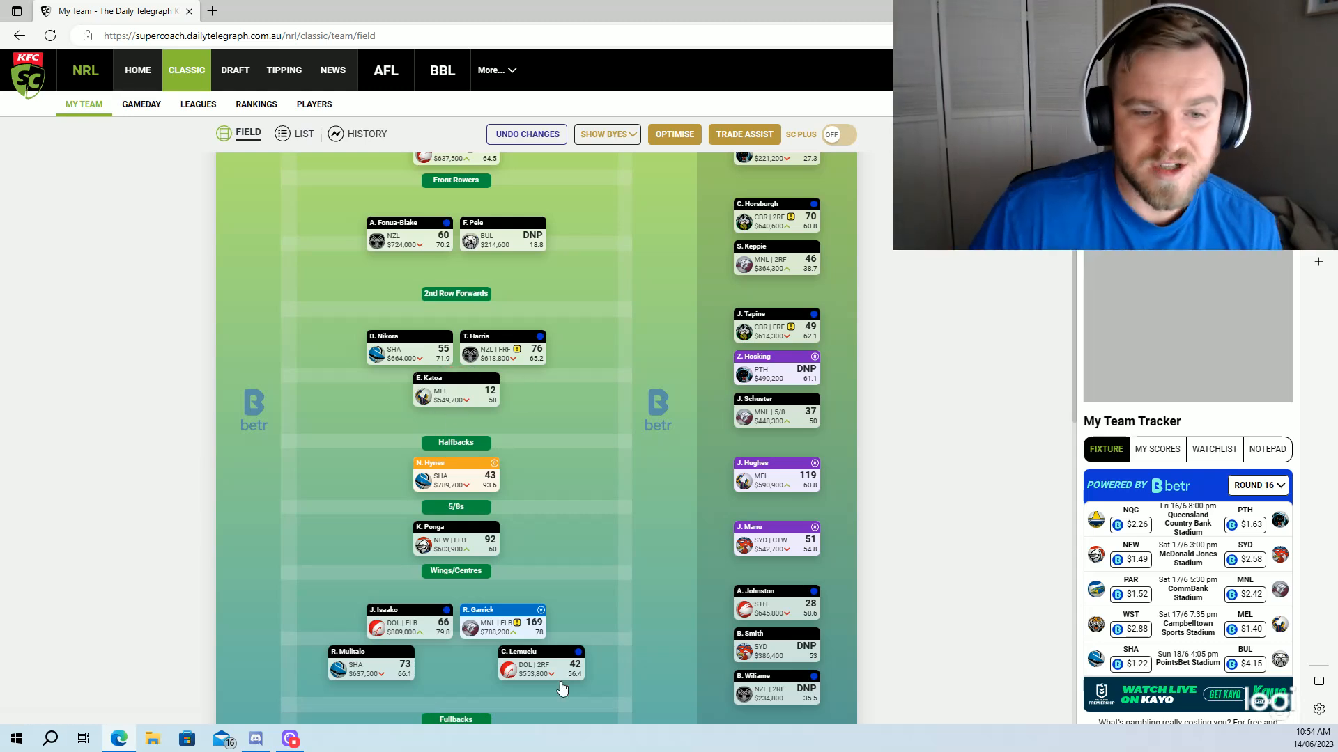
mouse_move(601, 467)
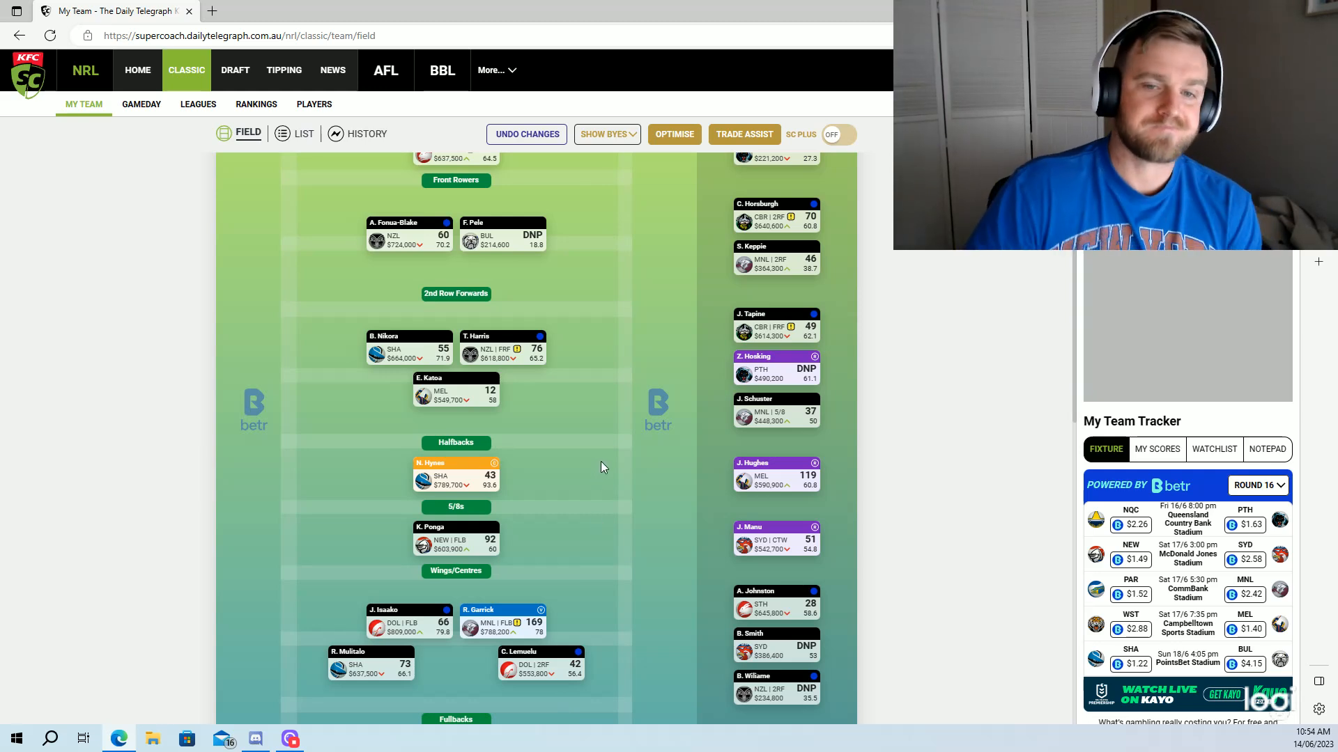
scroll("up", 3)
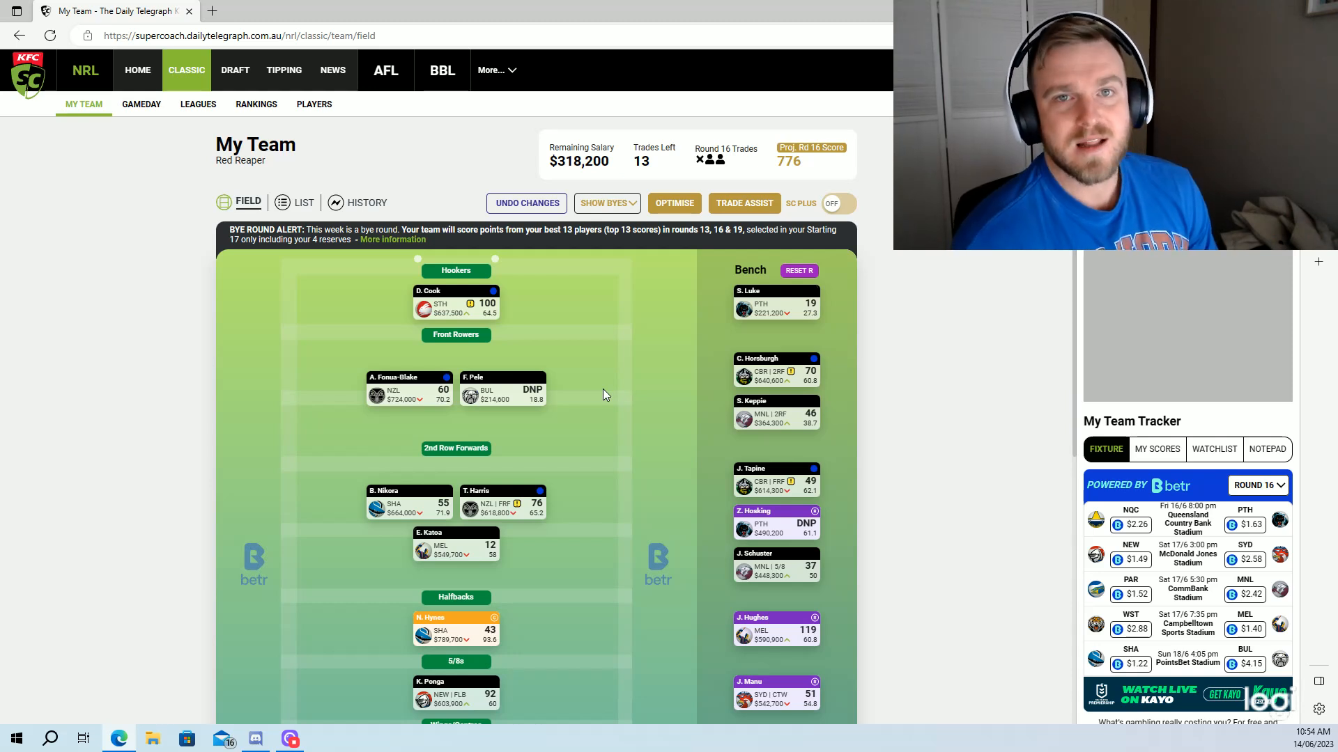
mouse_move(636, 284)
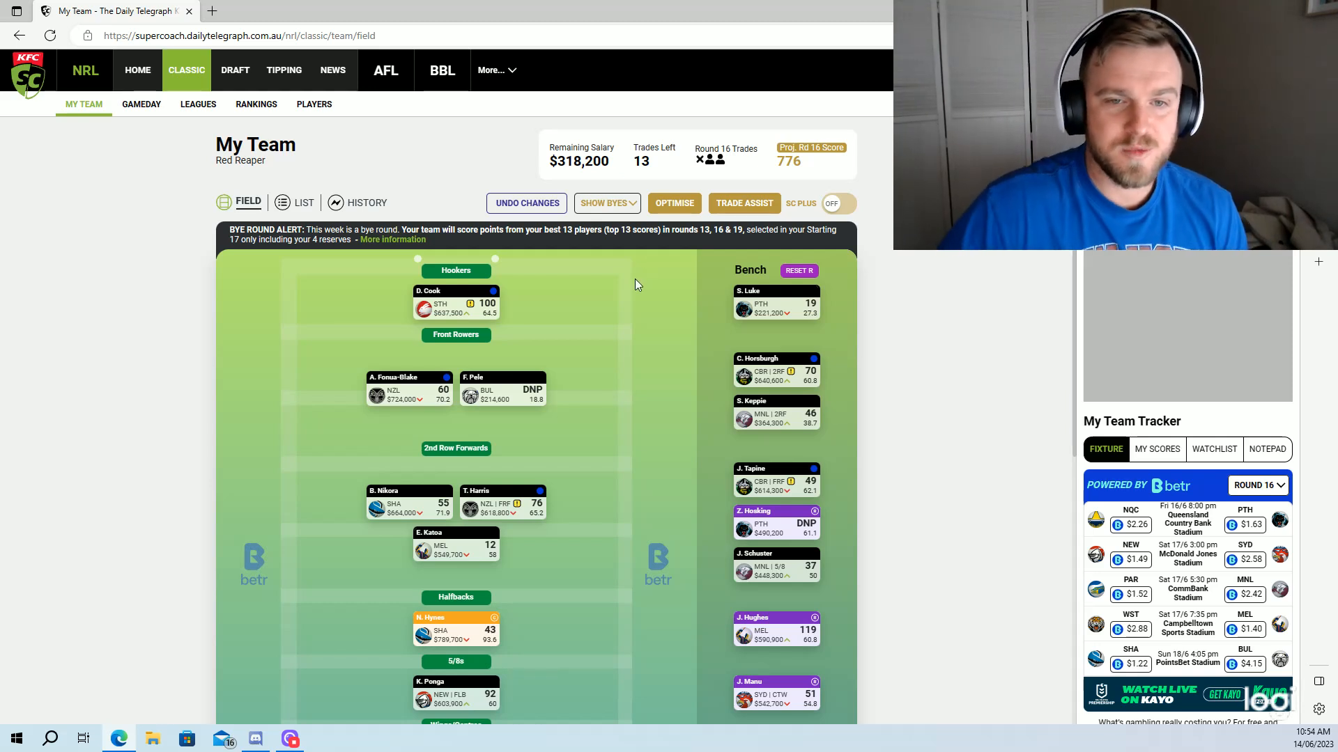
mouse_move(649, 256)
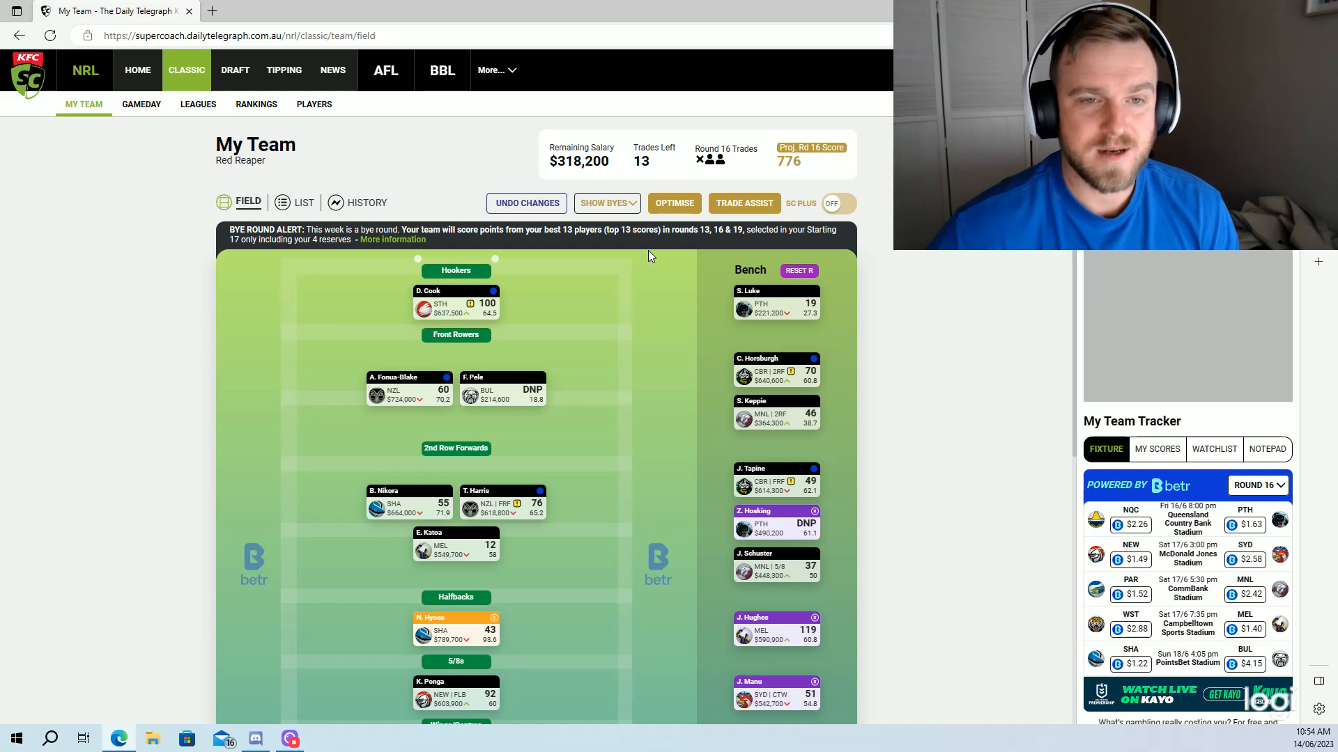